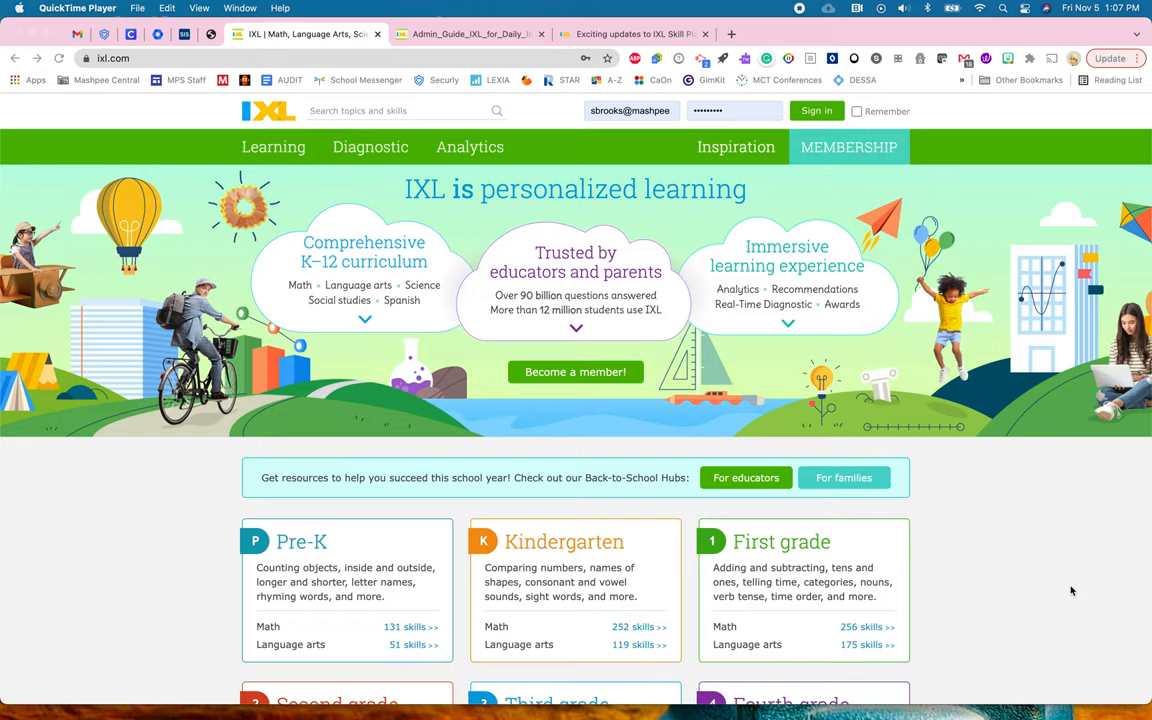
mouse_move(940, 260)
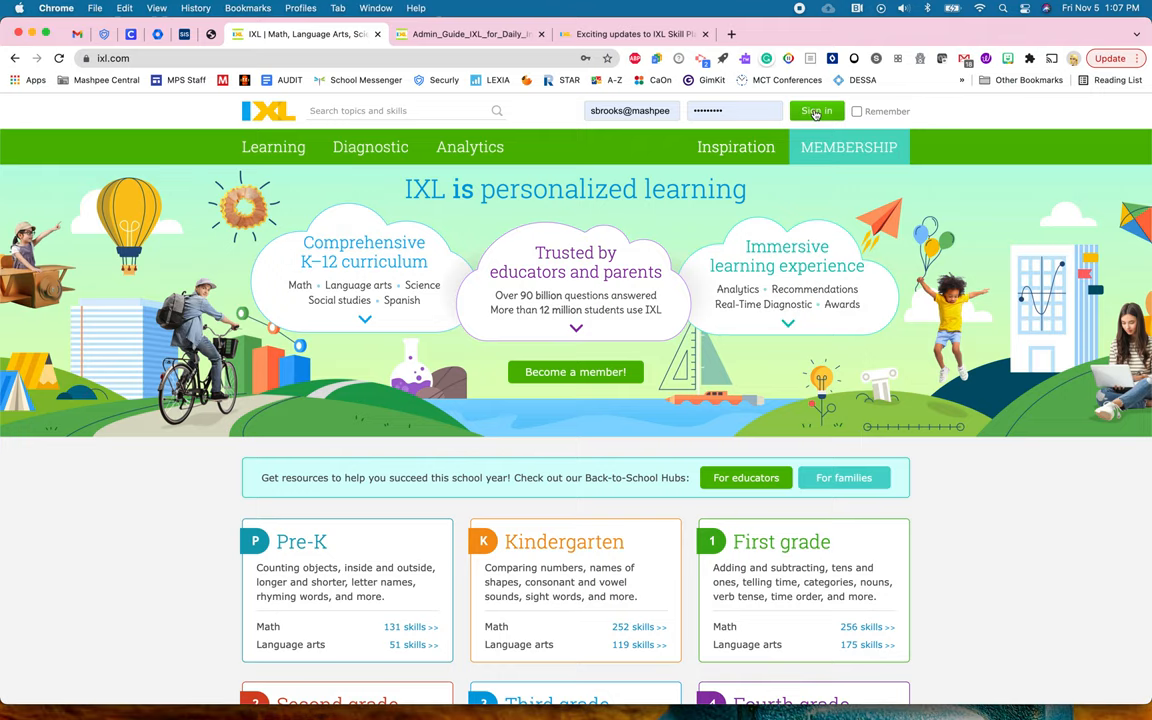
- Sign in to the district account and land on the District Dashboard
left_click(816, 112)
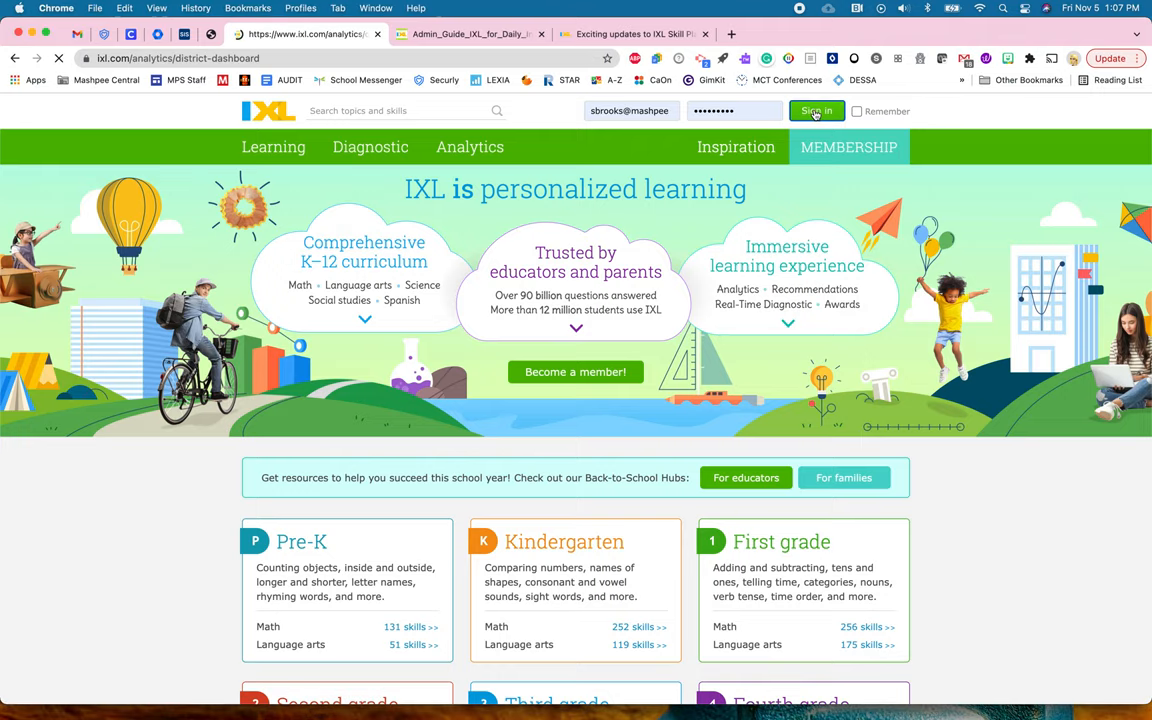
left_click(816, 112)
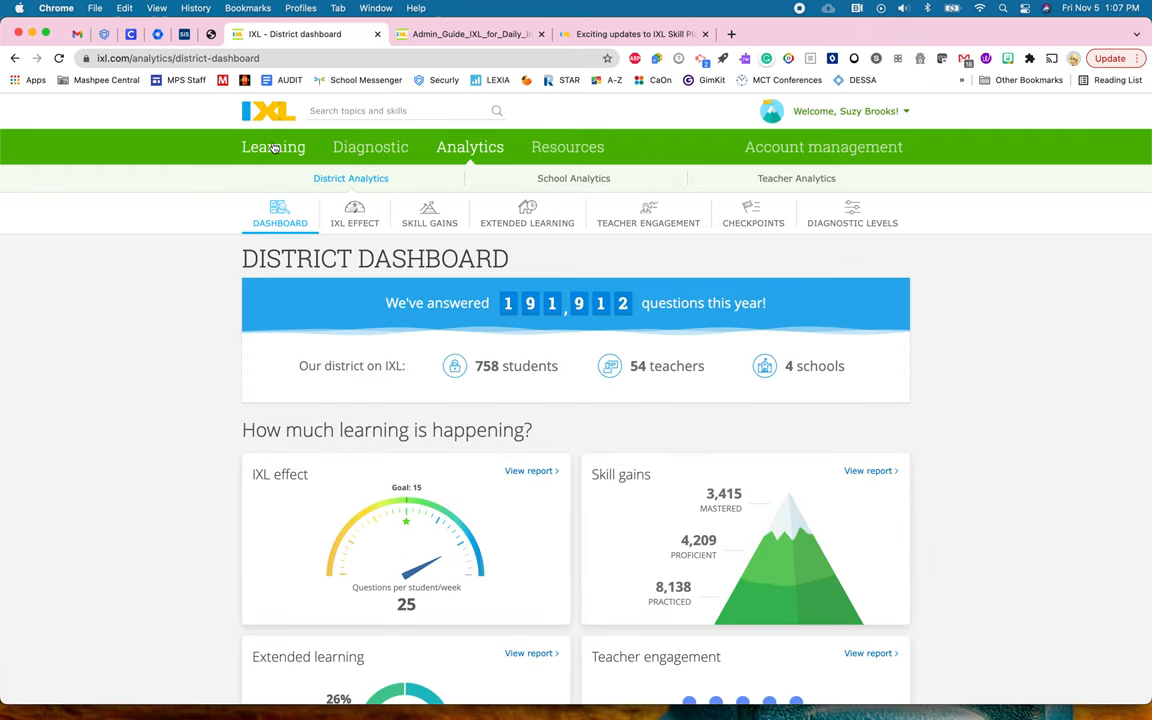
- Go to the Math learning catalog and view it by Skill plans
left_click(272, 148)
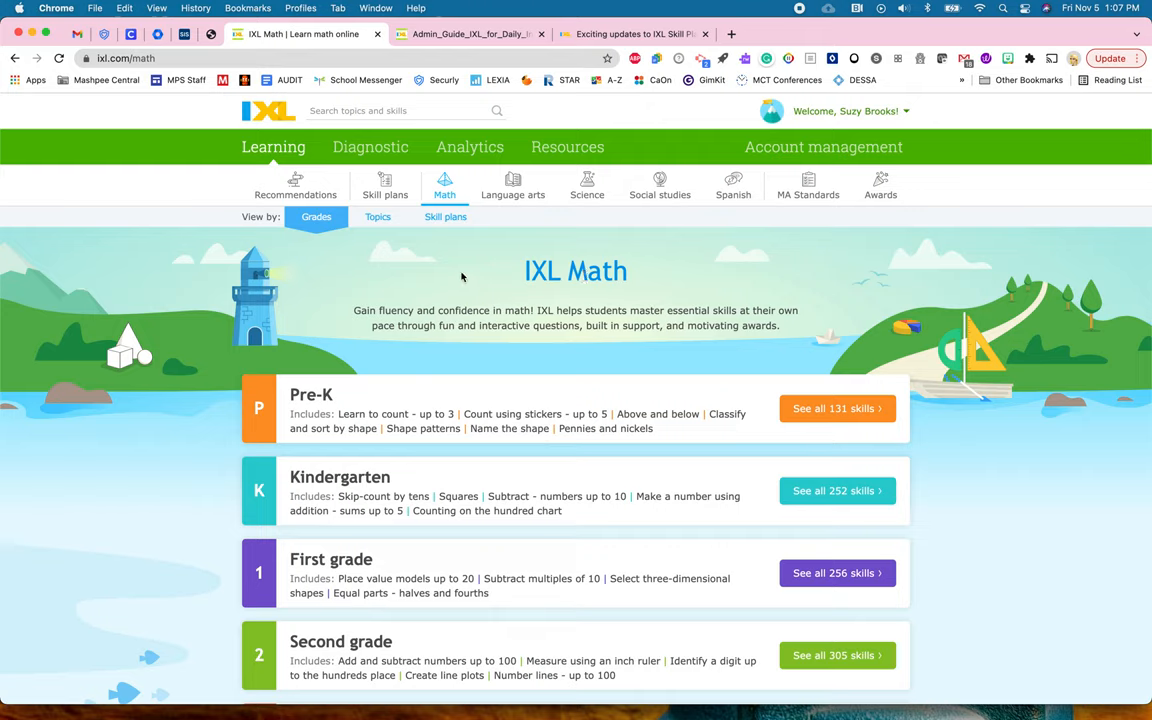
mouse_move(268, 220)
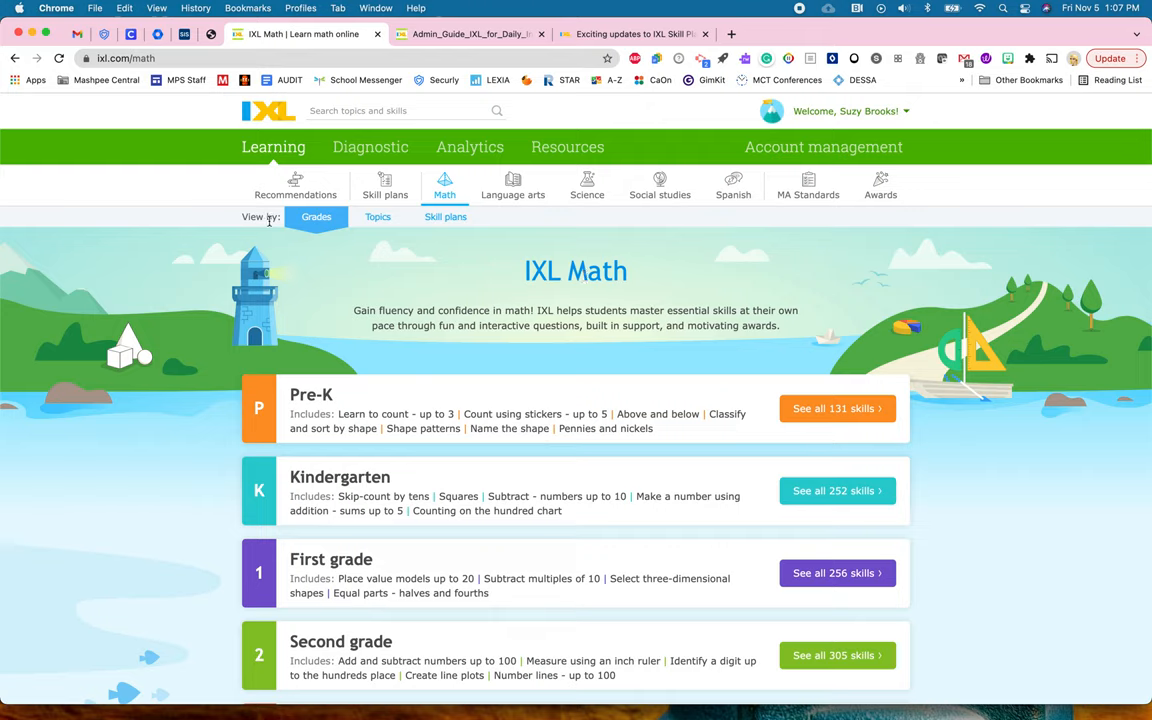
mouse_move(444, 216)
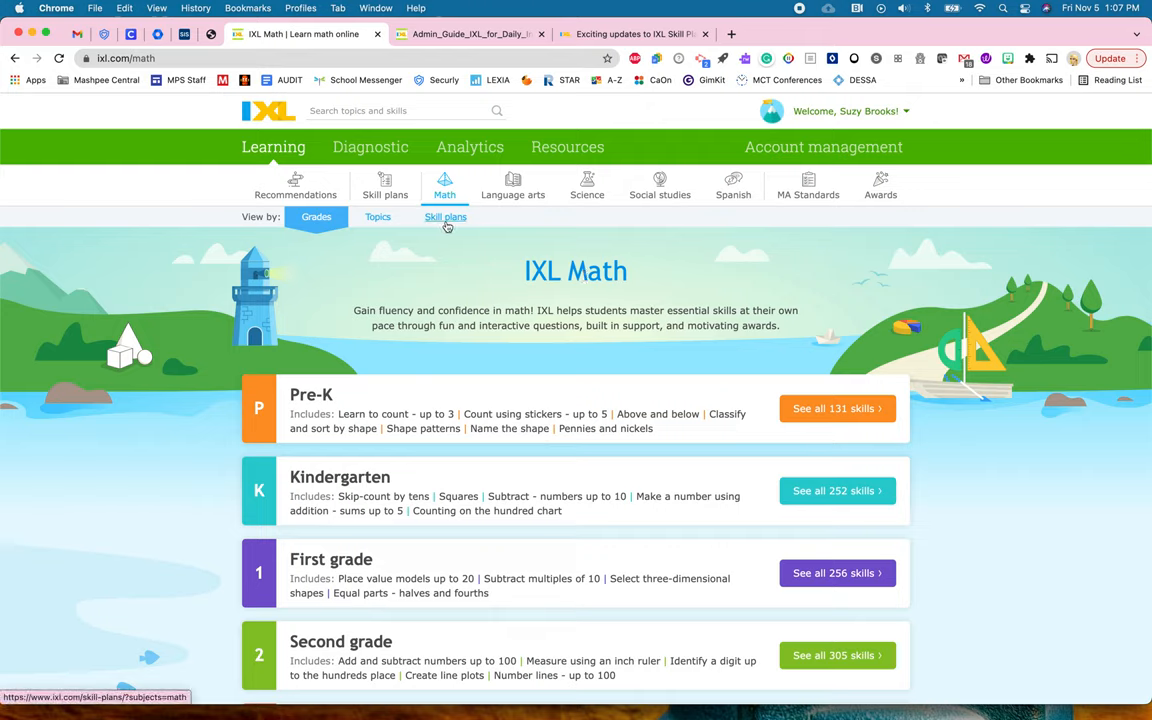
left_click(444, 216)
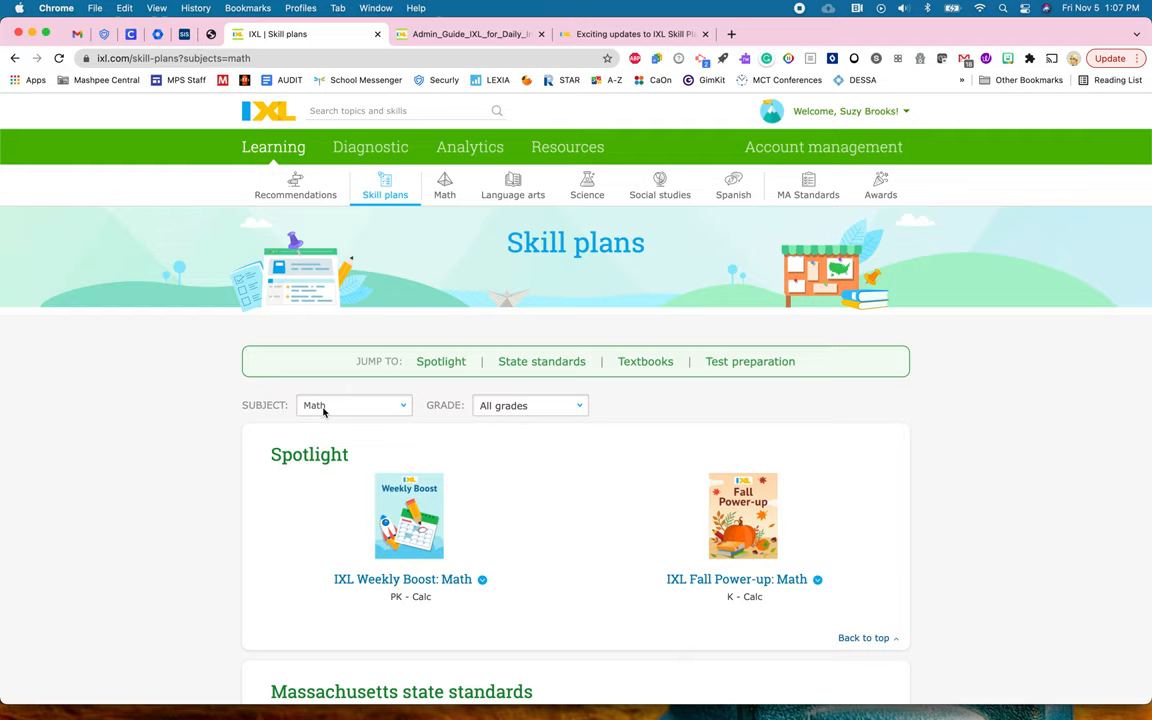
- Switch the Subject filter from Math to All subjects and scroll to the Spotlight plans
left_click(352, 404)
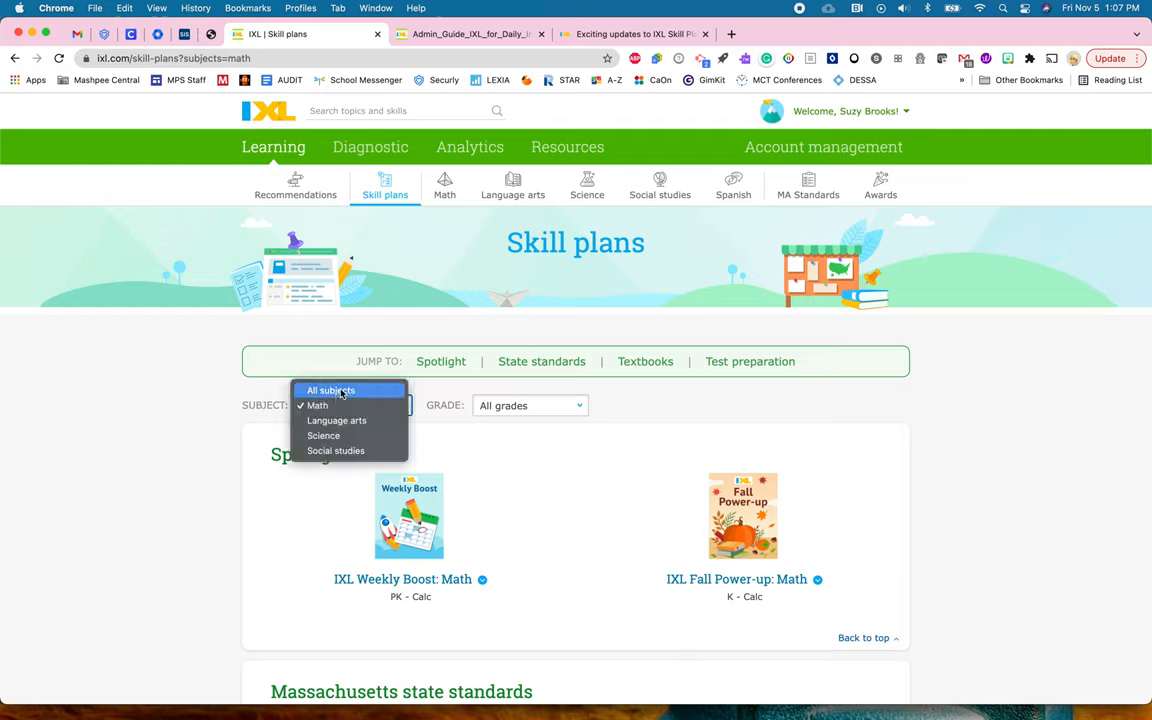
left_click(332, 390)
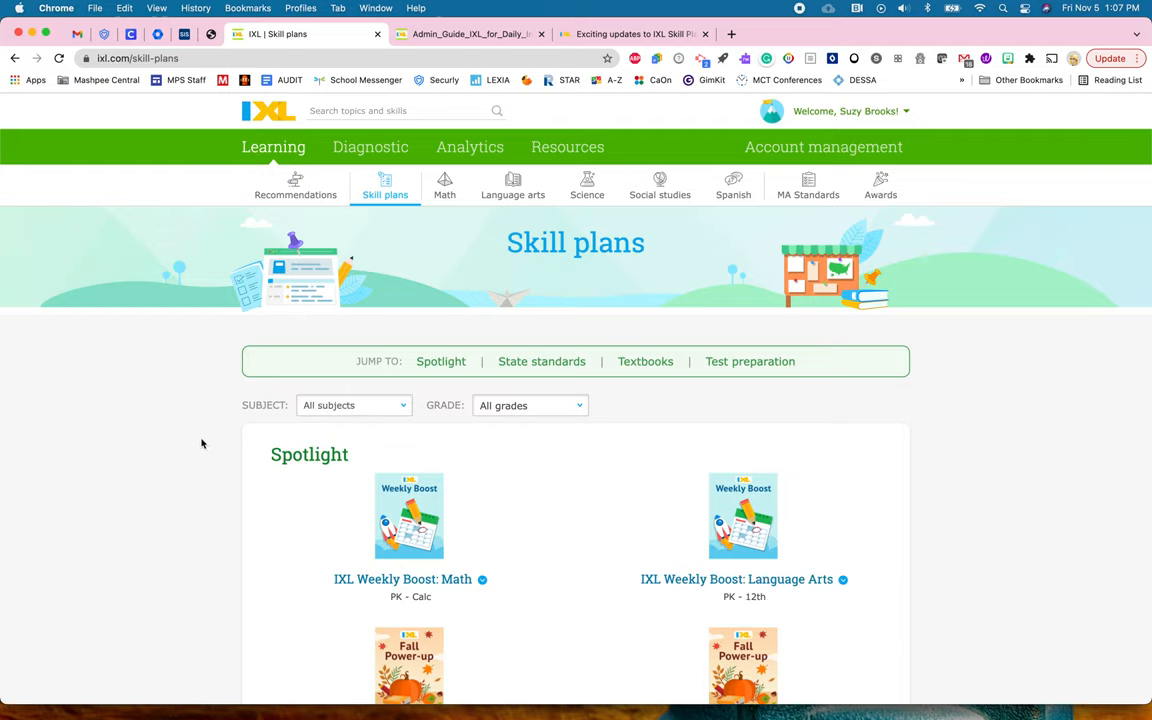
scroll("down", 3)
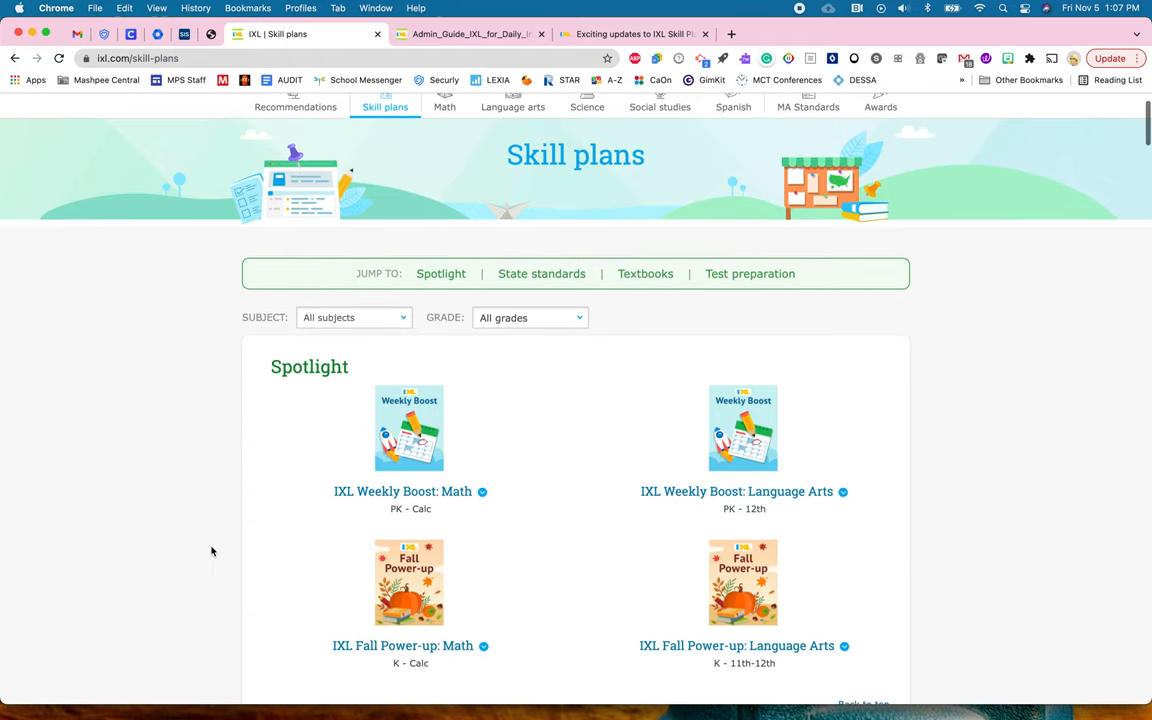
scroll("down", 3)
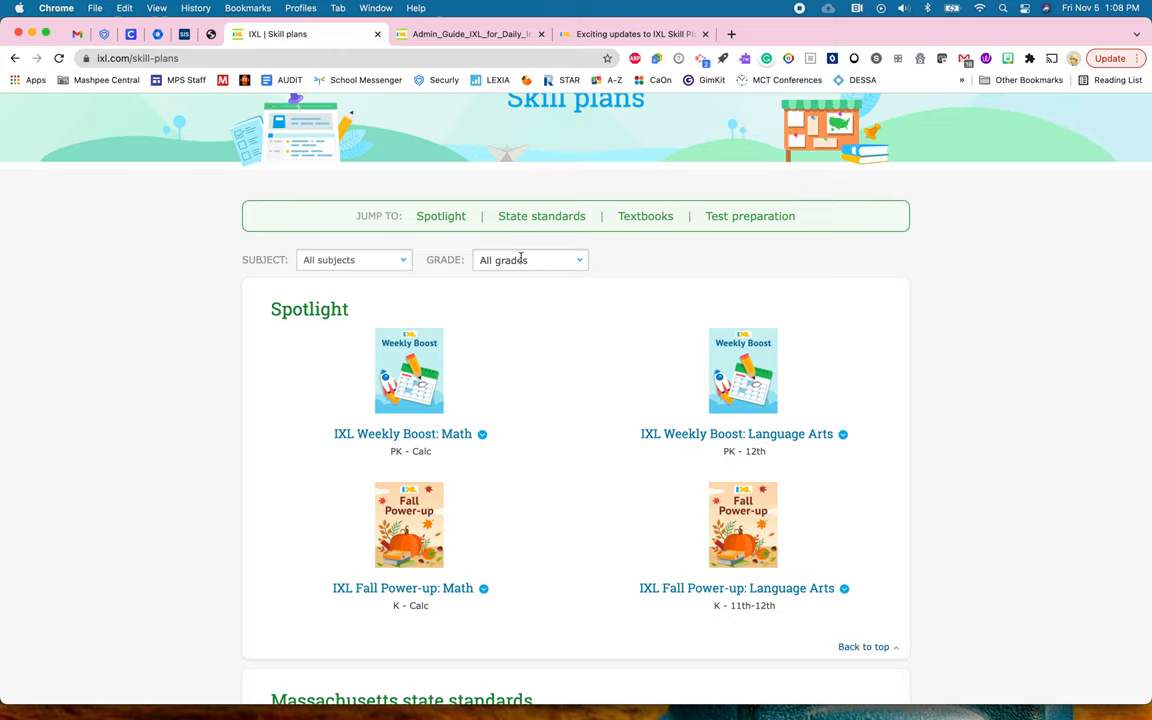
mouse_move(360, 306)
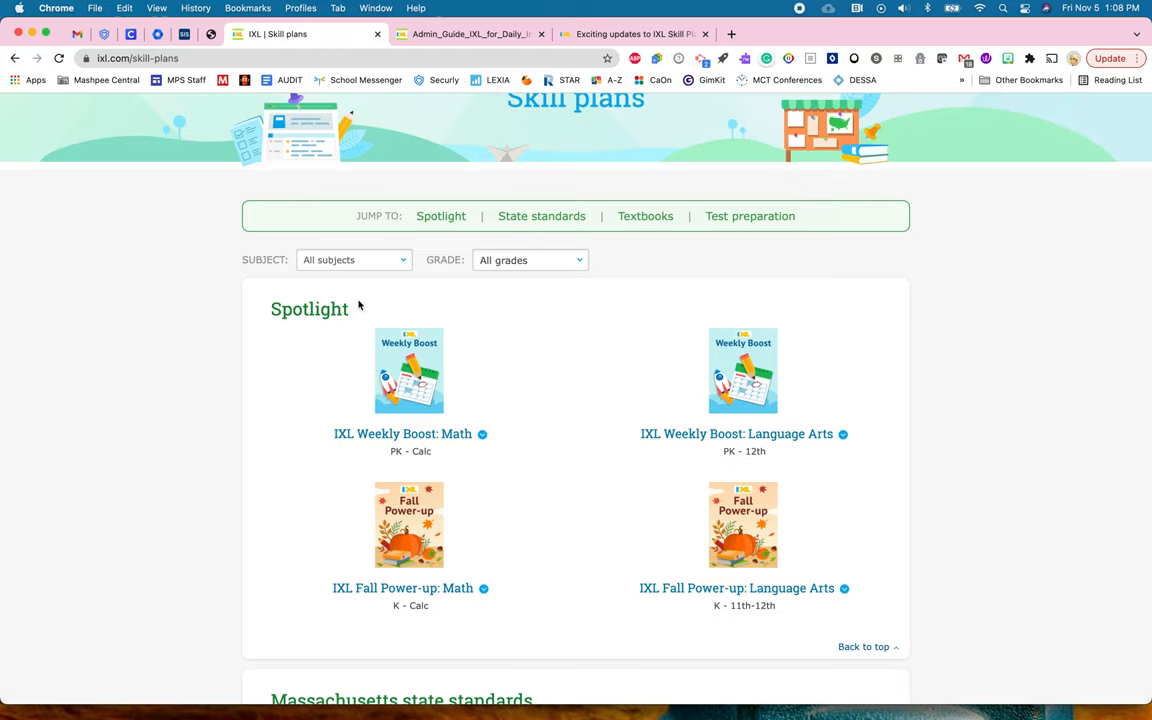
mouse_move(578, 328)
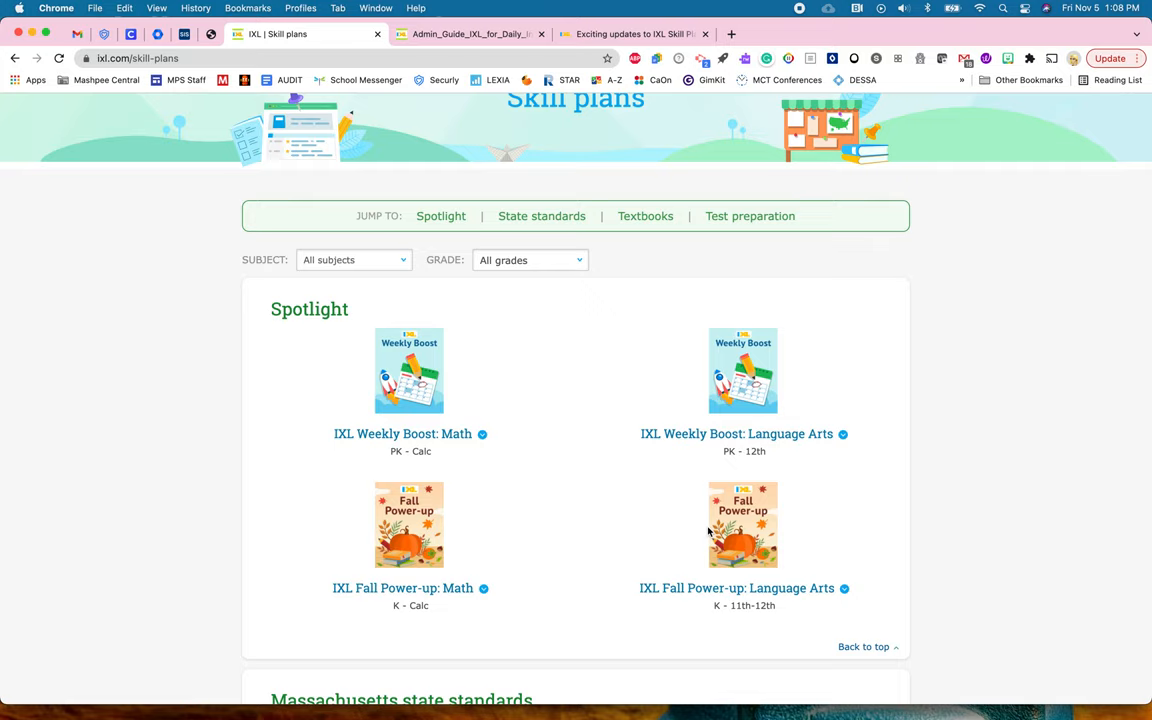
mouse_move(498, 620)
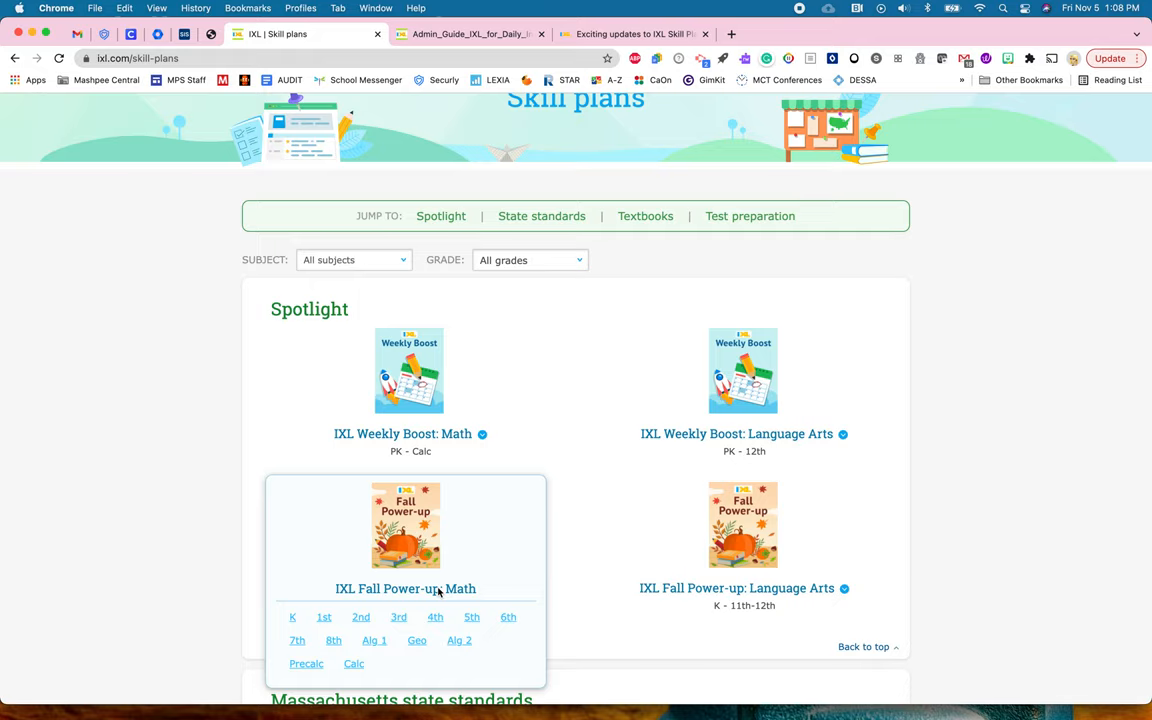
mouse_move(508, 616)
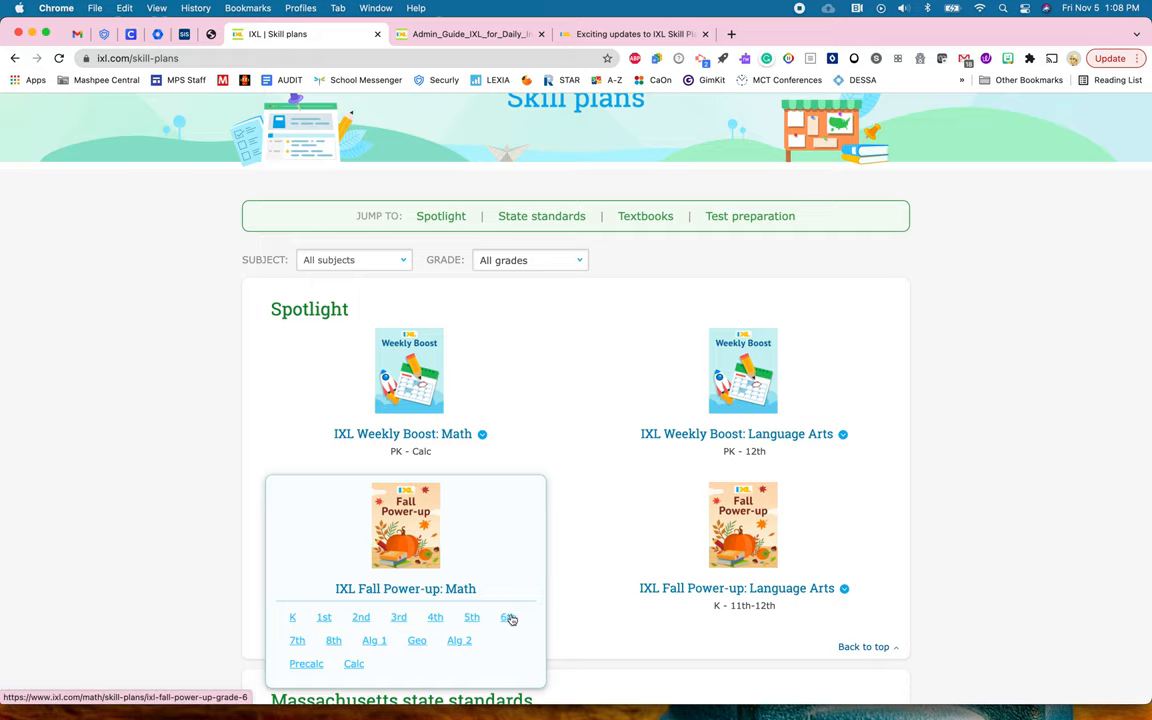
- Open the 6th grade Fall Power-up math plan and scroll through its Weeks 1–4 daily skills
left_click(504, 616)
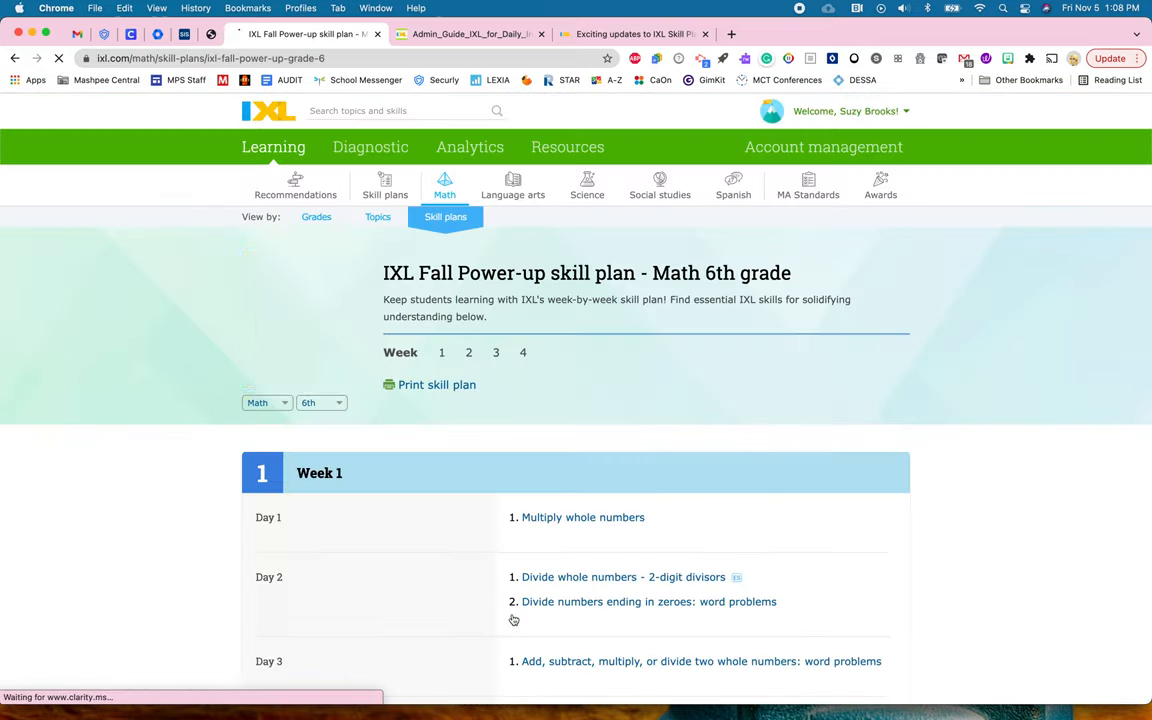
scroll("down", 3)
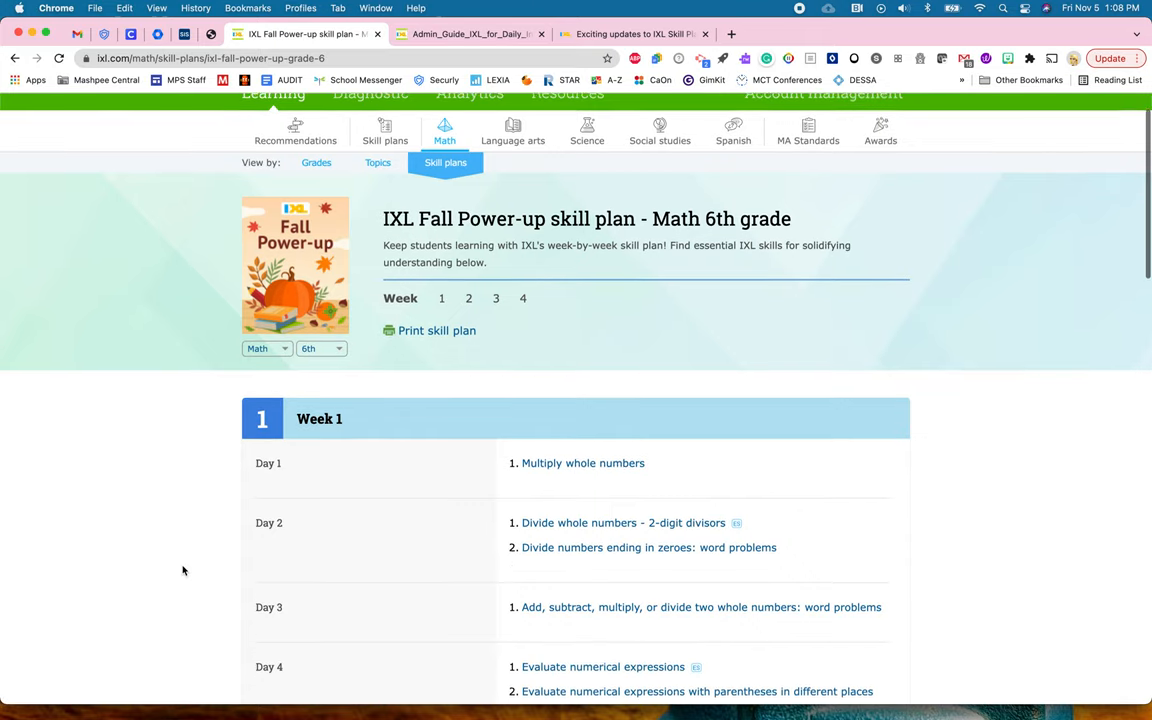
scroll("down", 3)
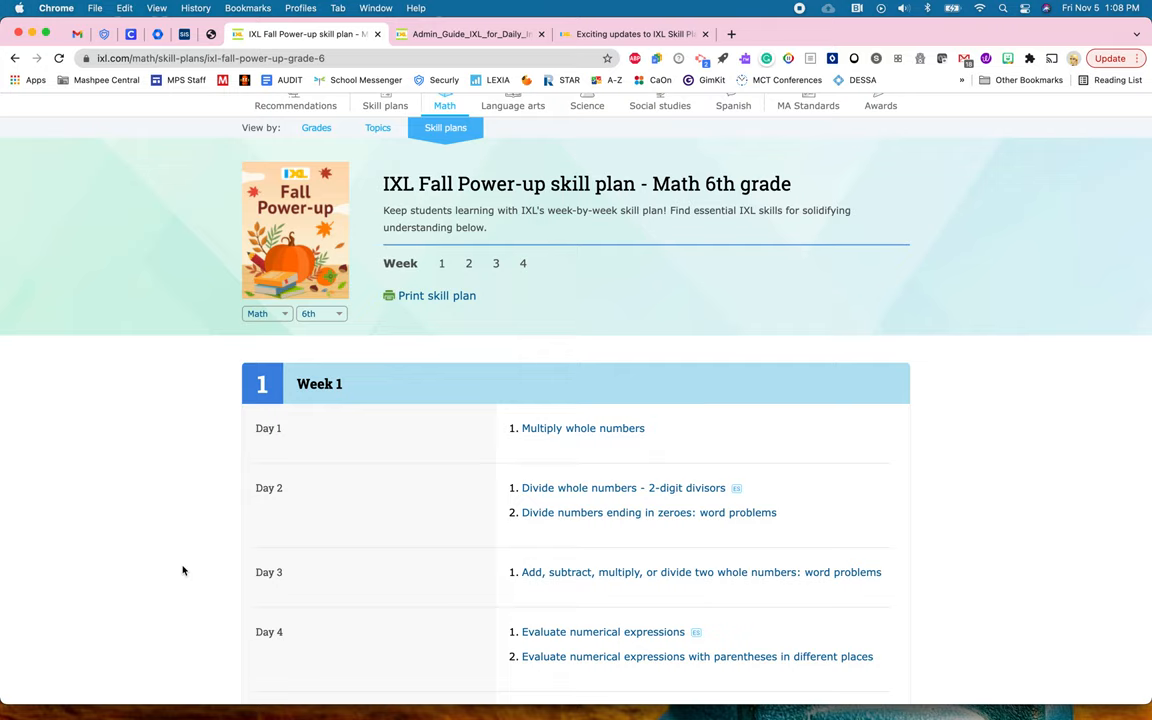
mouse_move(116, 560)
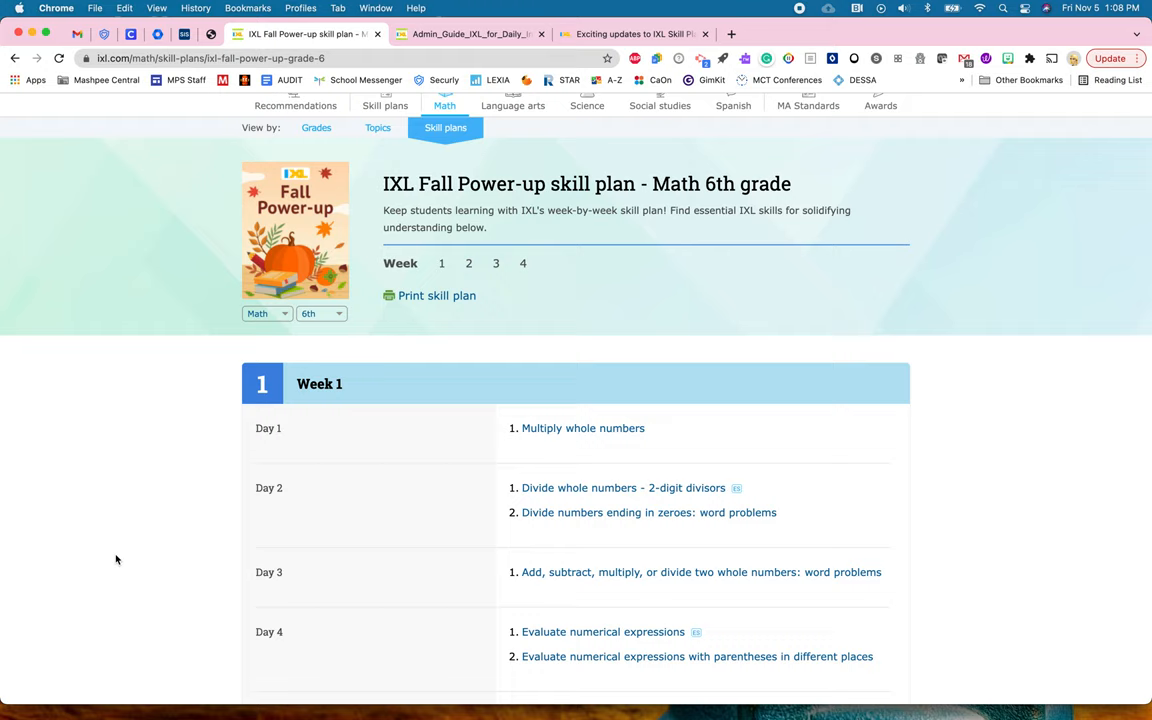
scroll("down", 3)
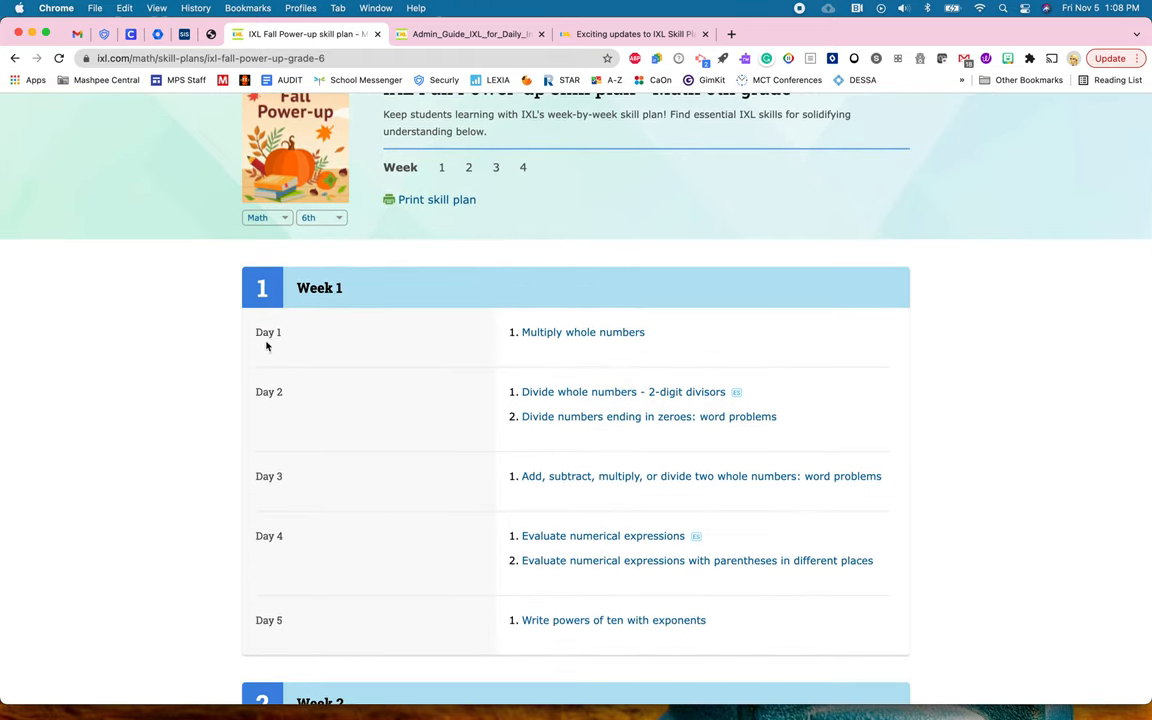
mouse_move(440, 380)
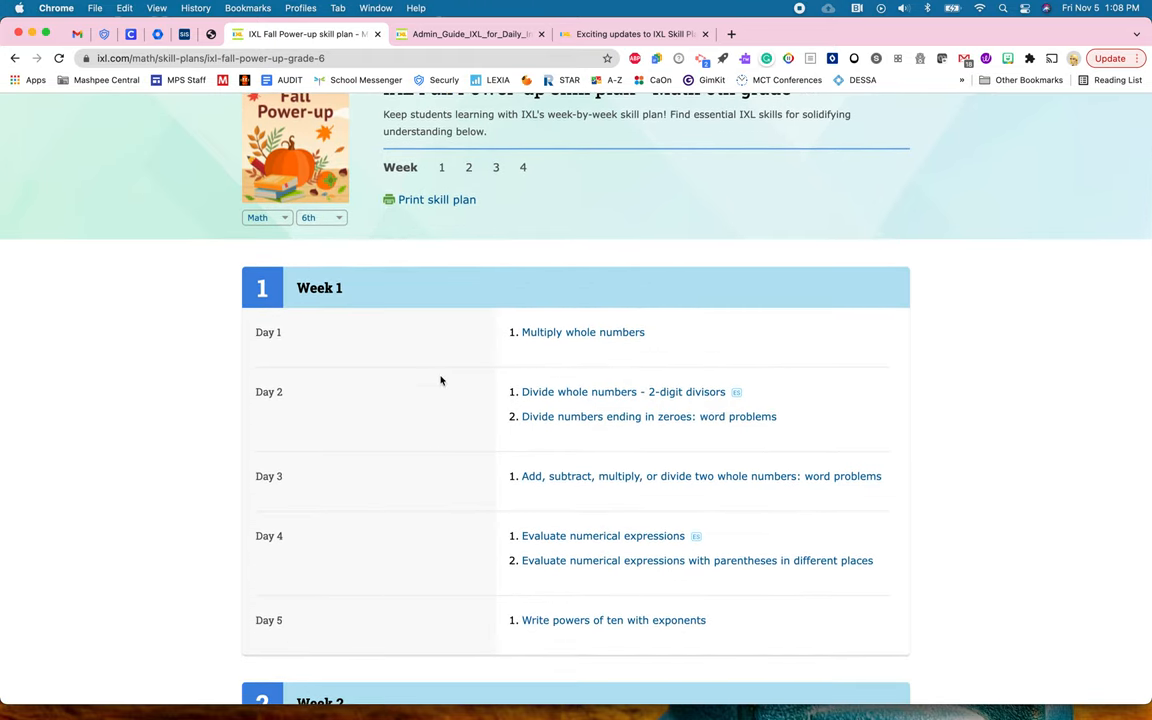
mouse_move(424, 644)
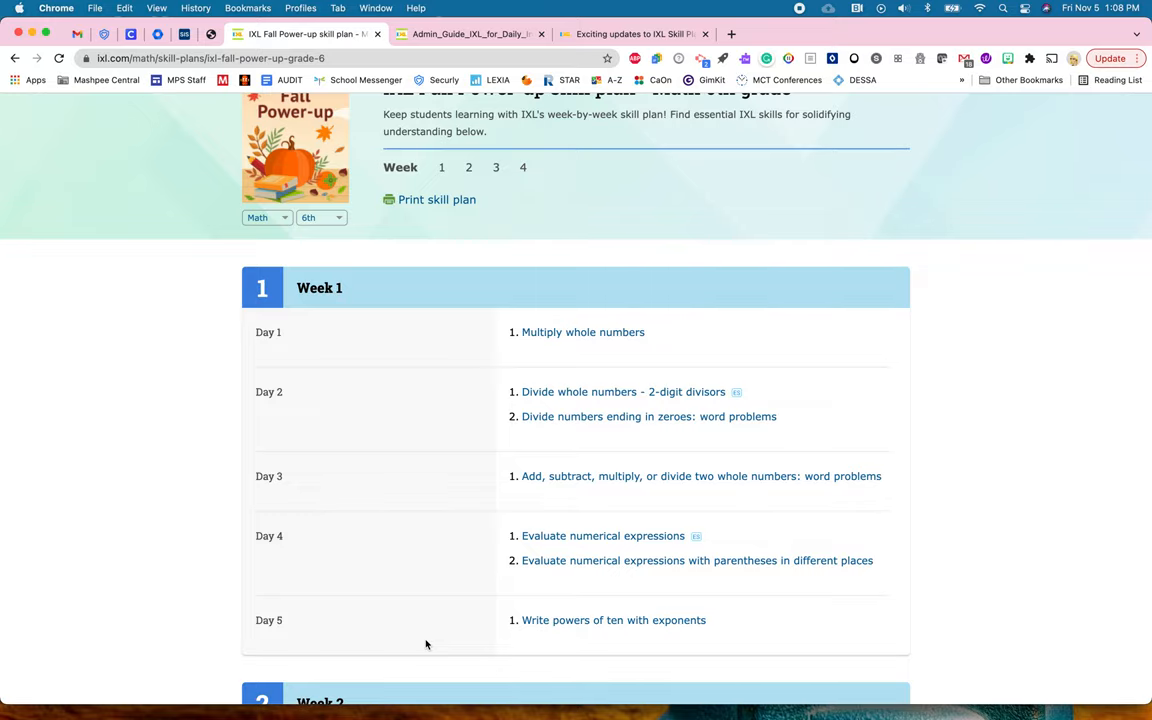
scroll("down", 3)
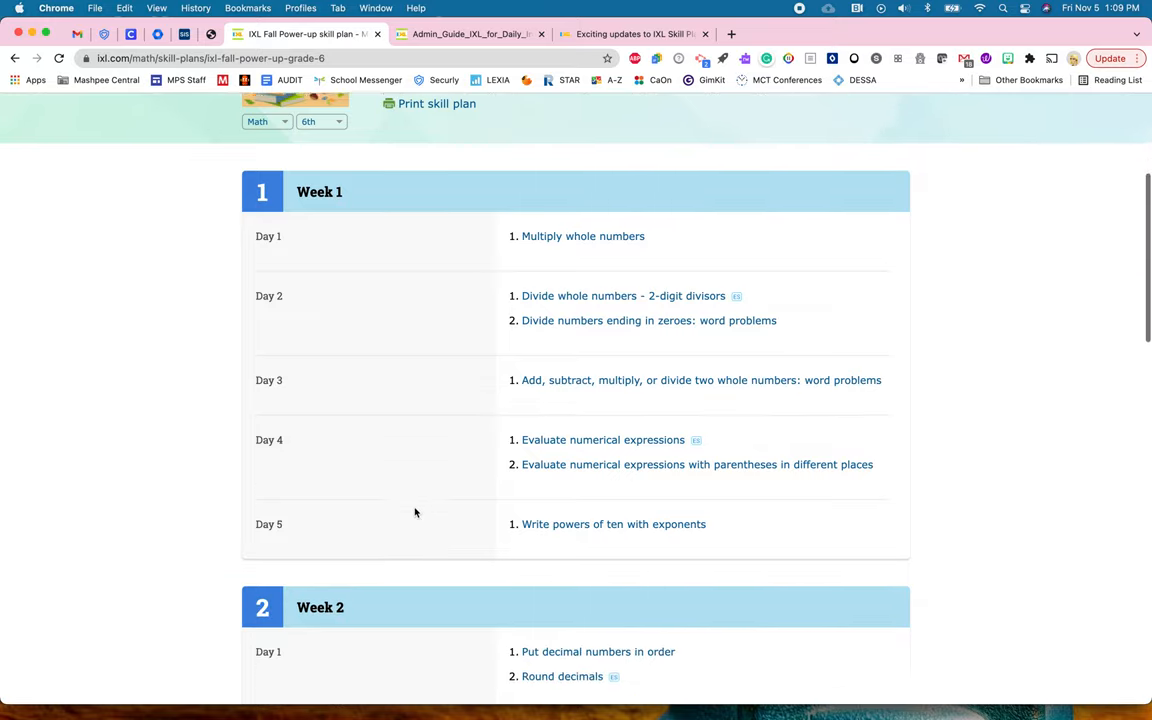
scroll("down", 3)
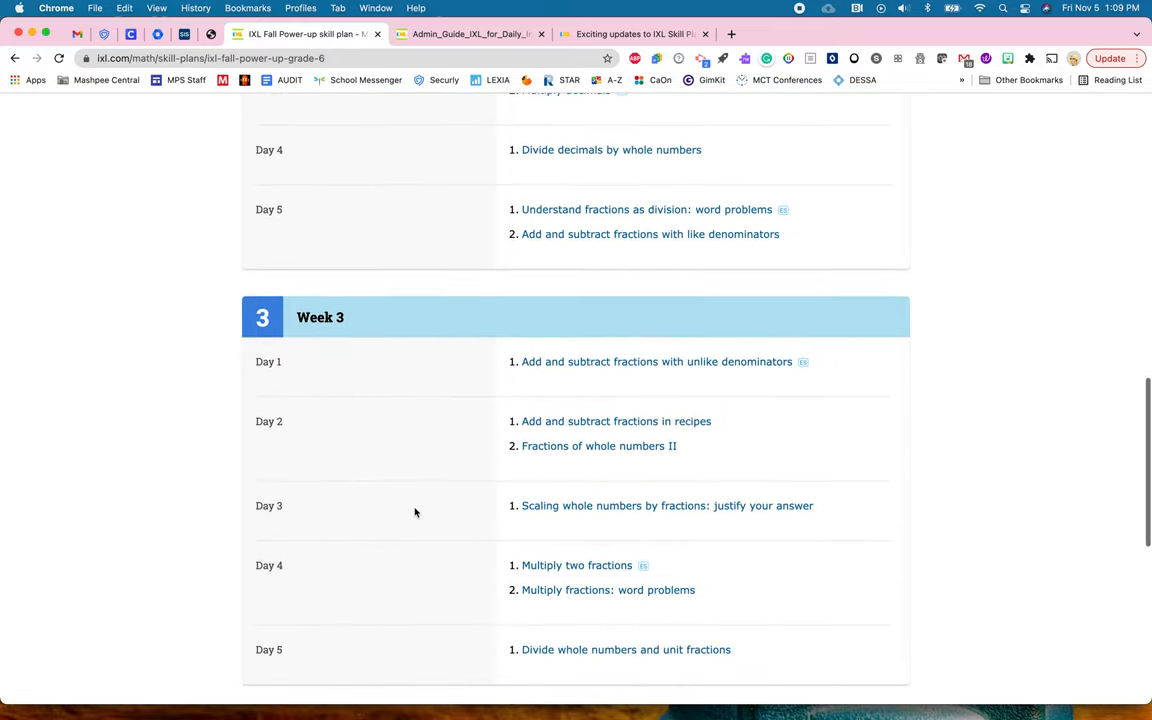
scroll("down", 3)
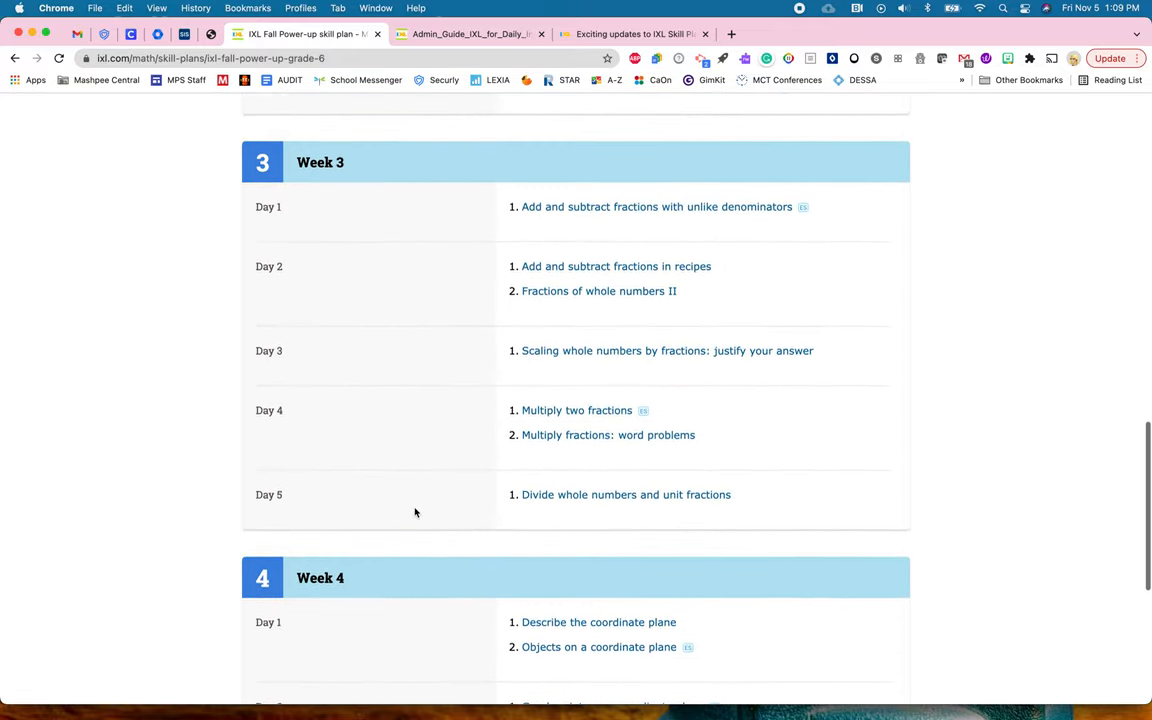
scroll("up", 3)
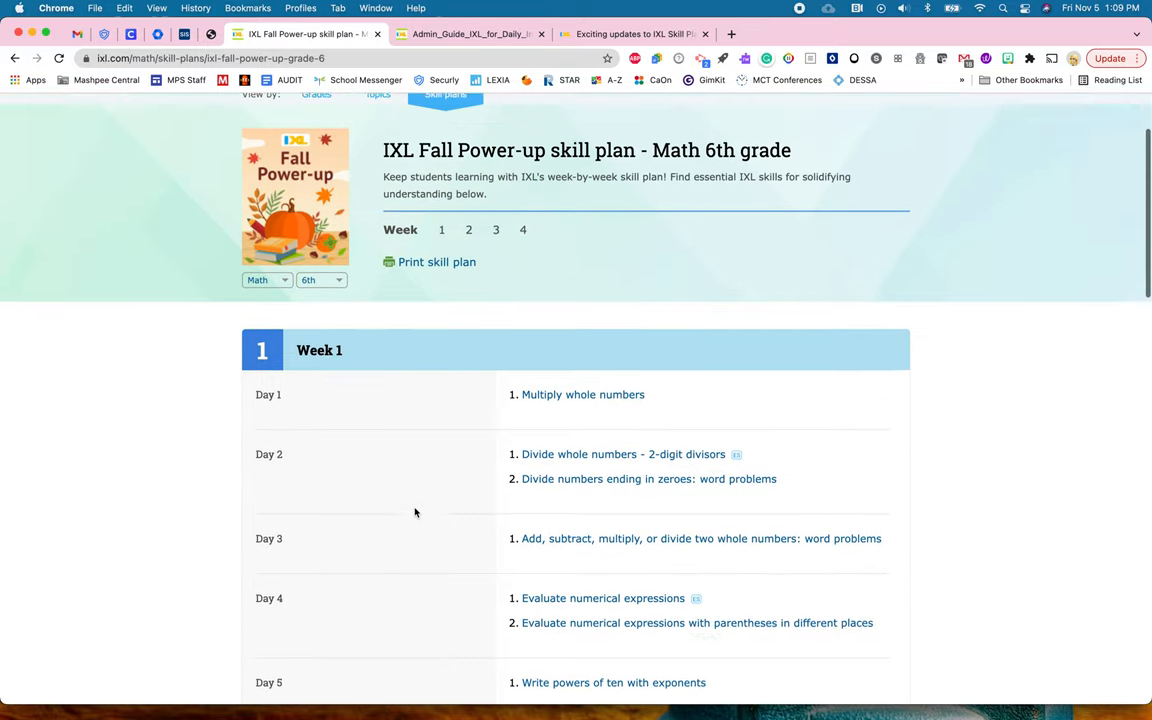
scroll("up", 3)
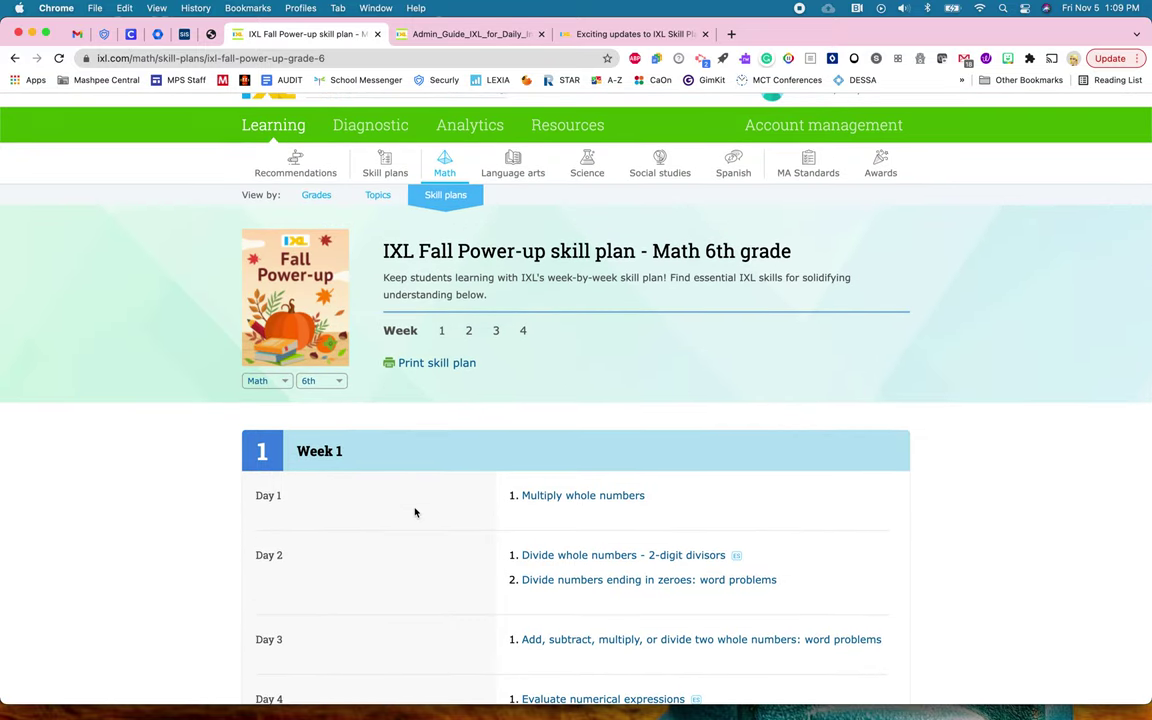
mouse_move(384, 548)
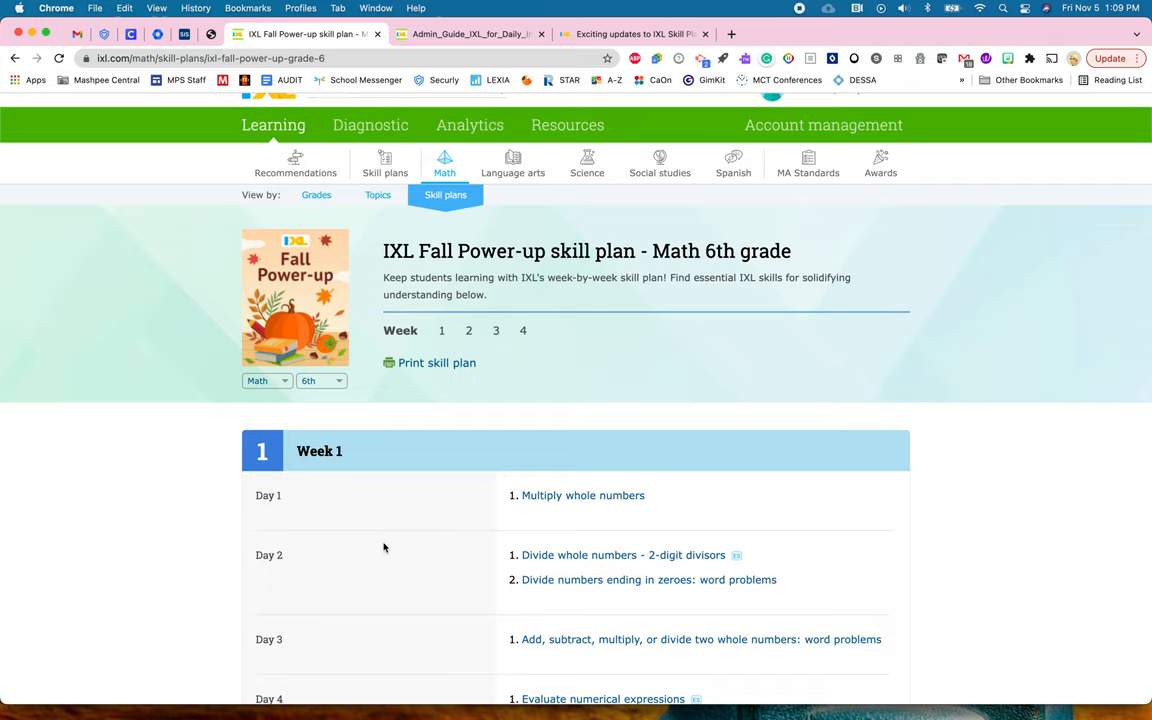
mouse_move(116, 260)
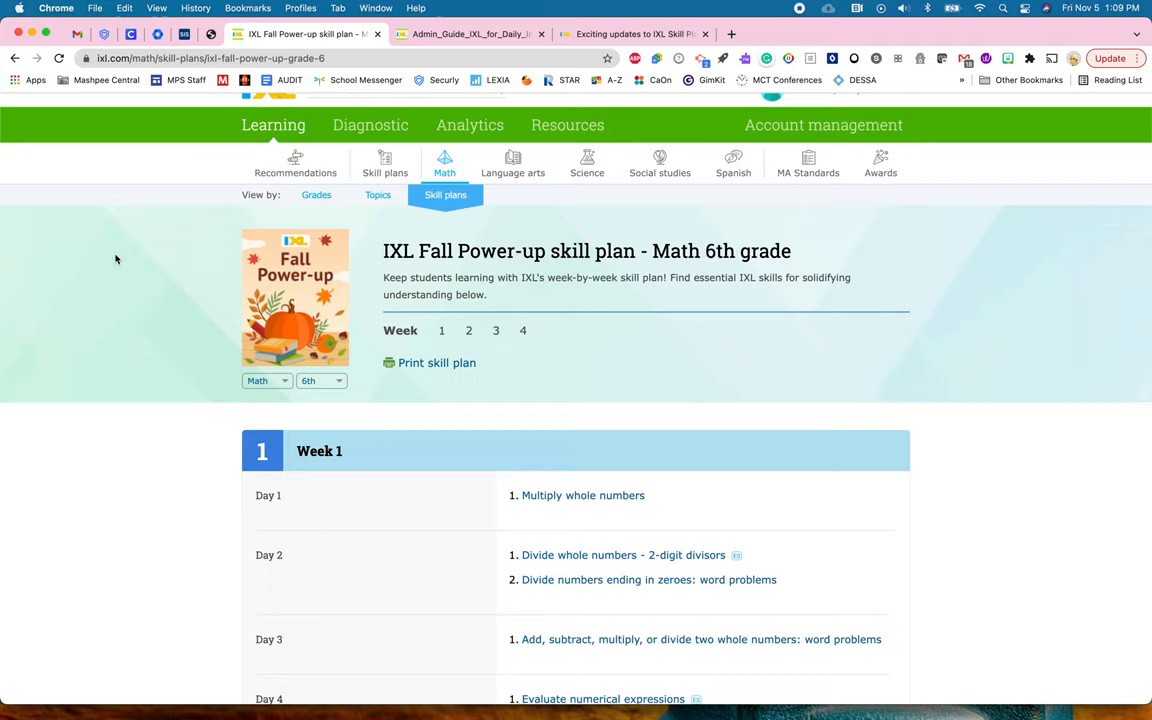
- Return to the Skill plans overview and scroll to the Spotlight section
left_click(384, 164)
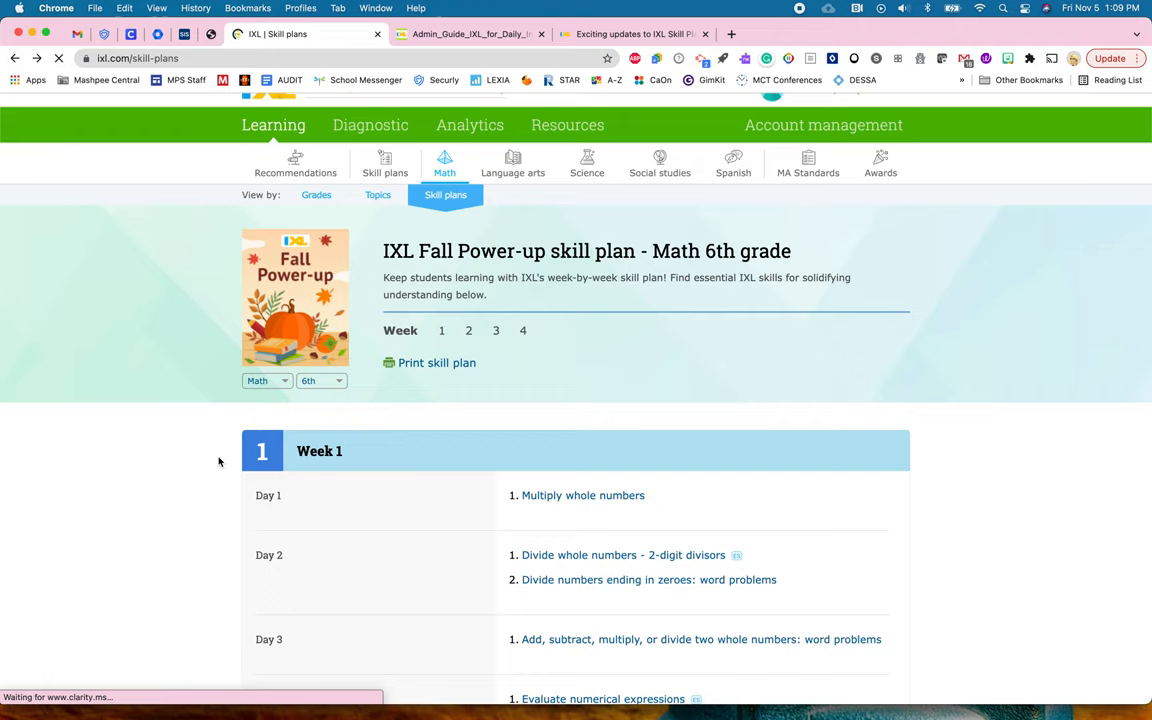
left_click(384, 164)
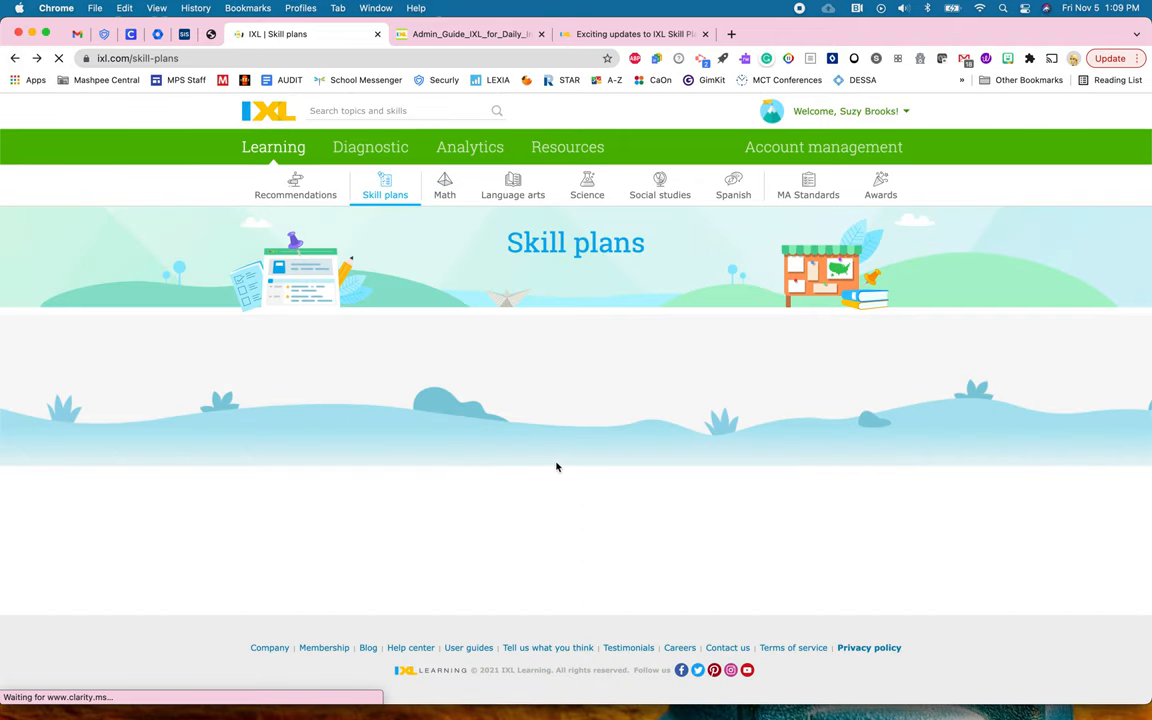
scroll("down", 3)
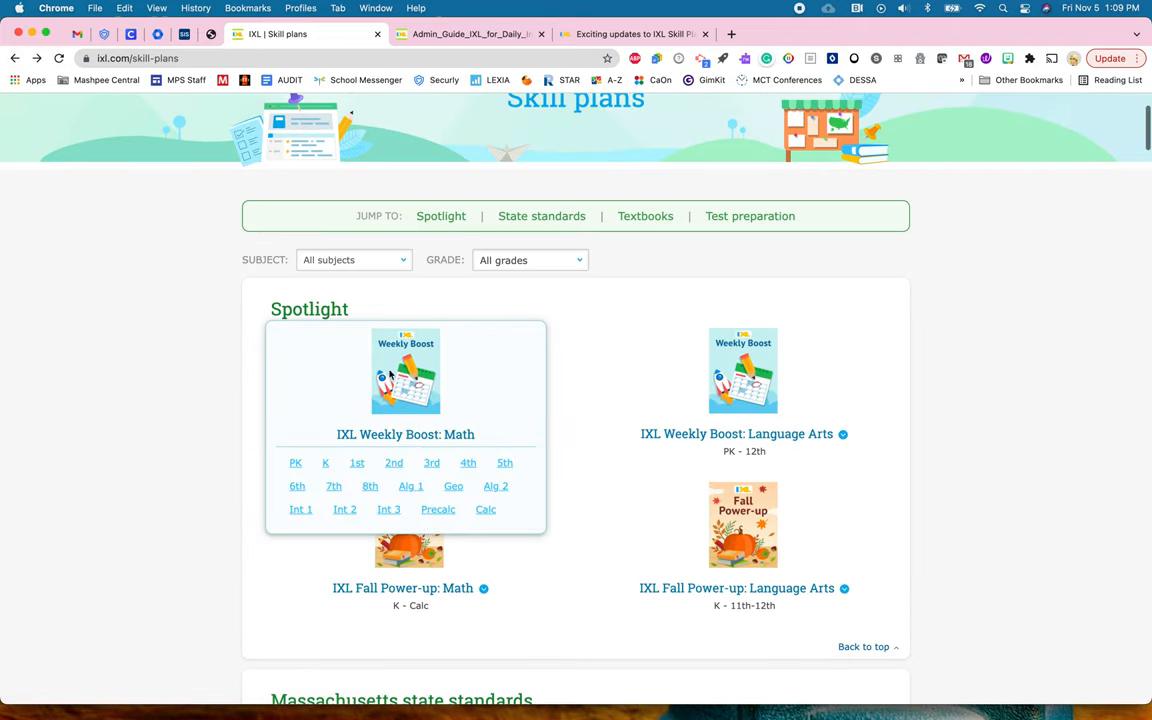
mouse_move(424, 388)
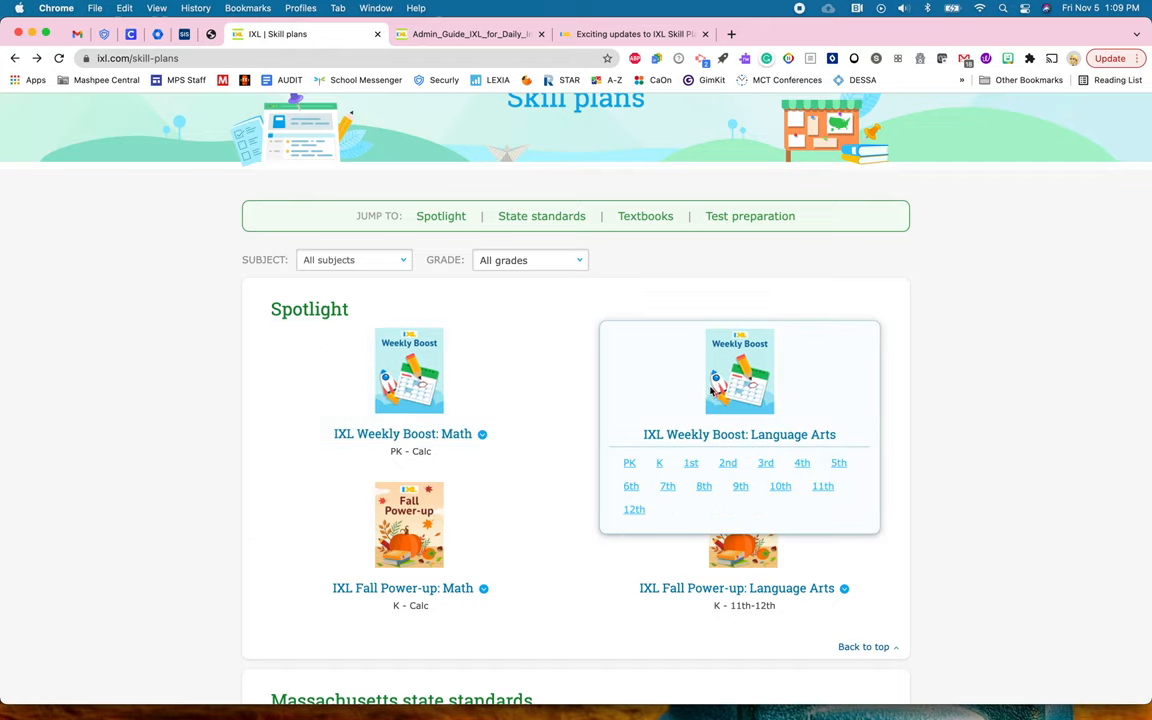
- Open the 2nd grade Weekly Boost language arts plan and scroll through its weekly skill lists
left_click(728, 462)
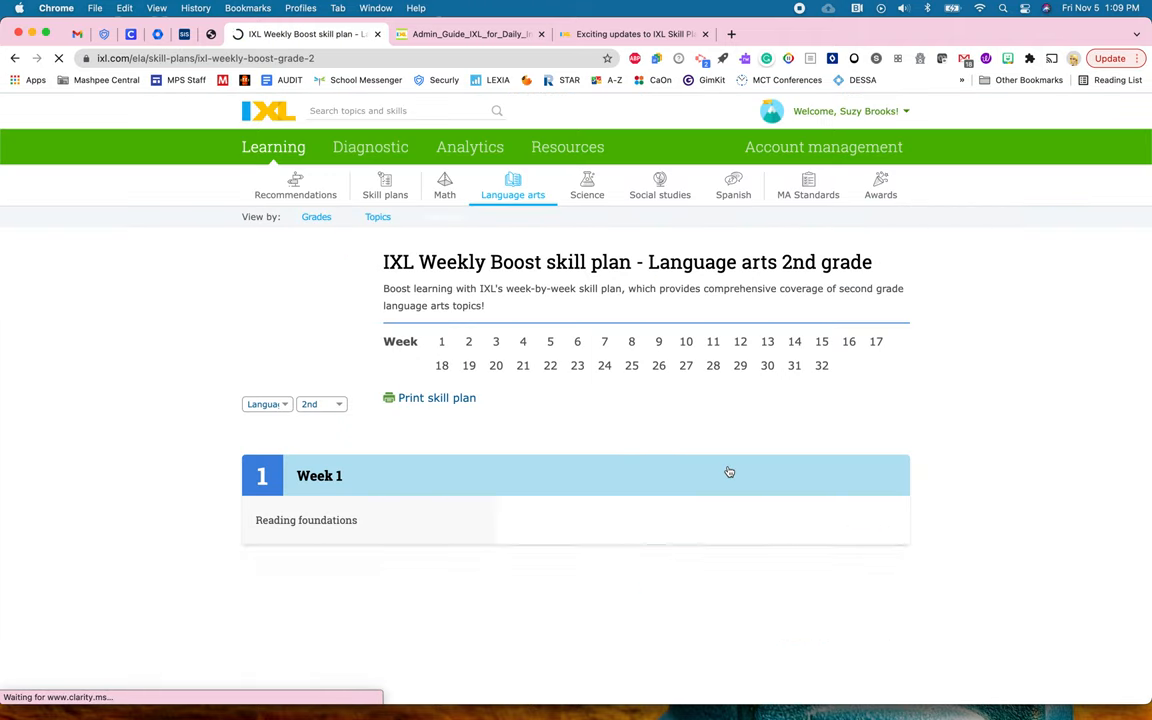
scroll("down", 3)
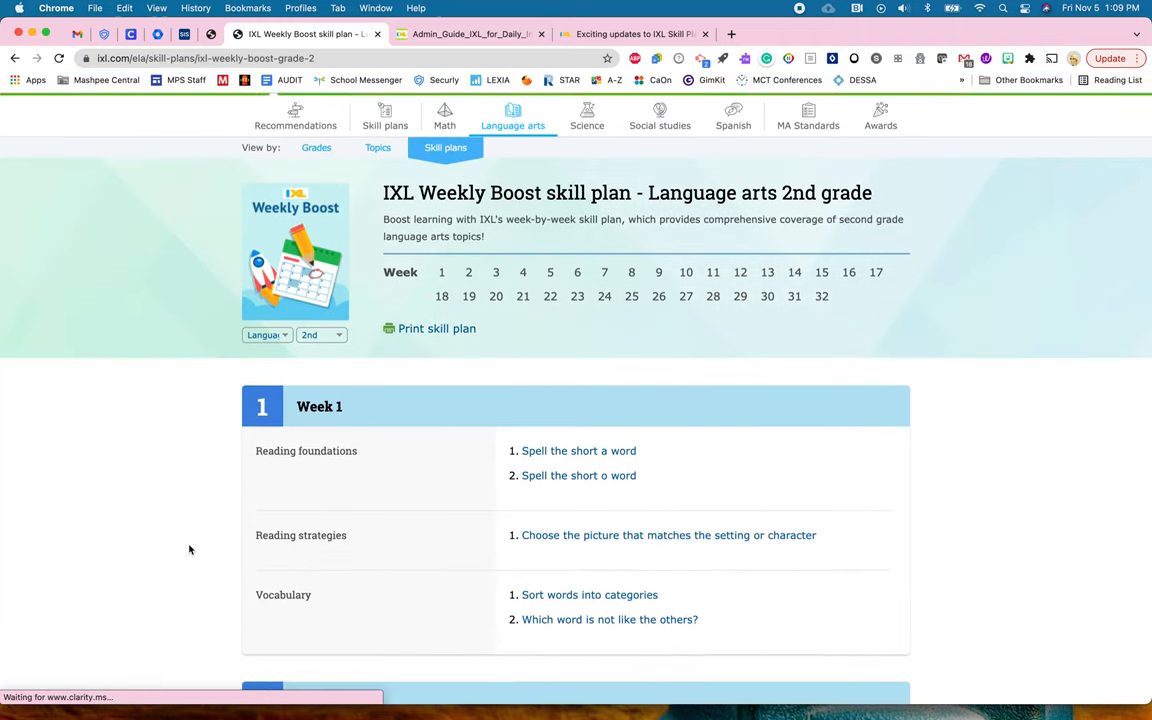
scroll("down", 3)
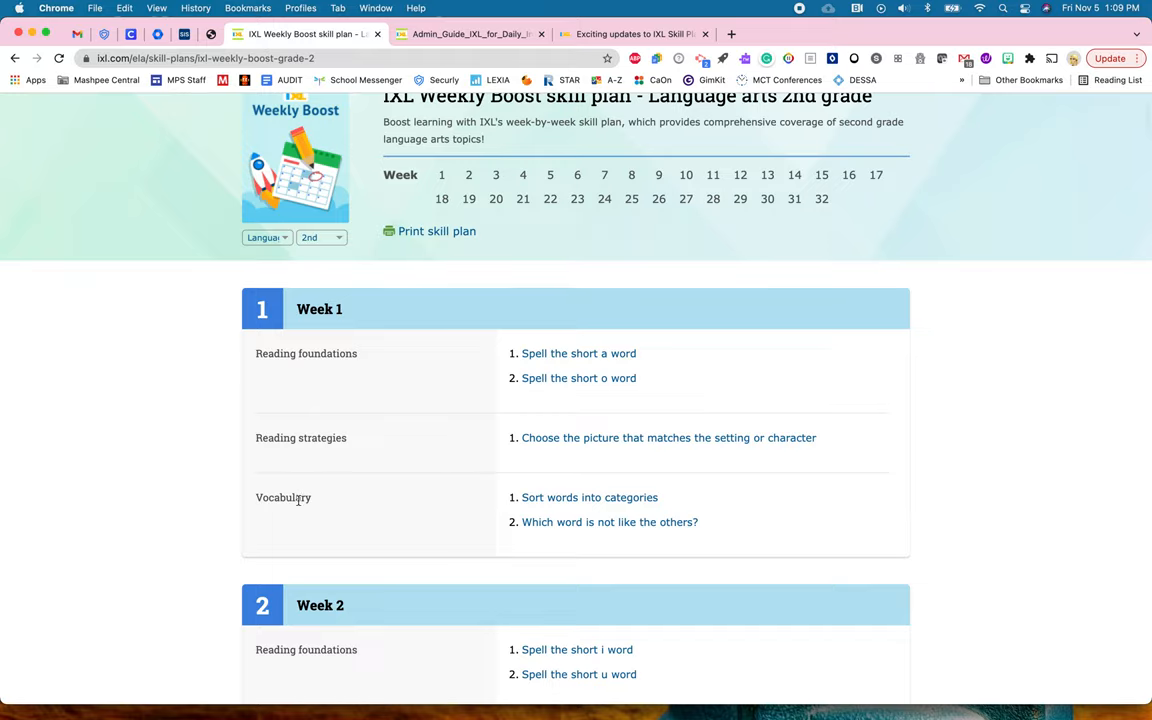
mouse_move(324, 340)
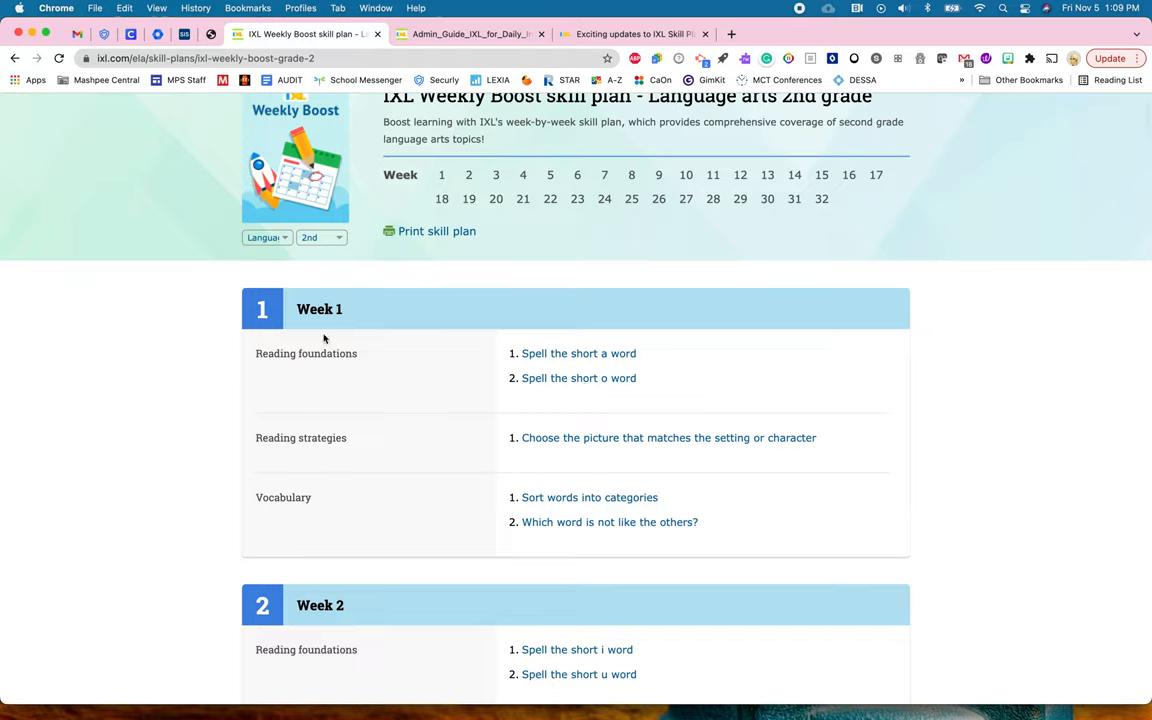
scroll("down", 3)
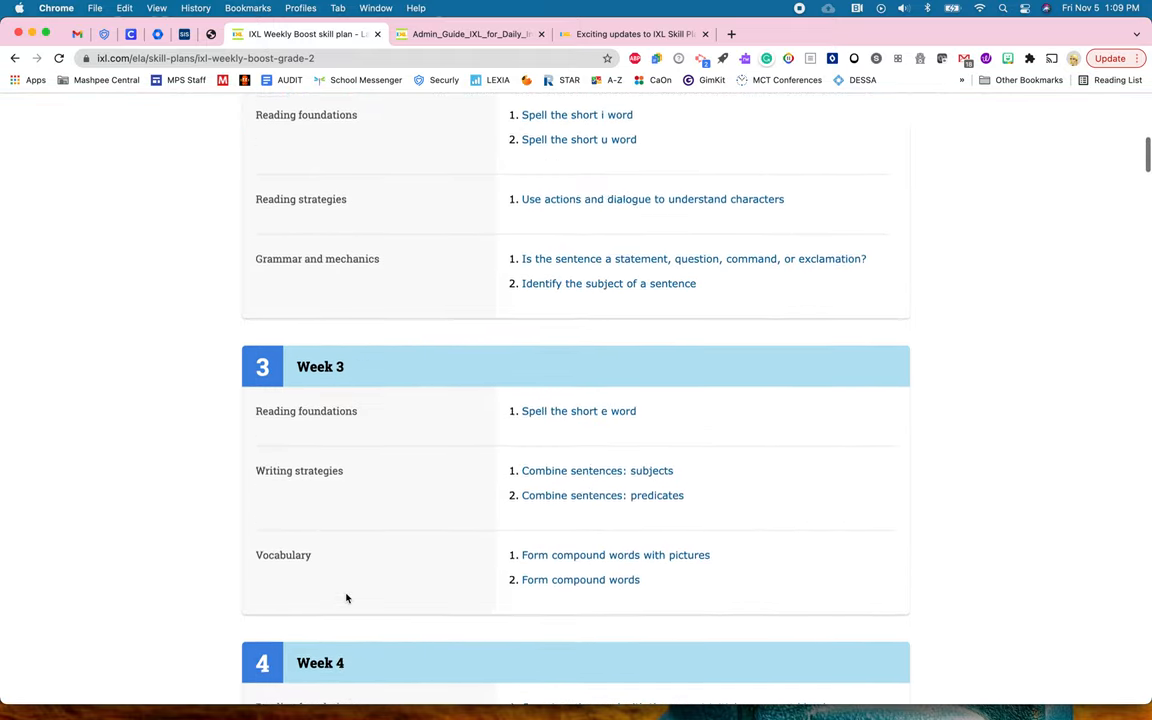
scroll("up", 3)
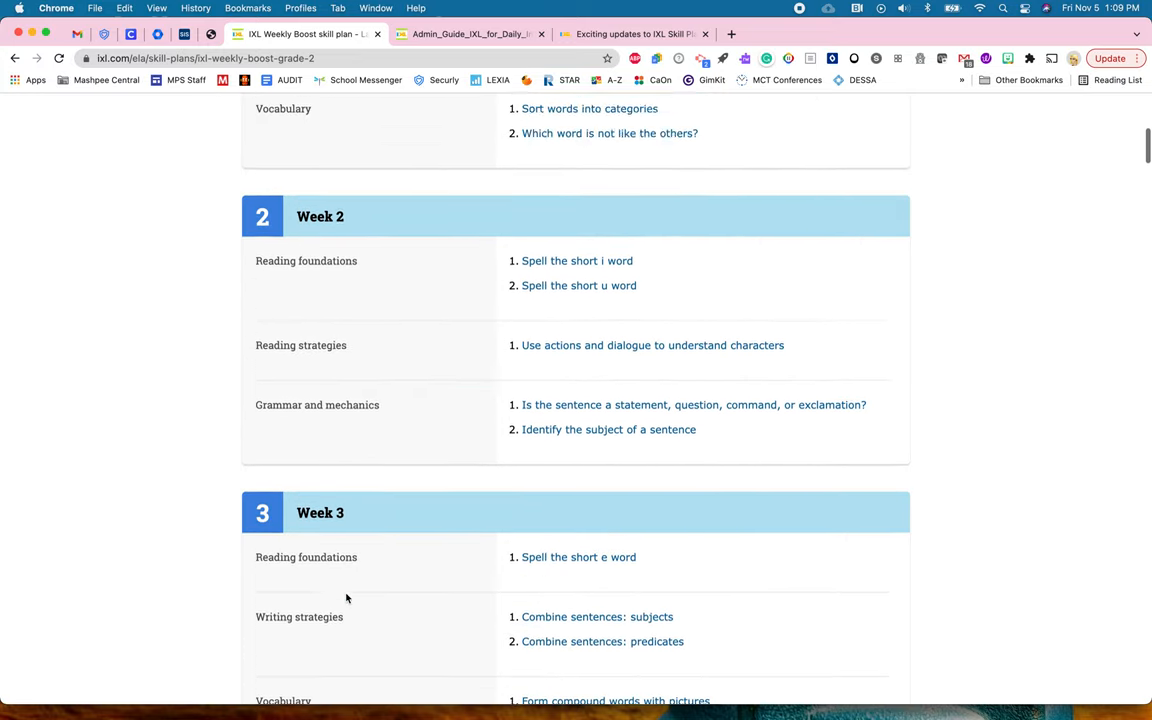
scroll("up", 3)
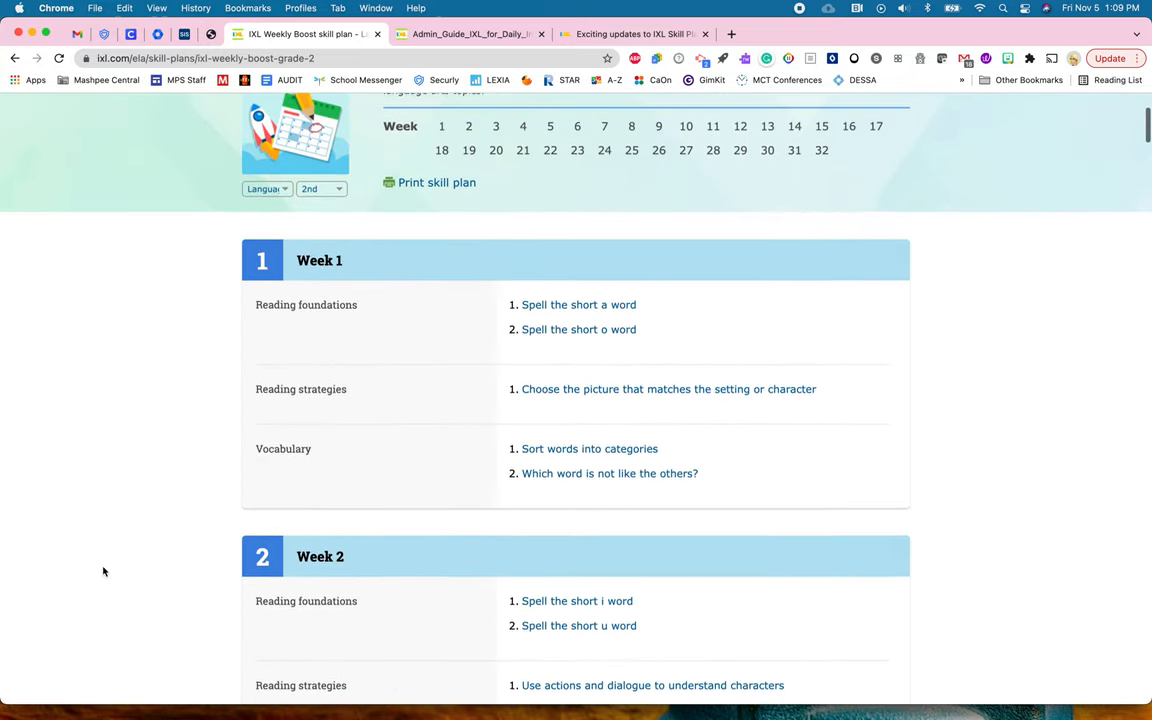
scroll("up", 3)
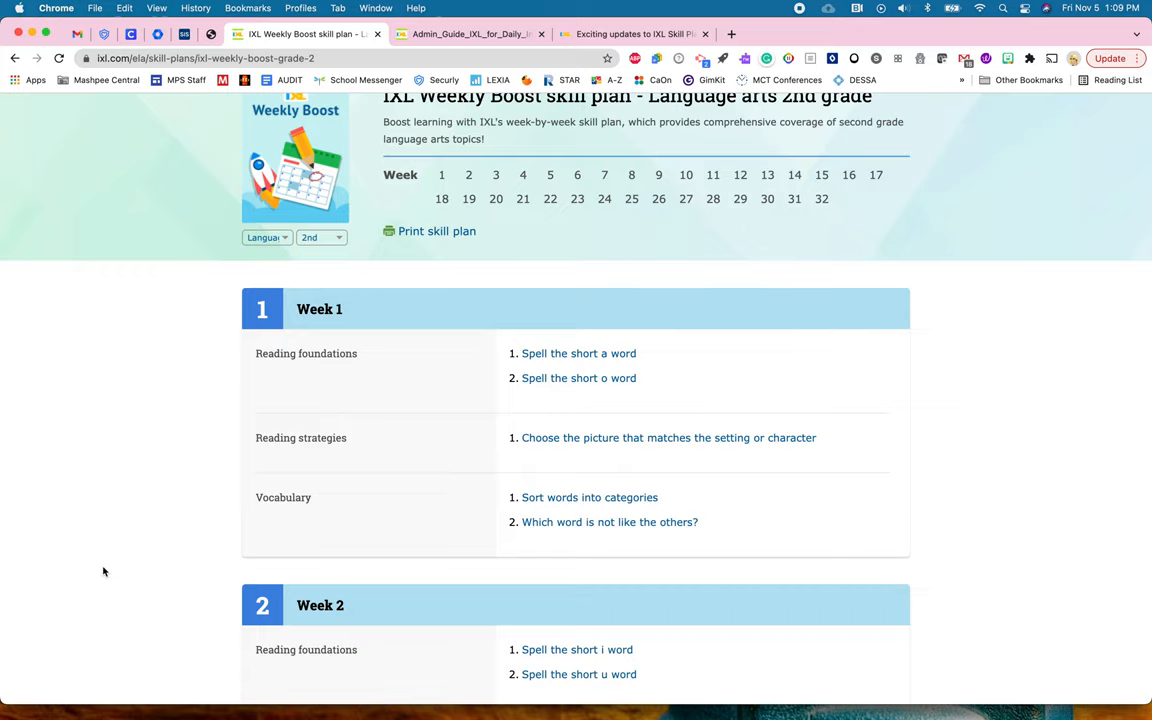
scroll("up", 3)
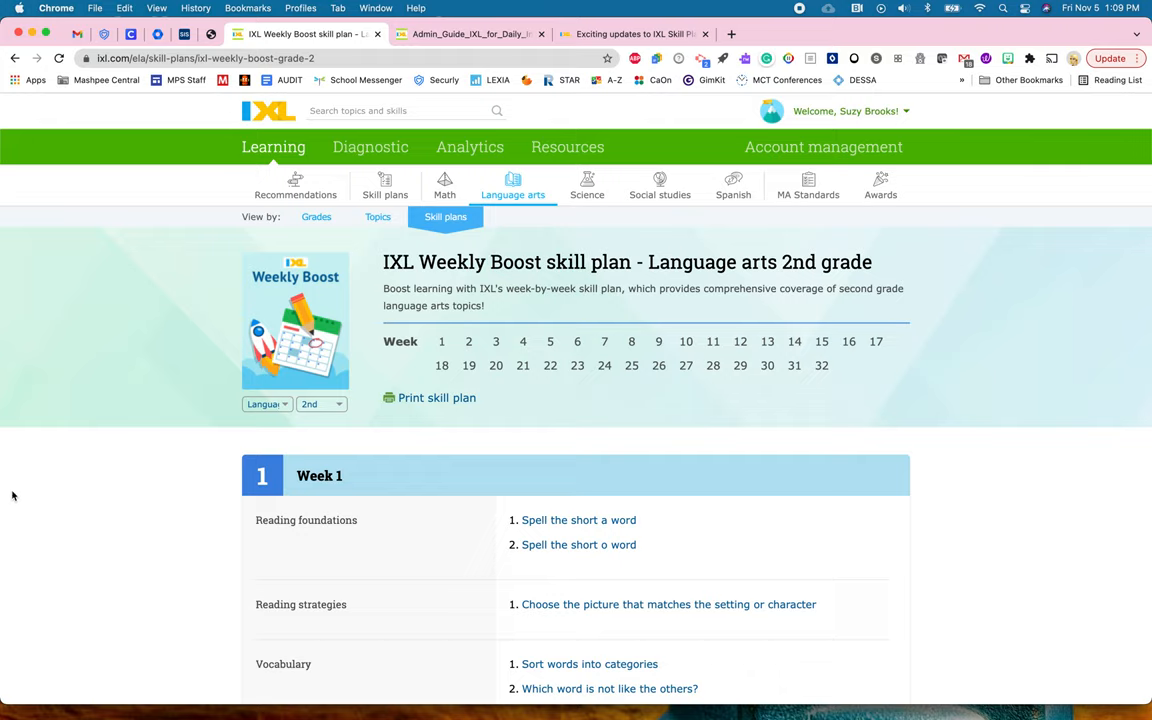
mouse_move(444, 184)
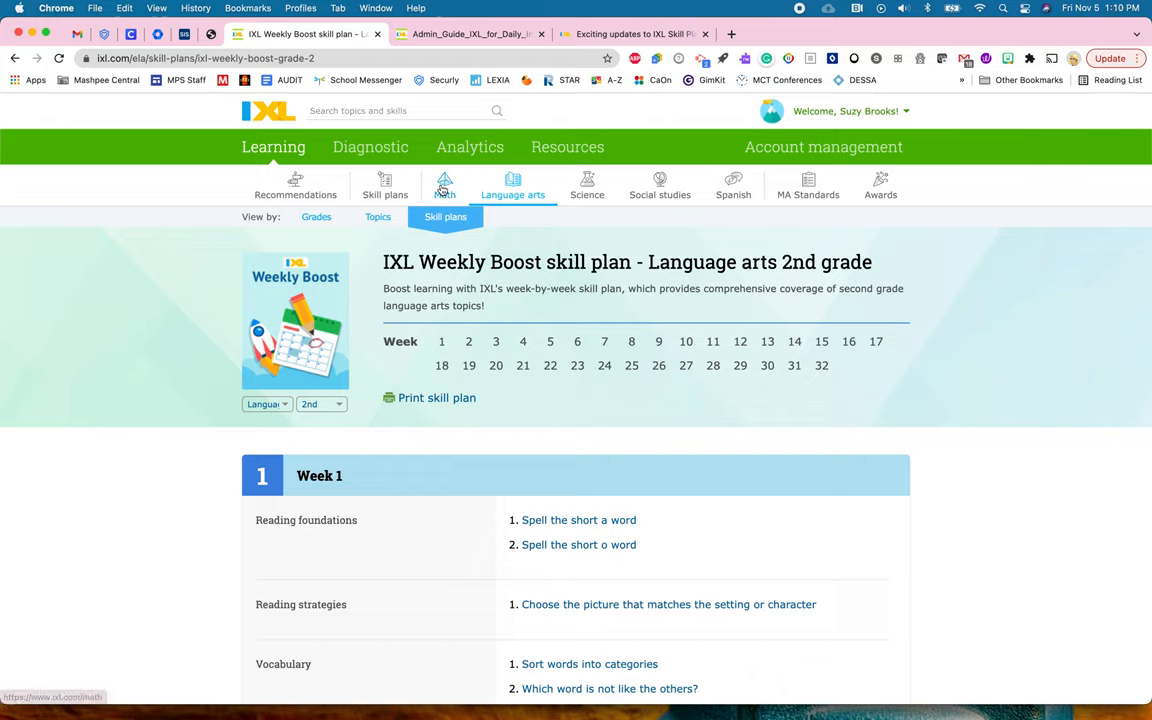
- Return to the Skill plans overview and scroll through the listed plans
left_click(444, 216)
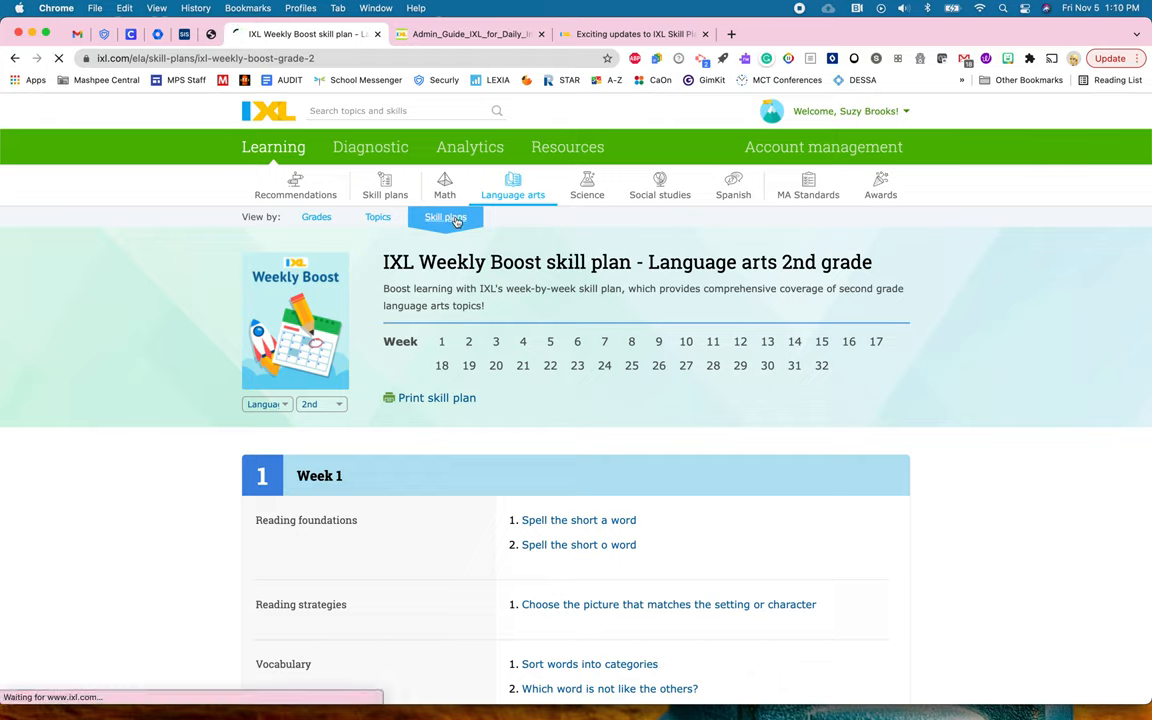
left_click(384, 184)
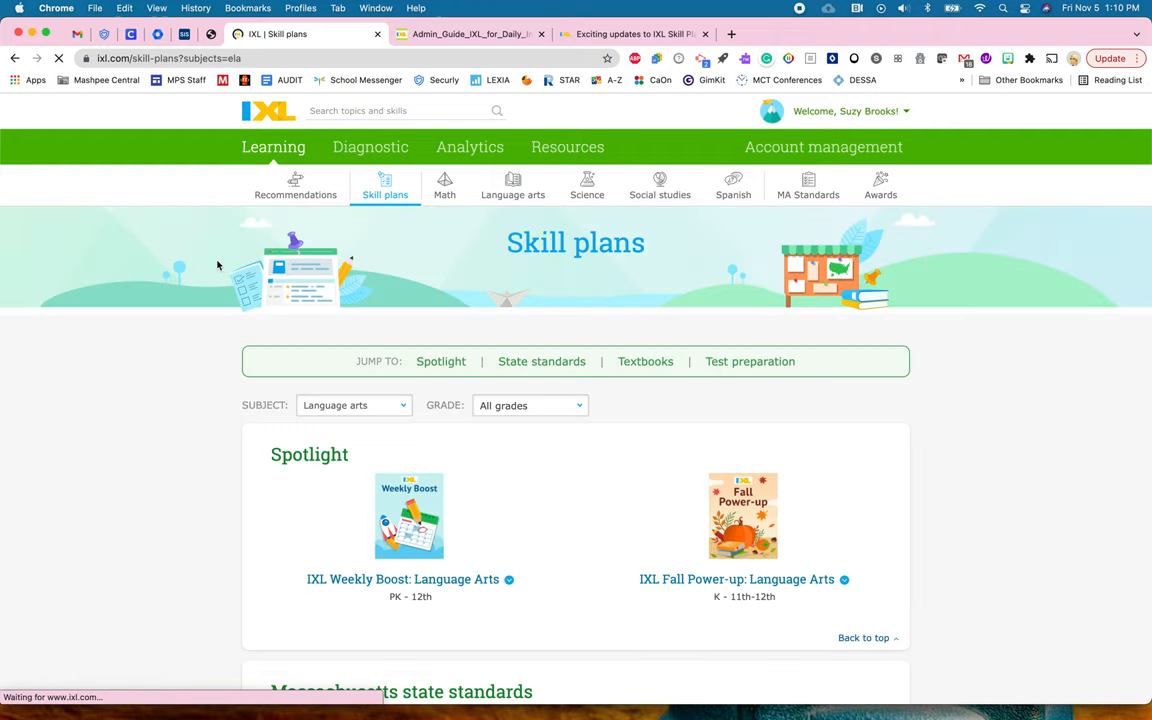
scroll("down", 3)
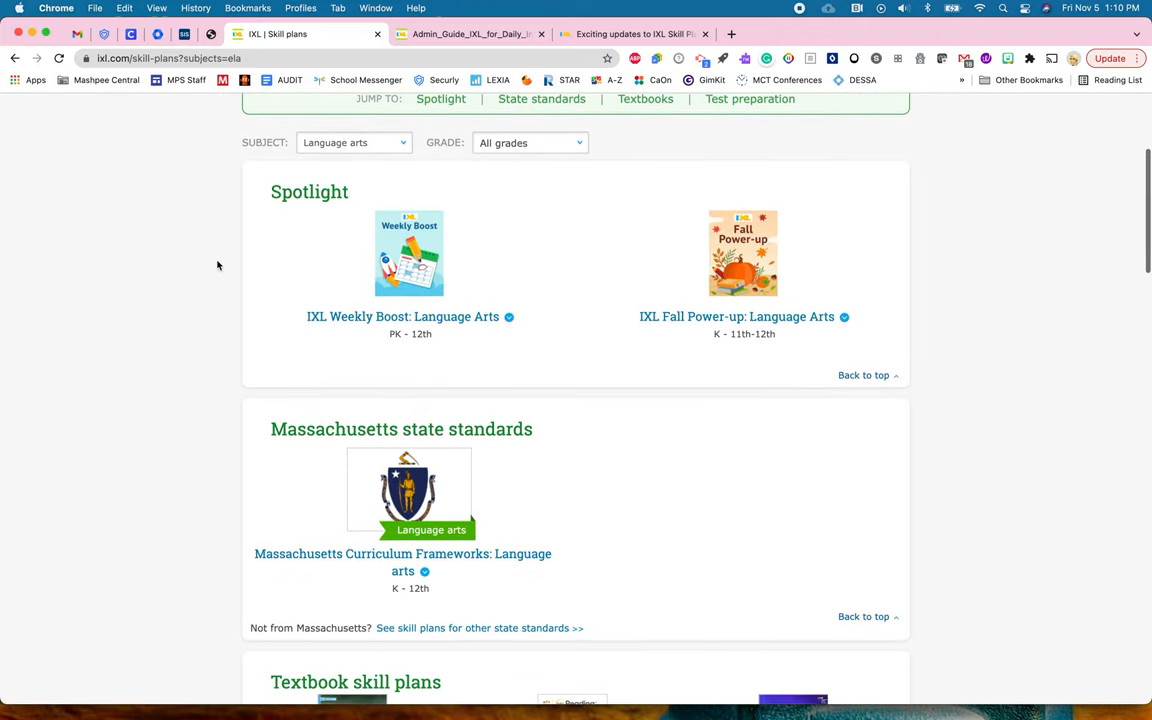
scroll("down", 3)
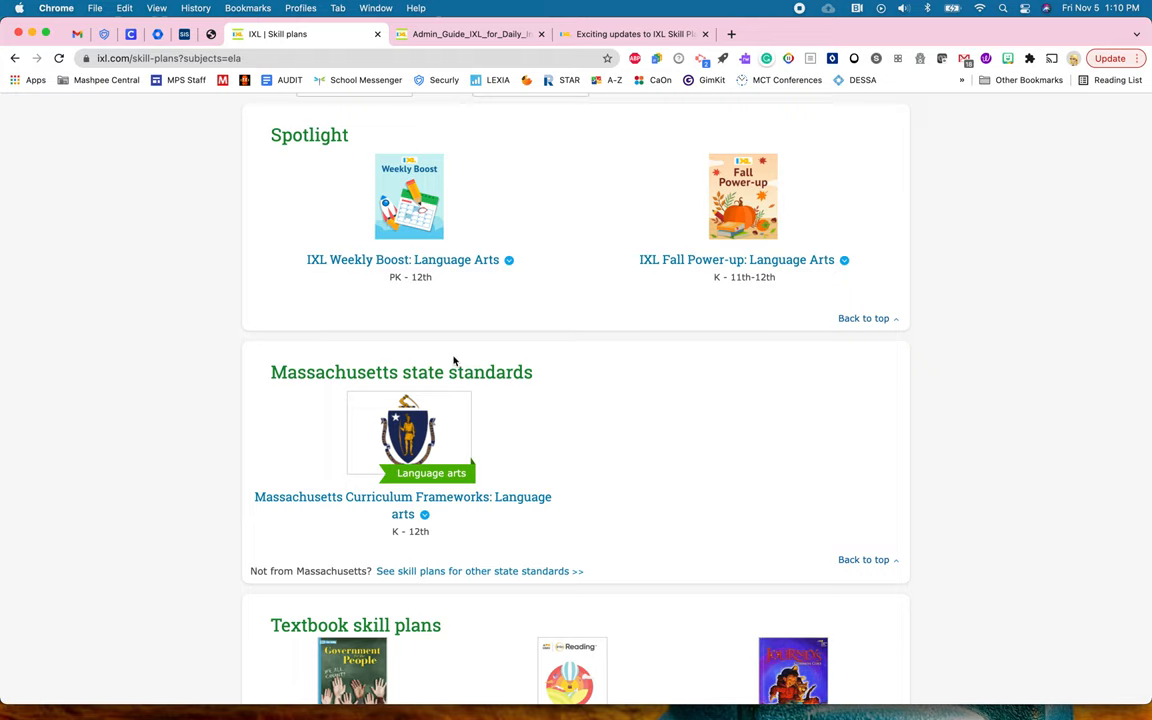
scroll("up", 3)
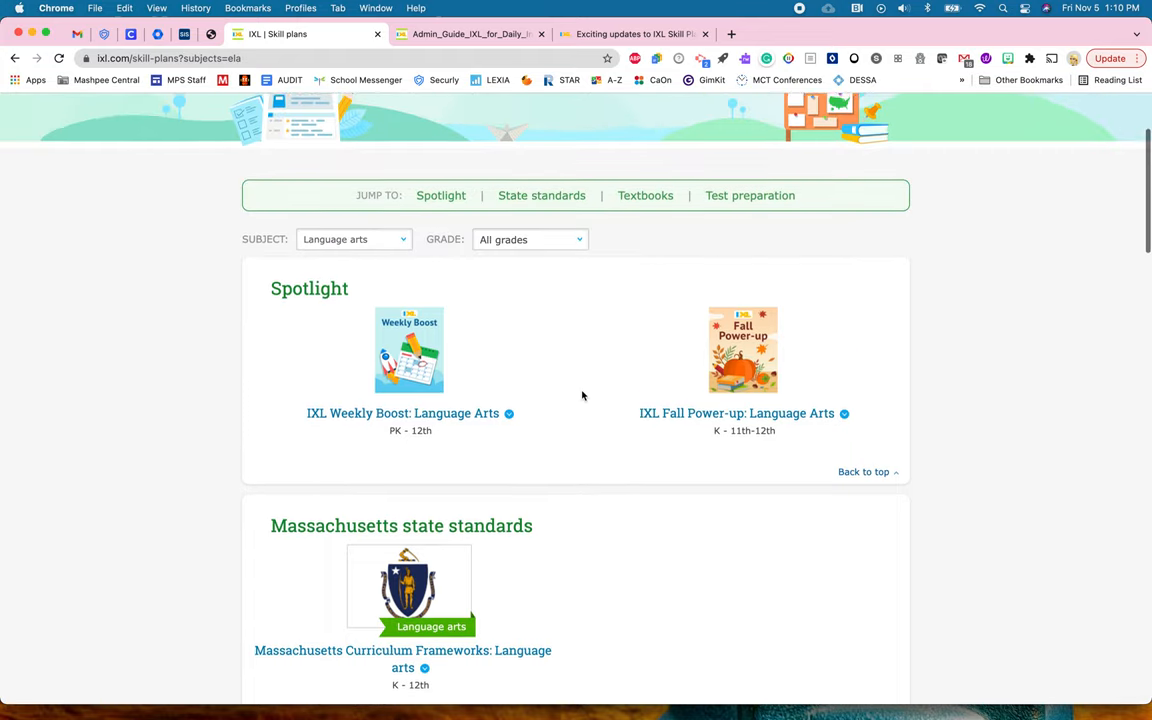
- Filter to All subjects and scroll down to the Massachusetts state standards plans
left_click(354, 240)
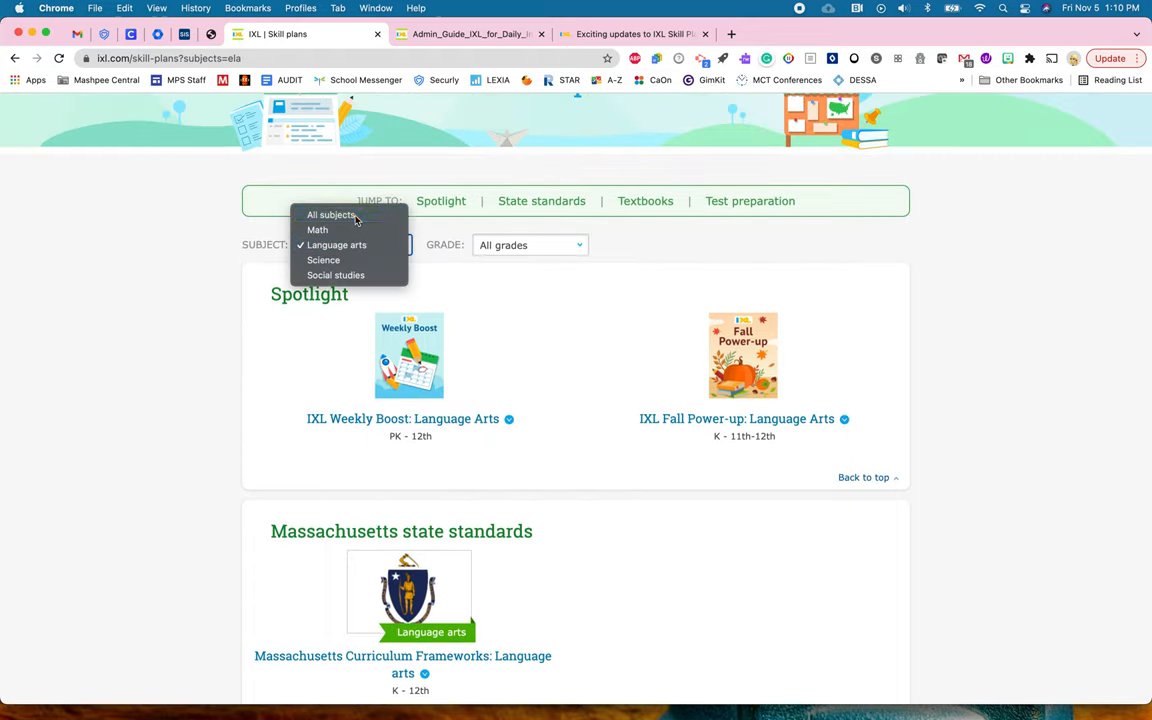
left_click(332, 216)
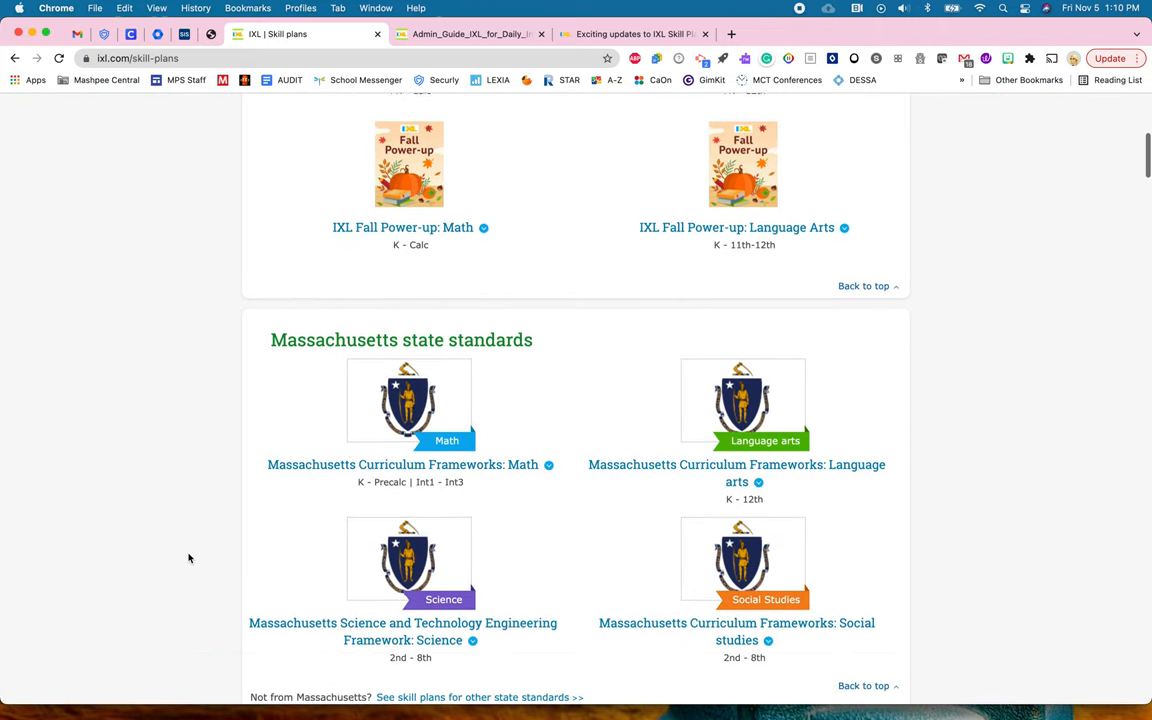
scroll("down", 3)
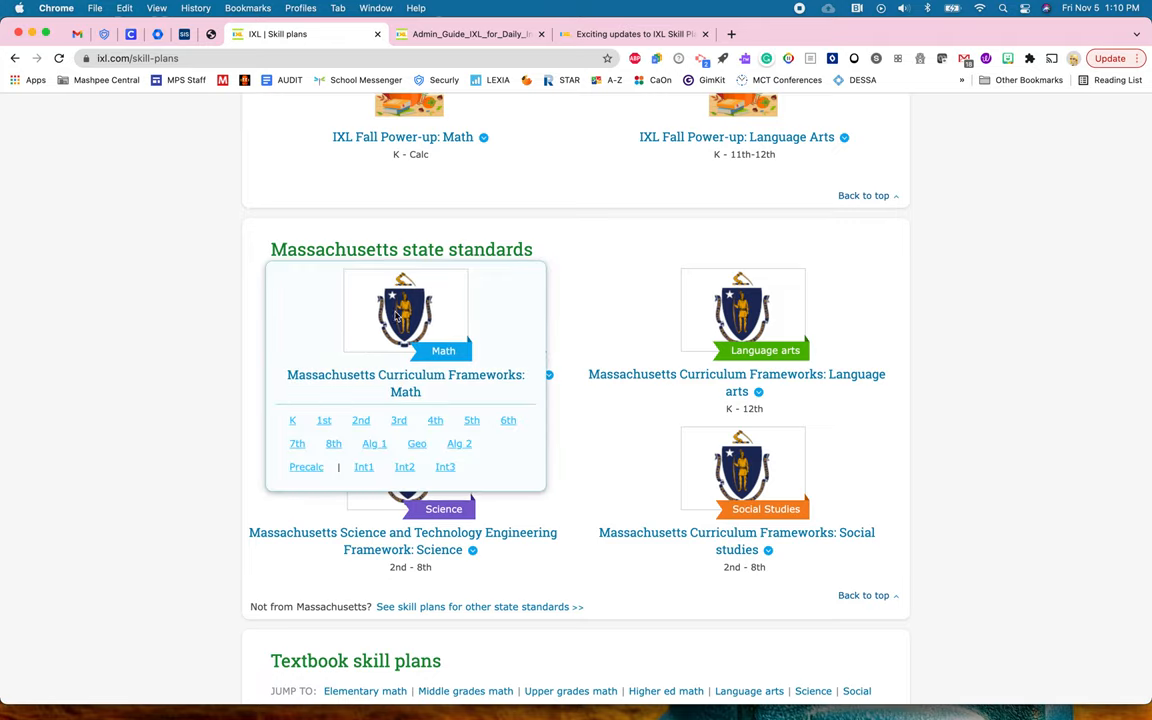
mouse_move(472, 420)
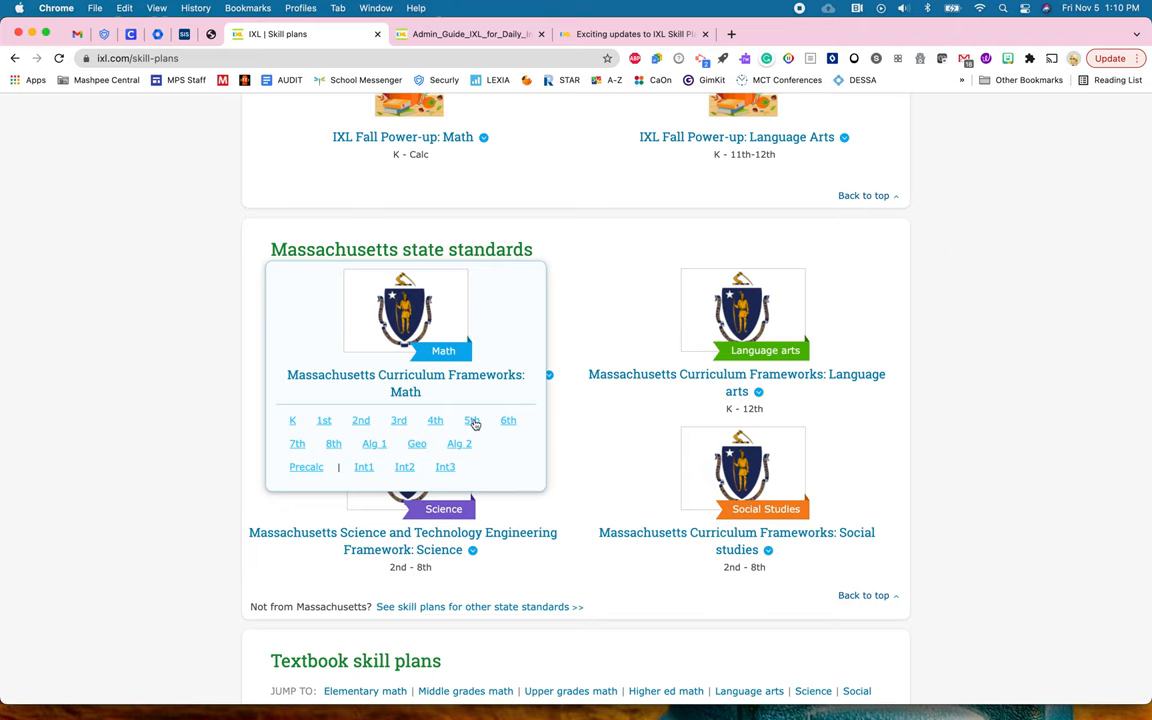
left_click(472, 420)
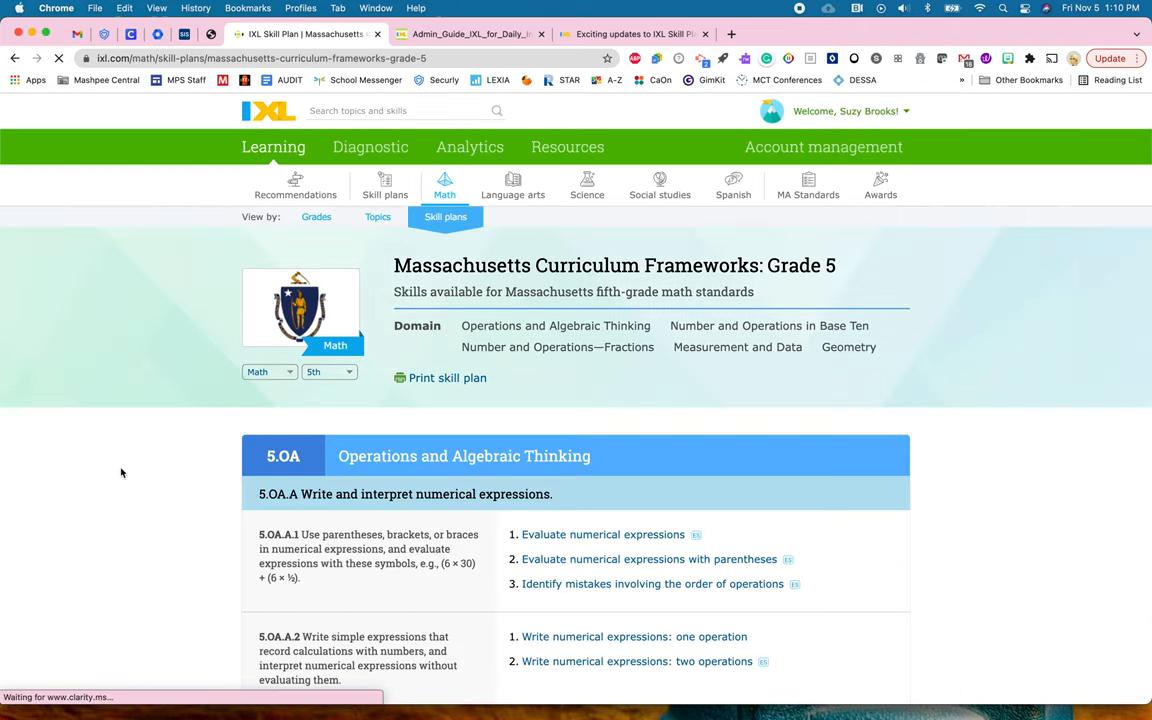
scroll("down", 3)
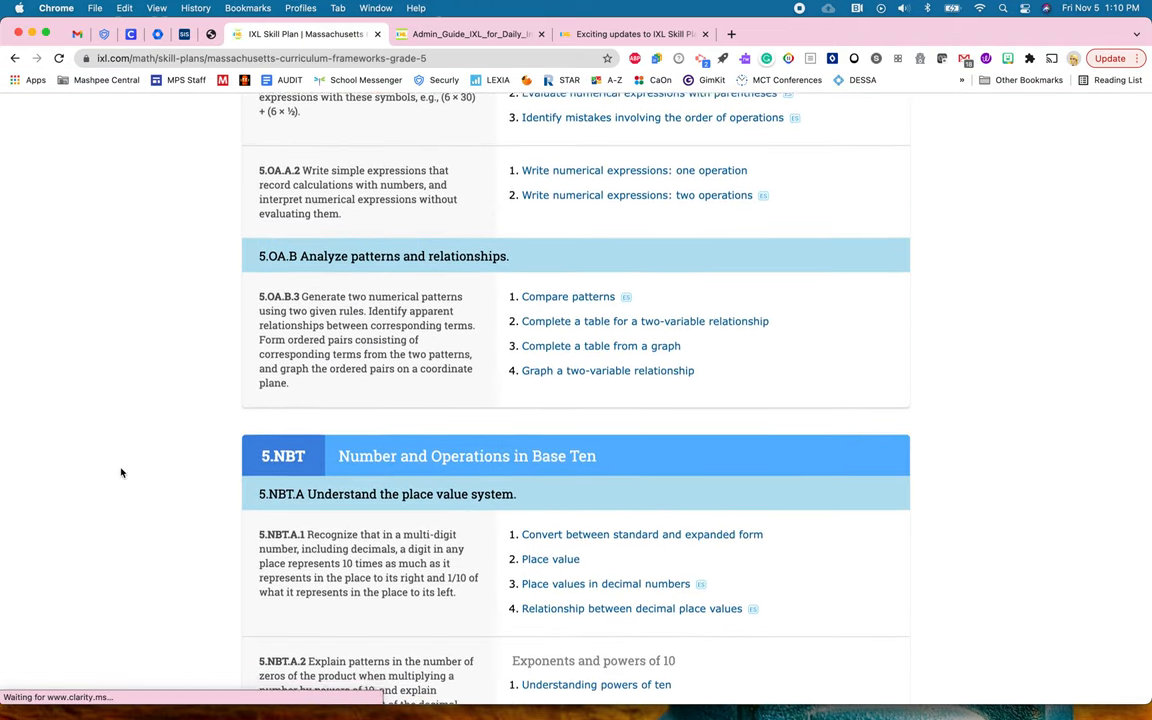
scroll("down", 3)
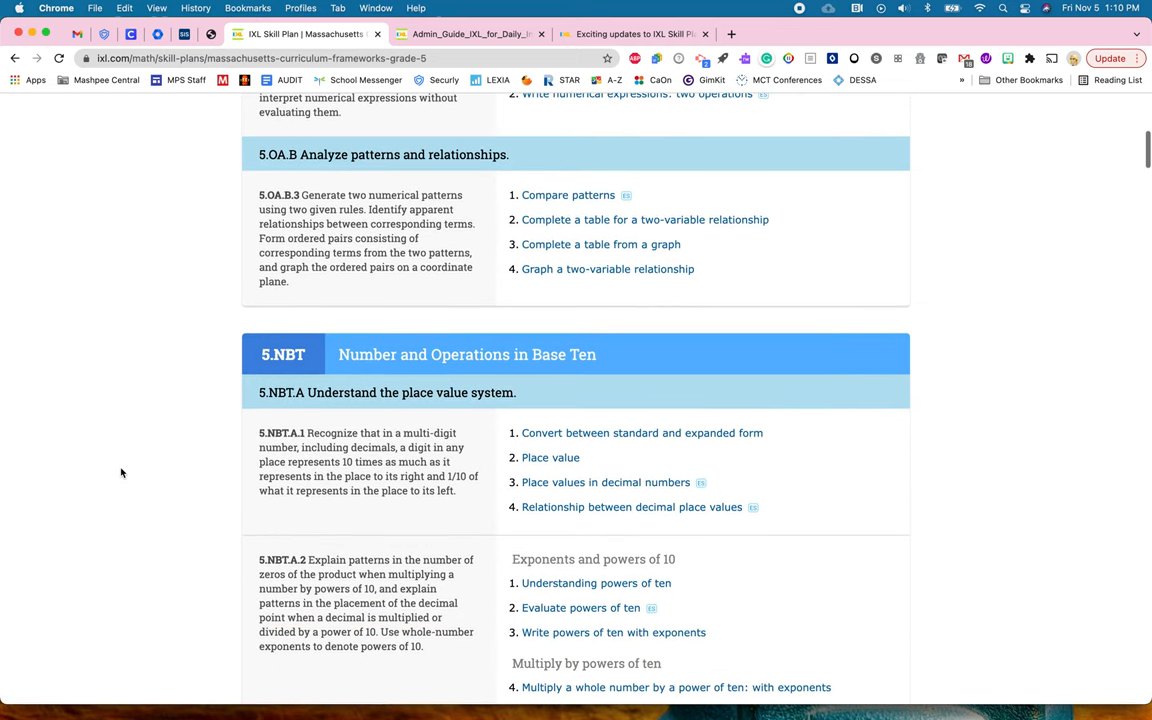
mouse_move(620, 380)
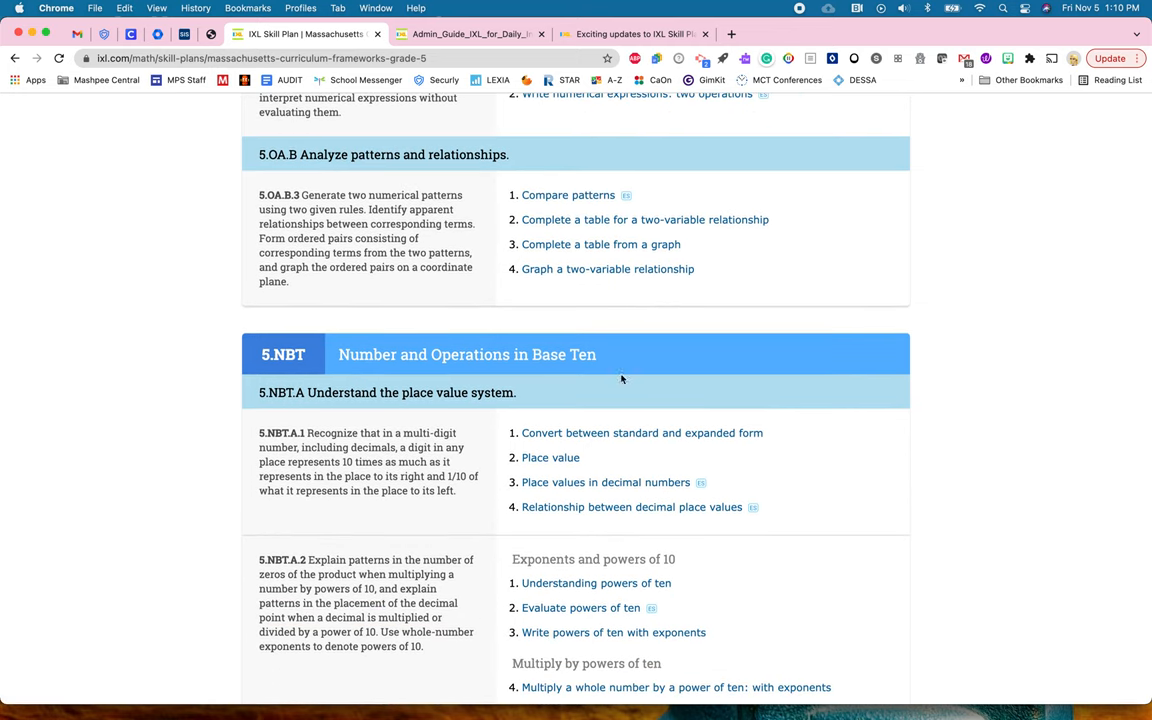
mouse_move(300, 374)
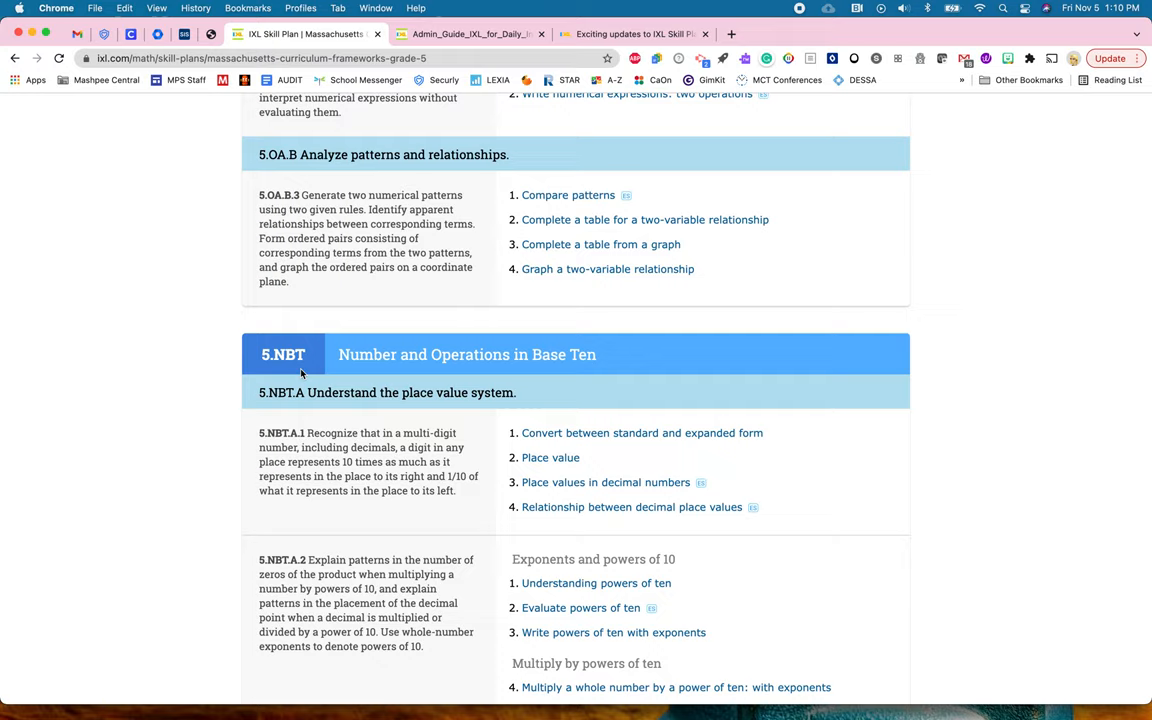
mouse_move(492, 444)
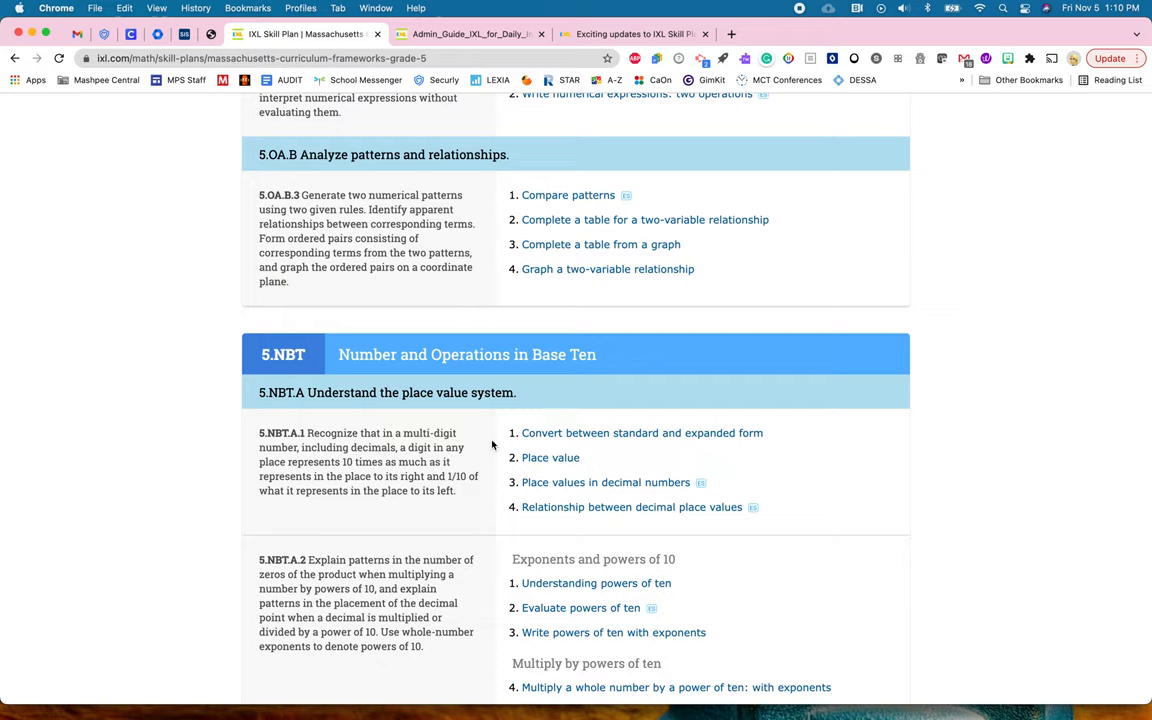
mouse_move(550, 456)
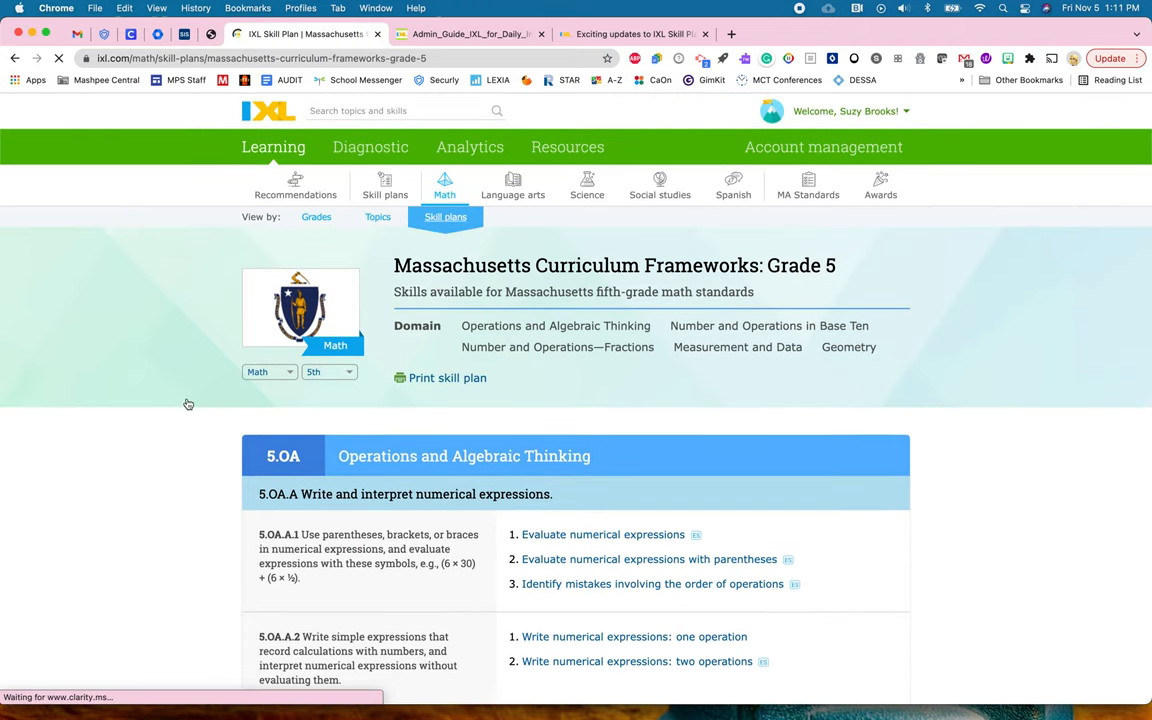
- Return to the Skill plans overview and jump to the Textbooks section via the Subject filter
left_click(384, 186)
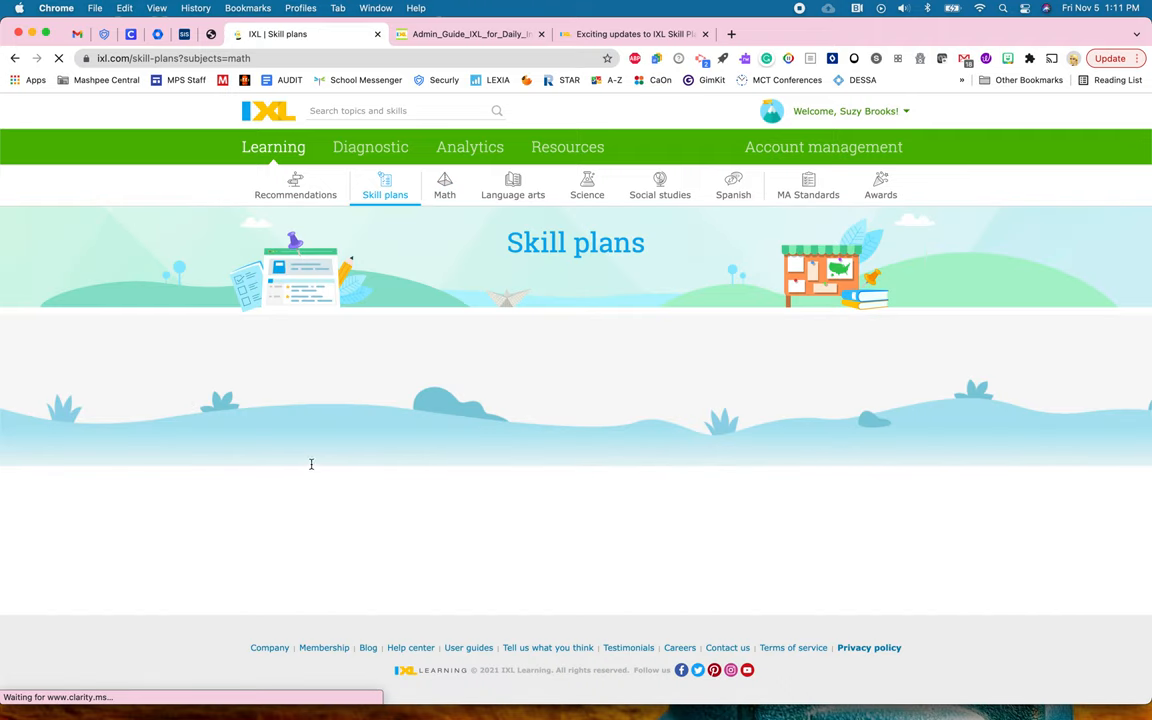
left_click(350, 404)
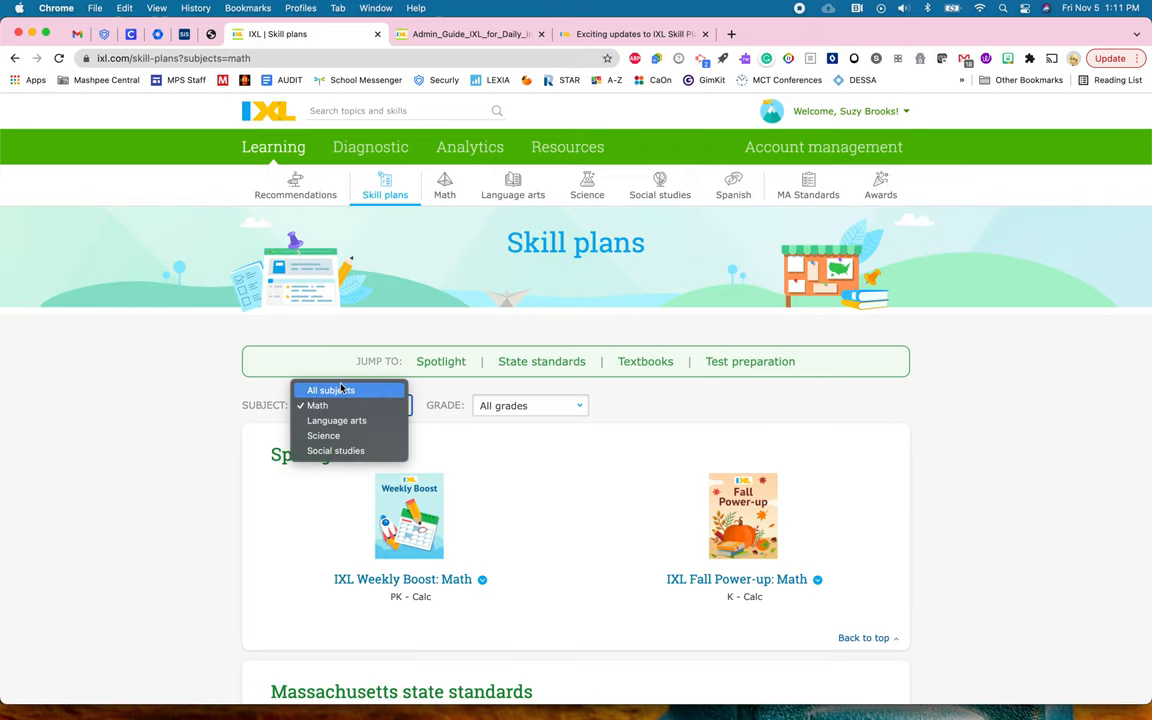
left_click(332, 390)
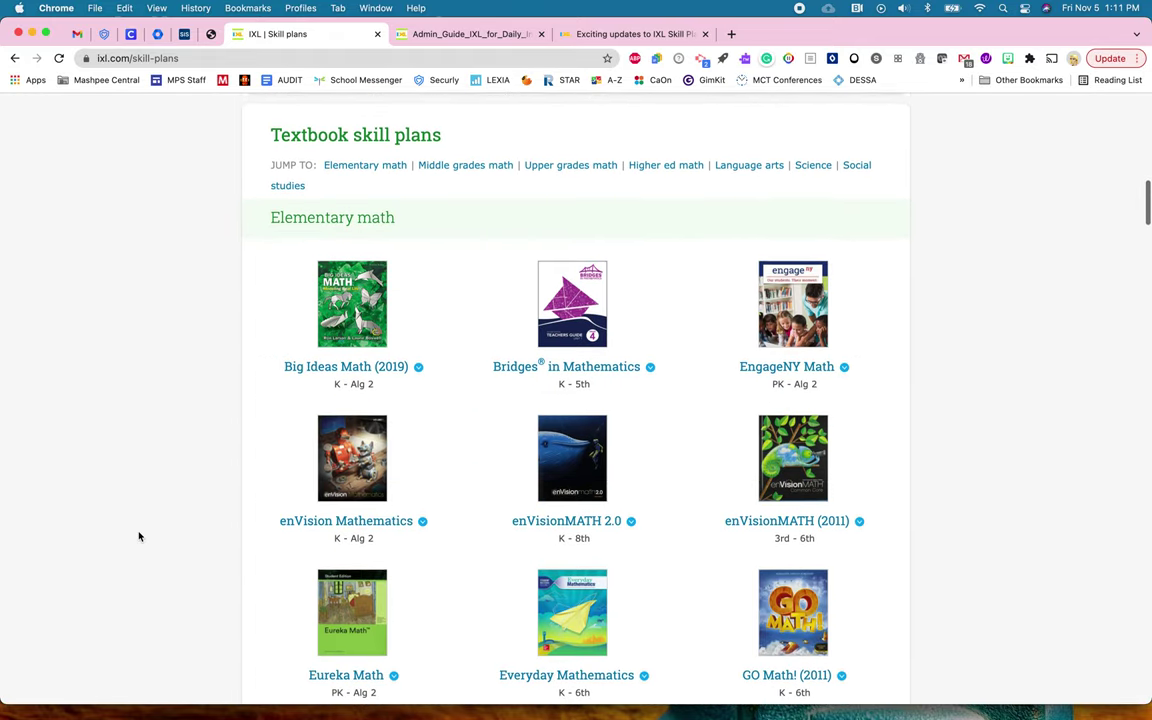
scroll("up", 3)
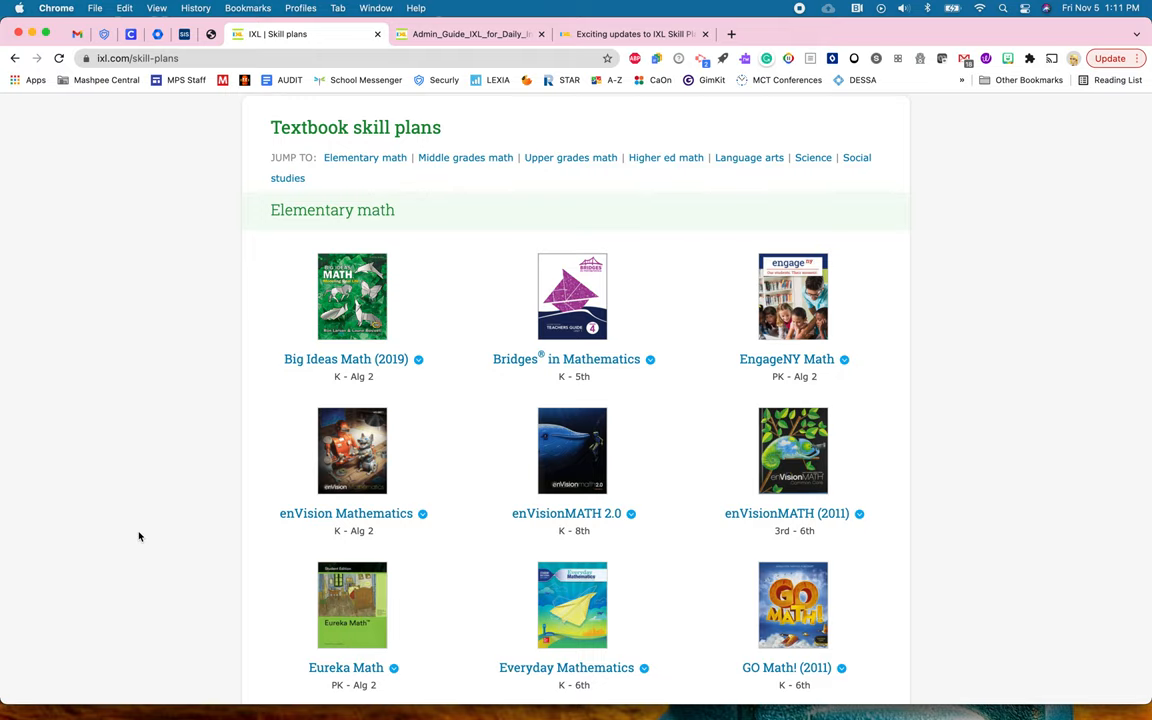
- Scroll through the textbook plans to Everyday Mathematics and reveal its grade choices
scroll("down", 3)
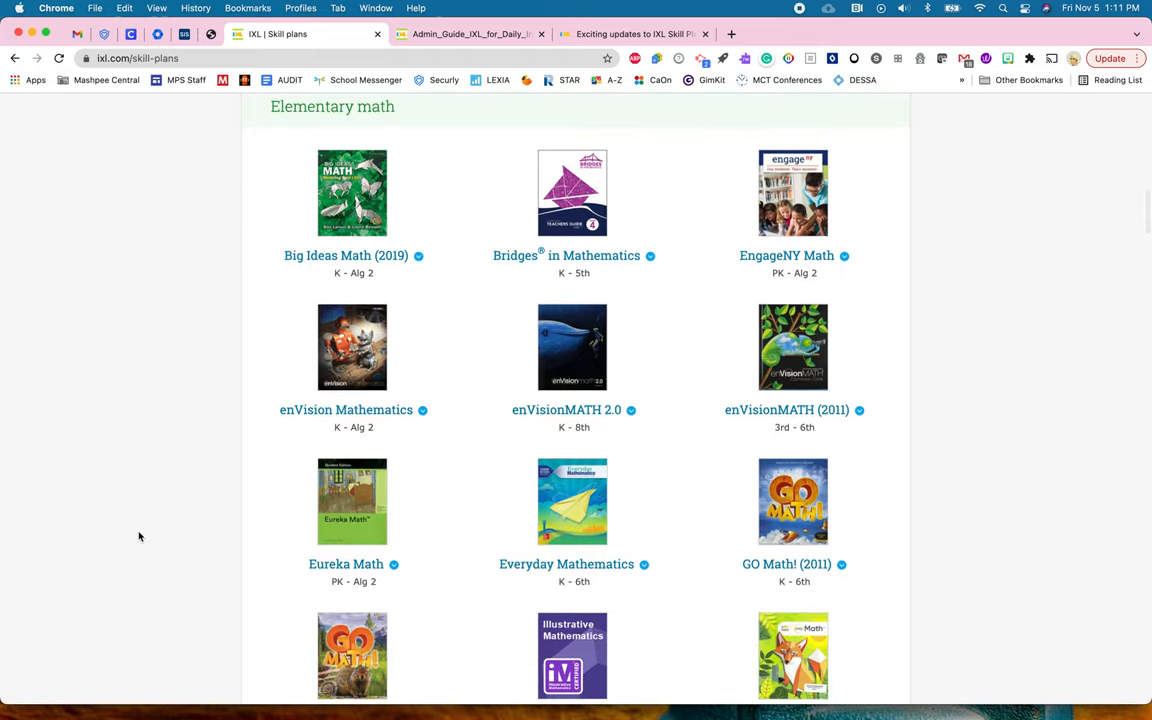
scroll("down", 3)
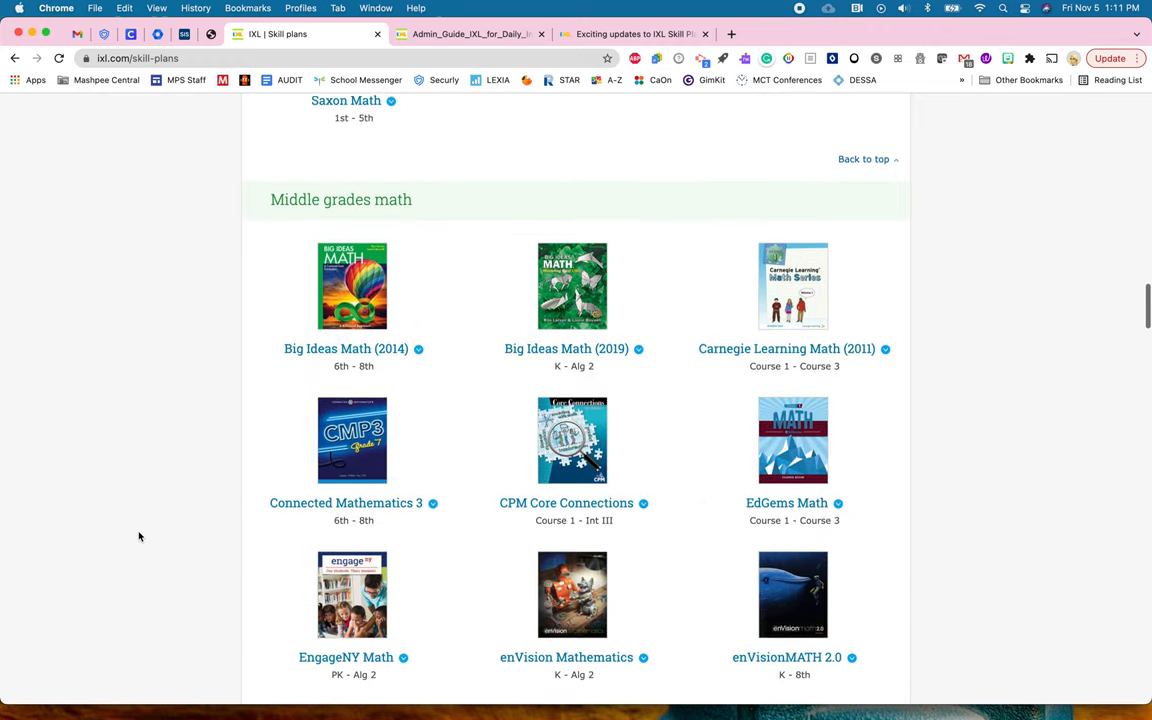
scroll("up", 3)
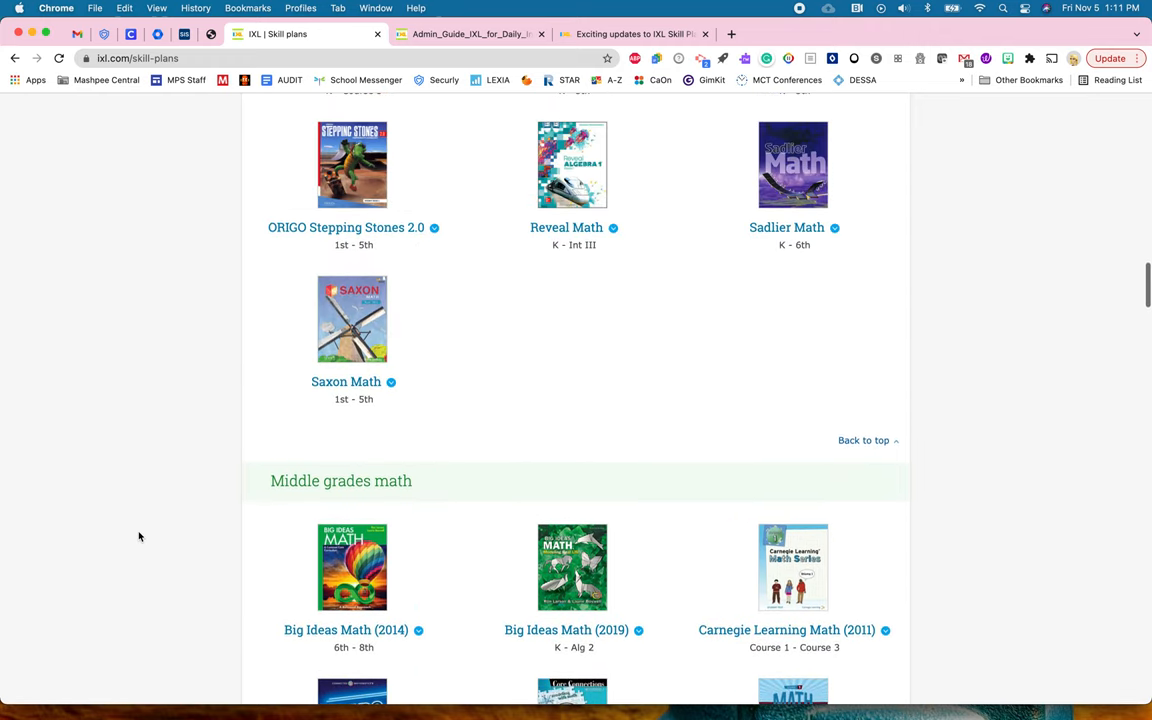
scroll("up", 3)
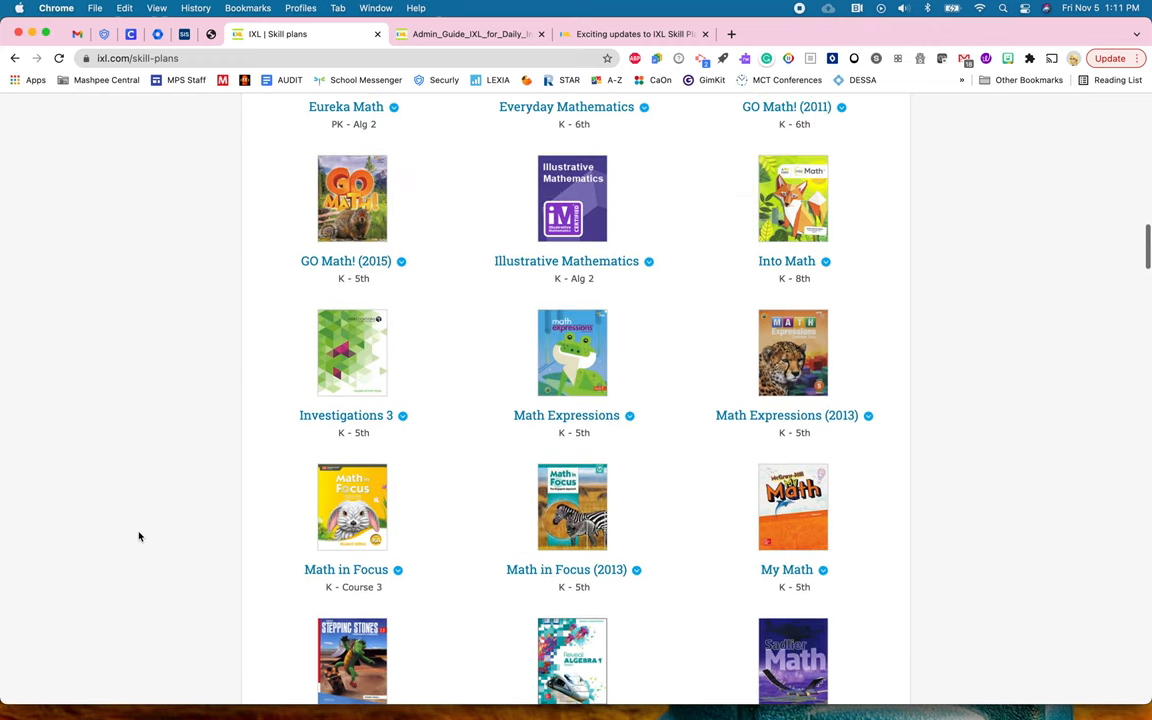
scroll("up", 3)
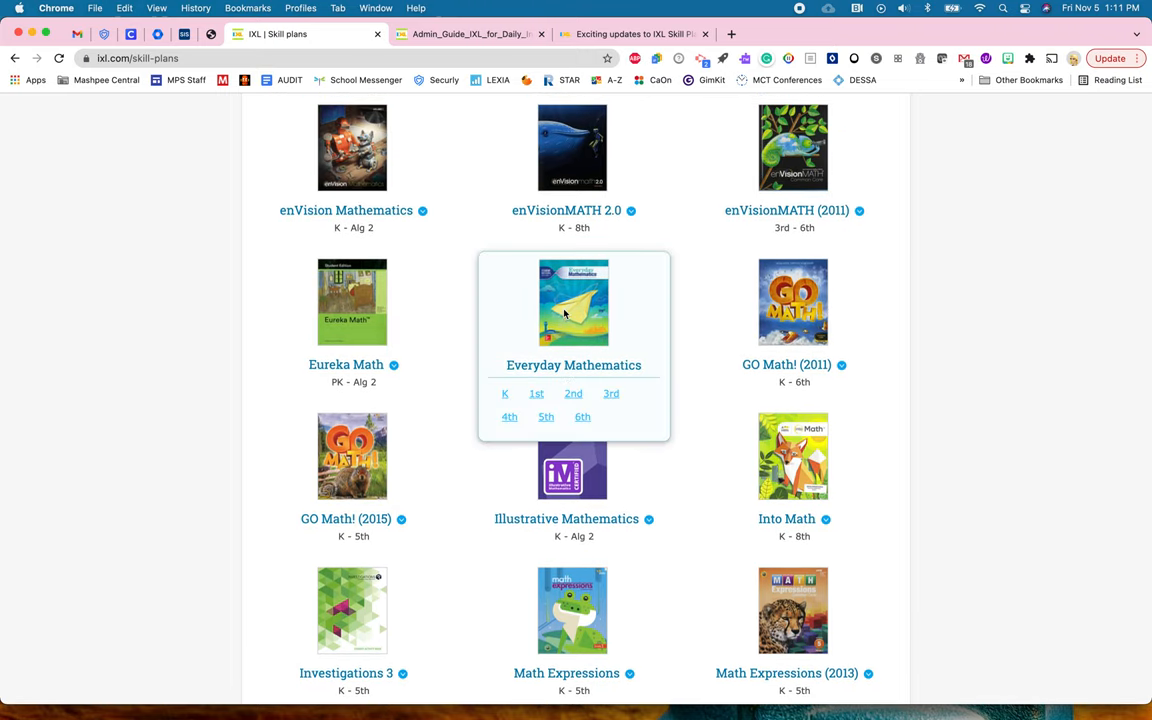
mouse_move(618, 398)
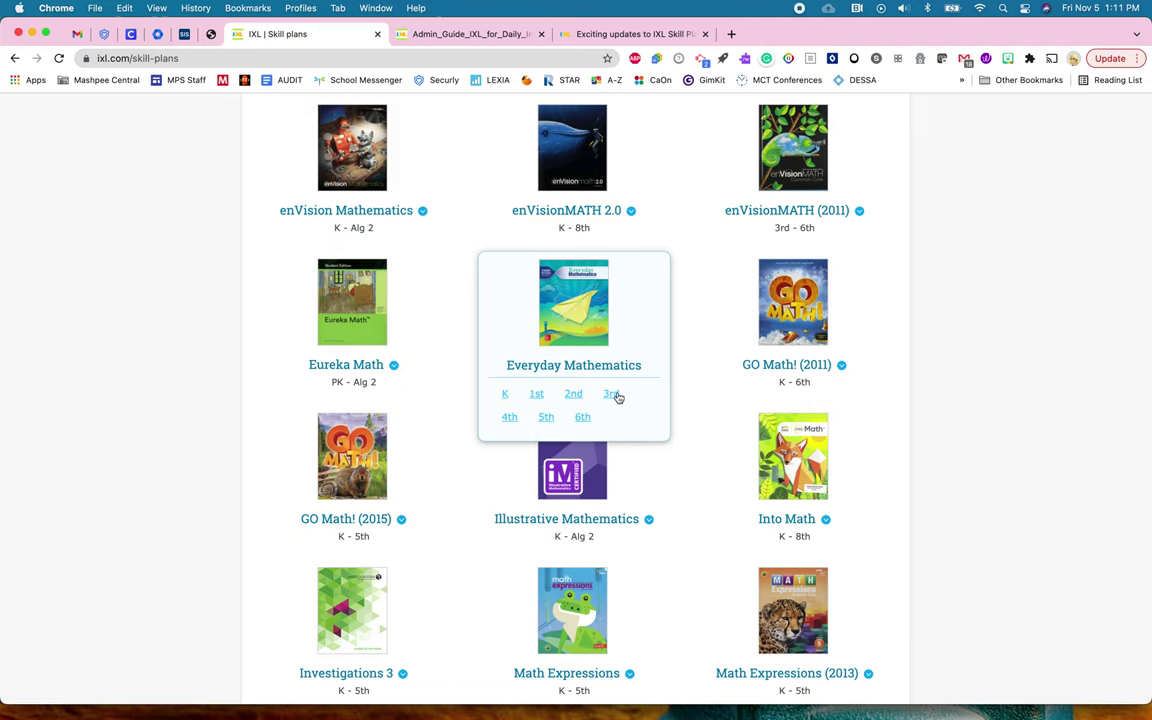
- Open the Everyday Mathematics 3rd grade plan and scroll to Unit 4 Measurement and Geometry
left_click(612, 392)
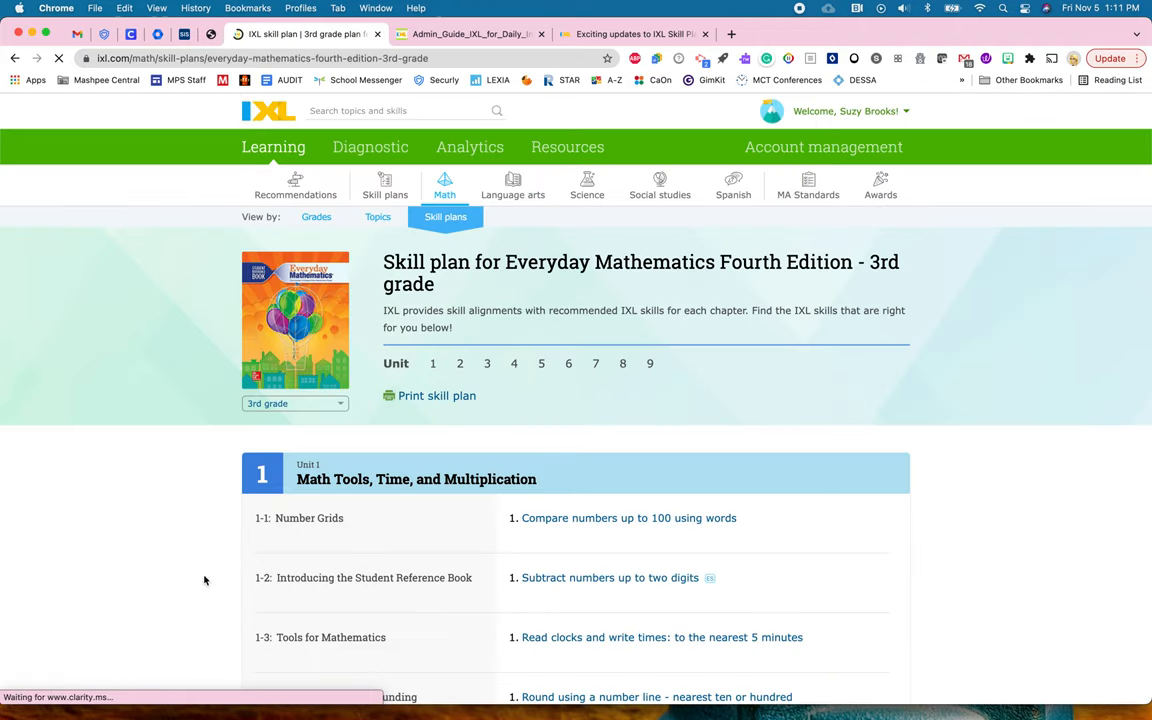
scroll("down", 3)
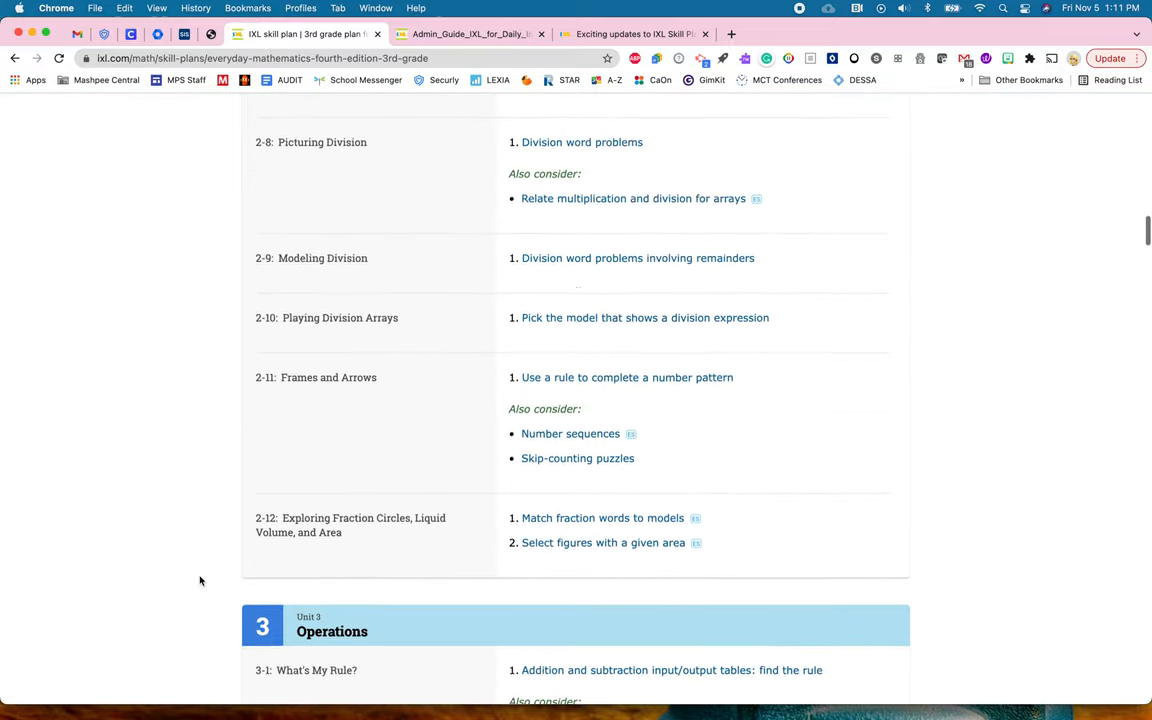
scroll("down", 3)
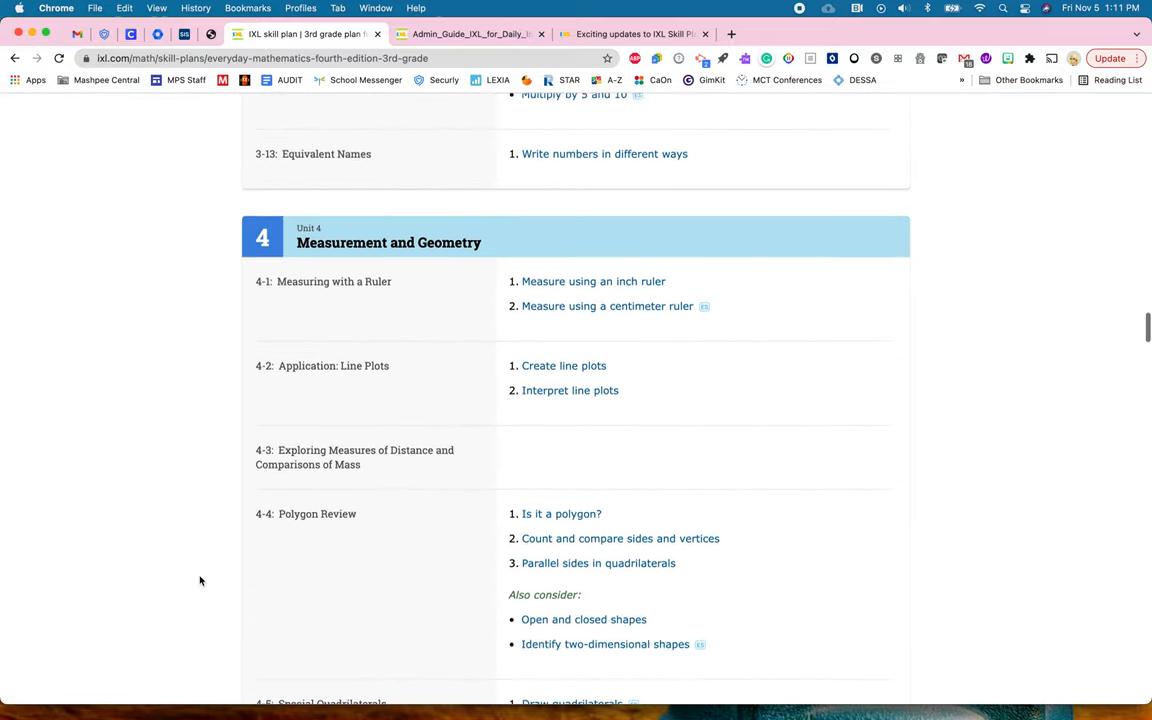
scroll("down", 3)
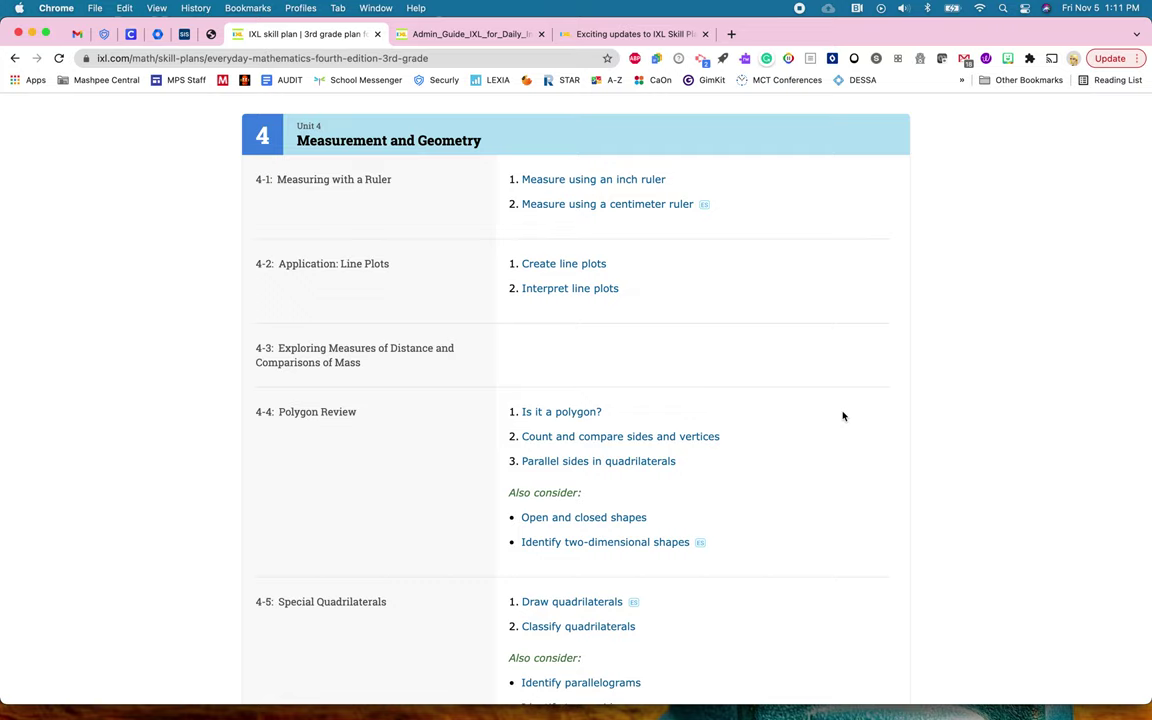
mouse_move(698, 256)
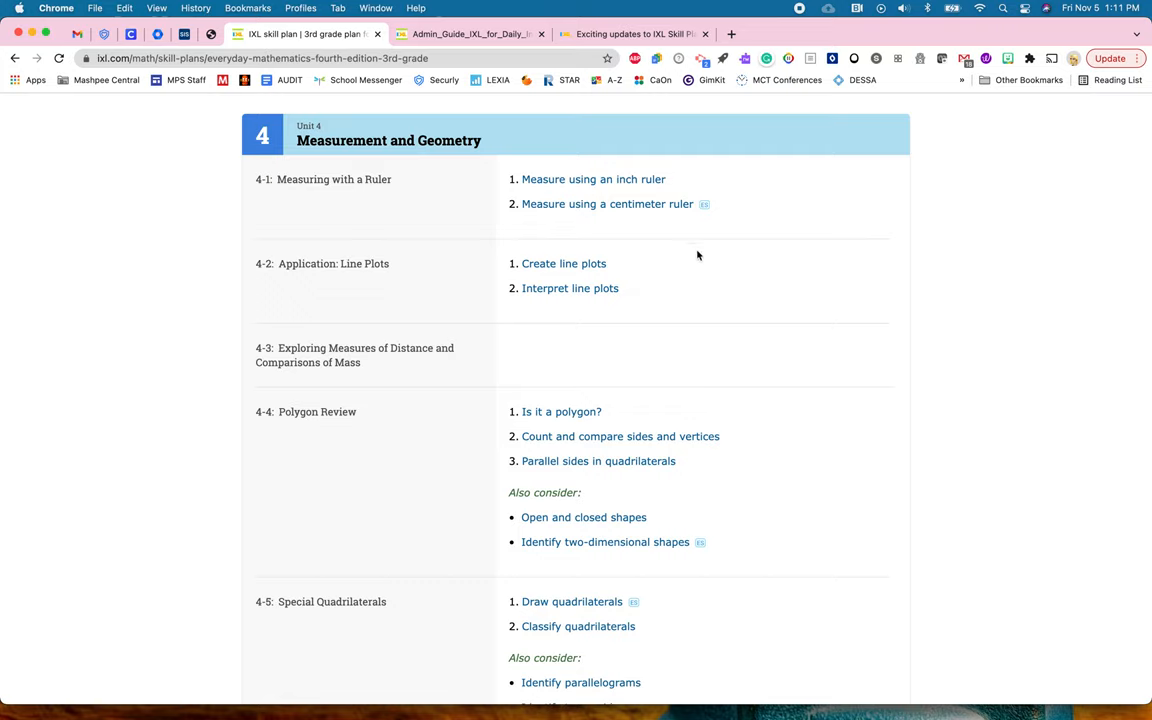
mouse_move(570, 288)
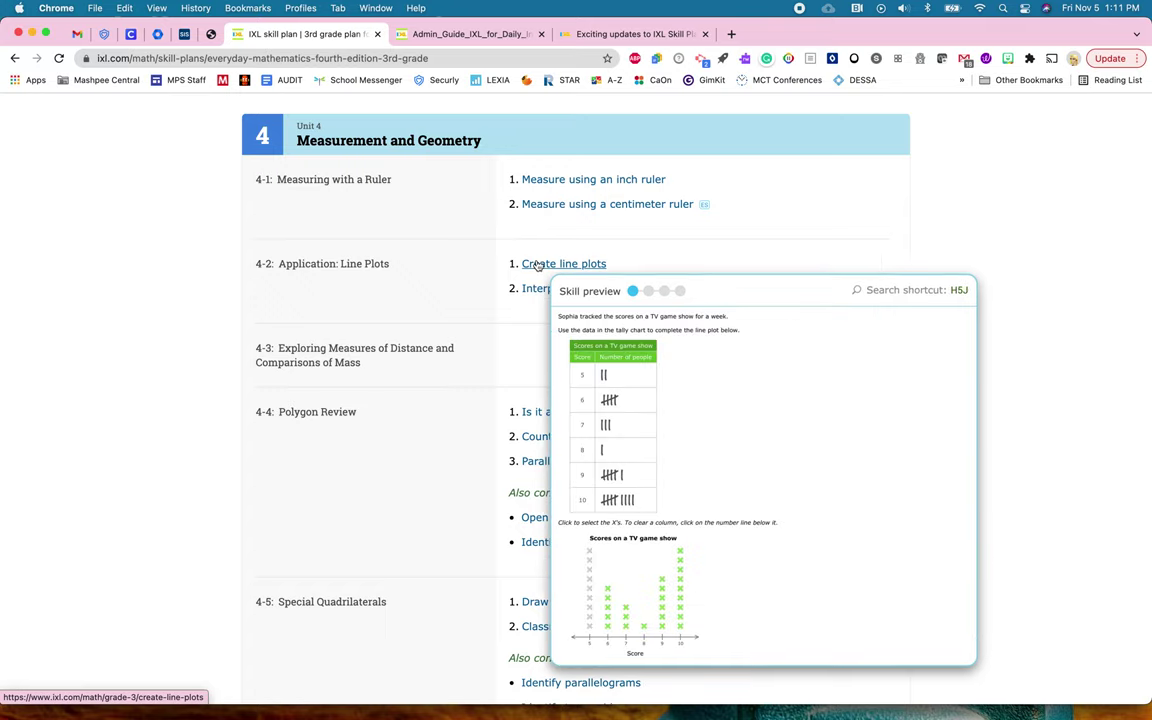
- Step through the sample-question preview slides for Create line plots
left_click(648, 292)
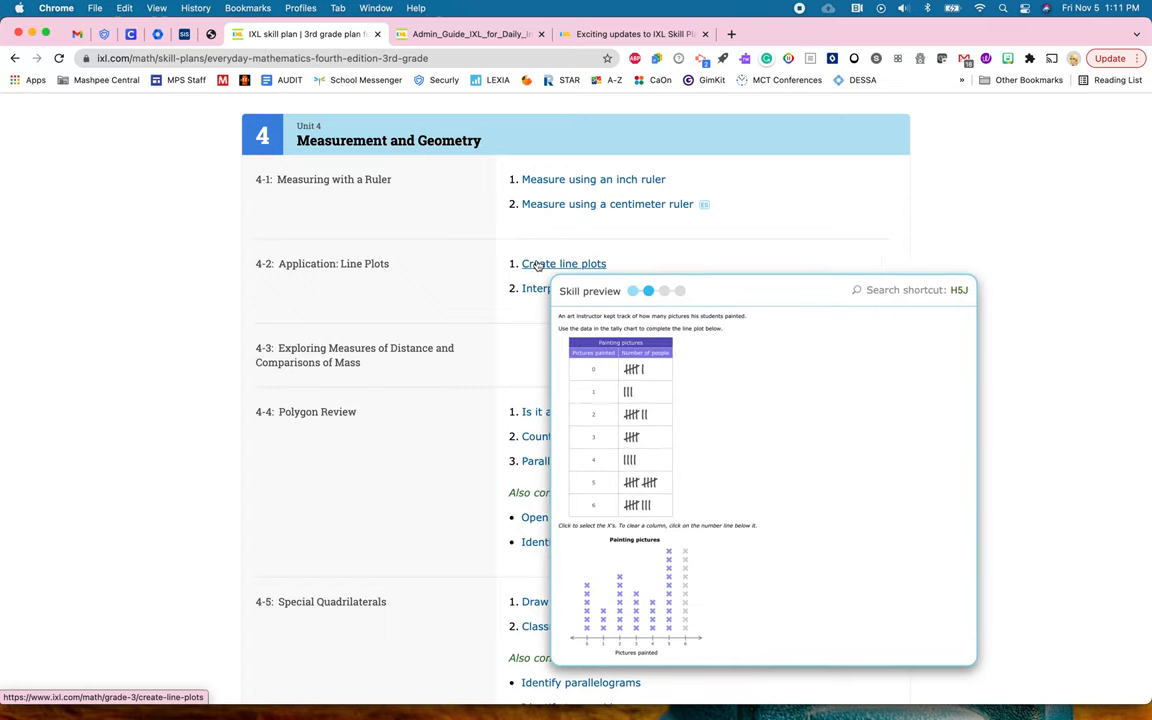
left_click(664, 290)
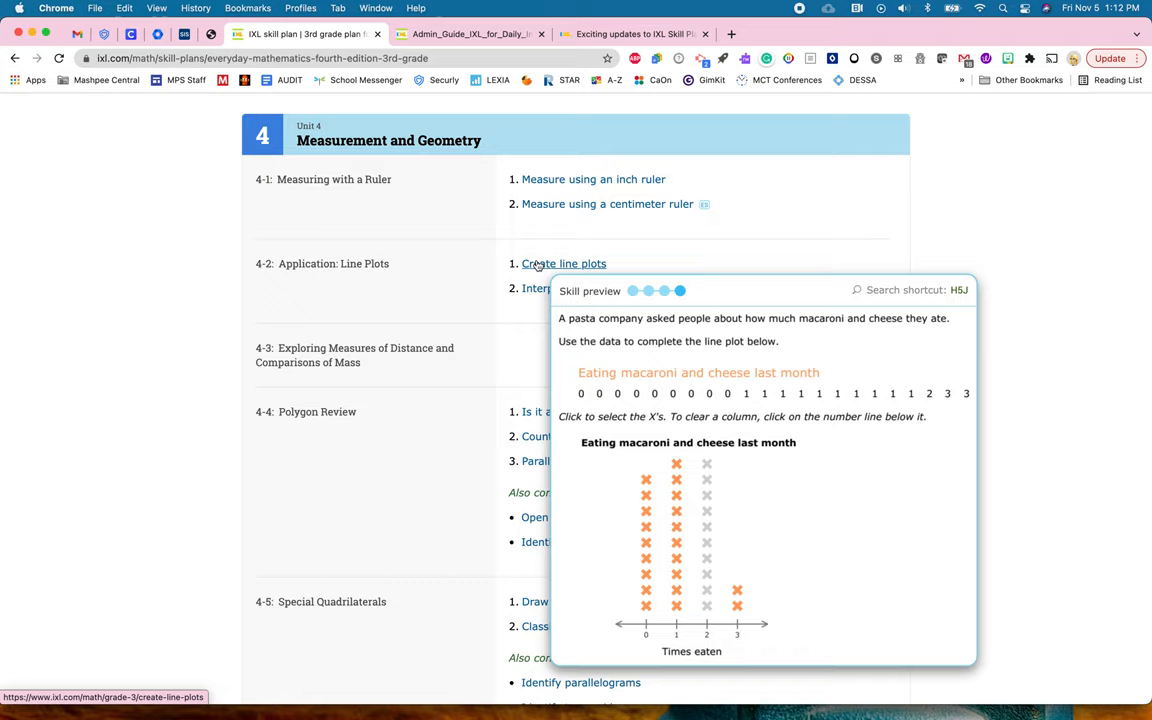
left_click(632, 290)
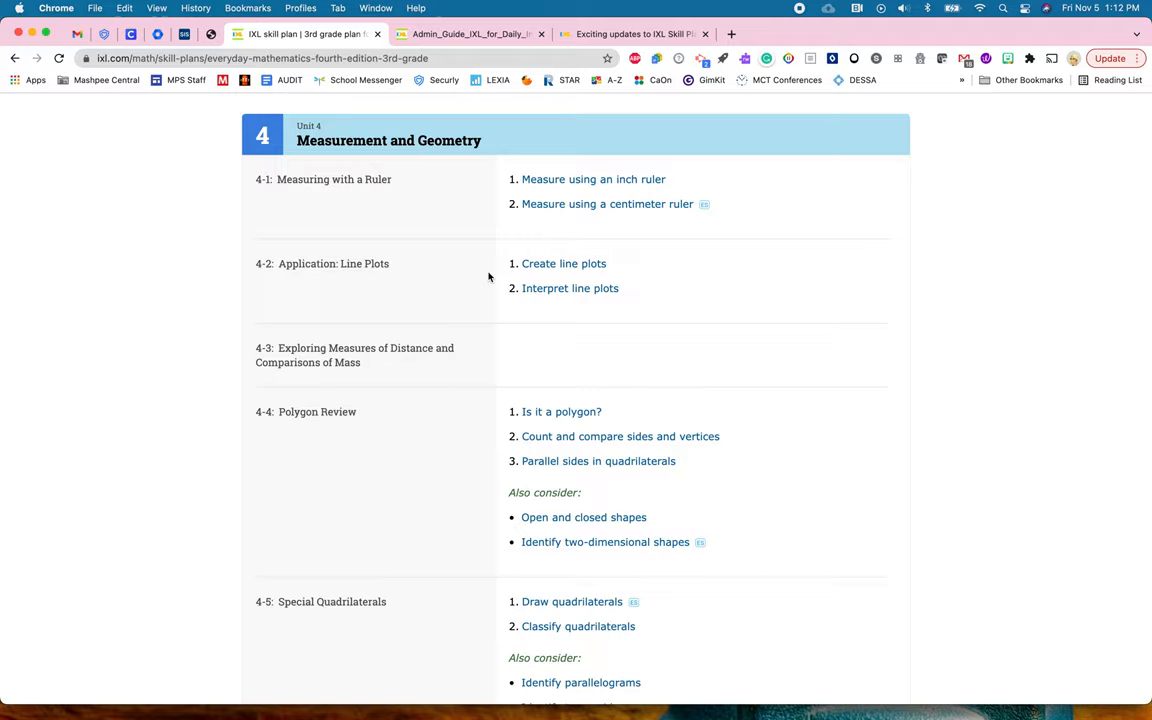
scroll("up", 3)
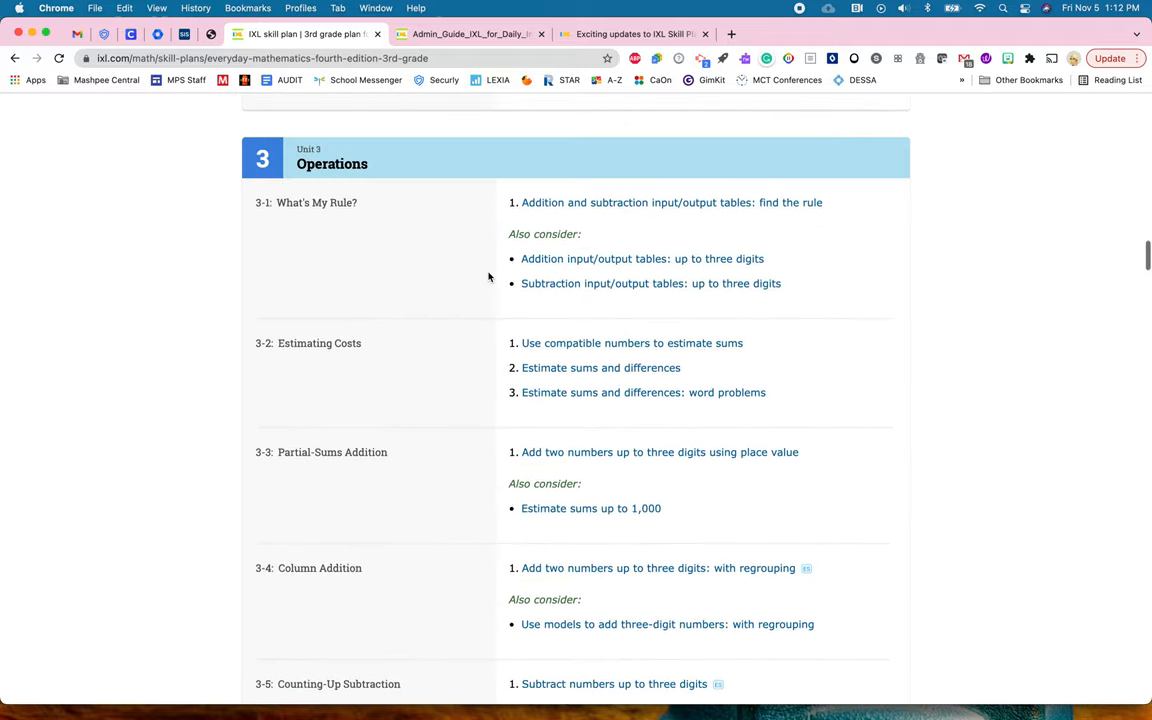
scroll("up", 3)
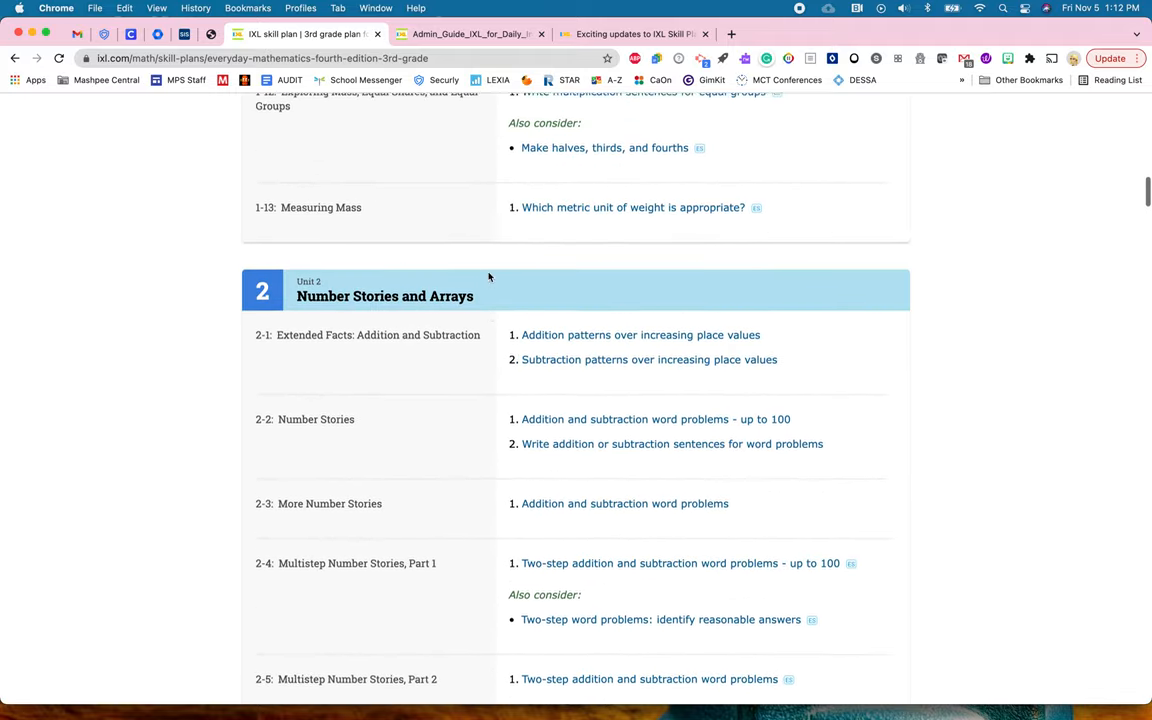
scroll("up", 3)
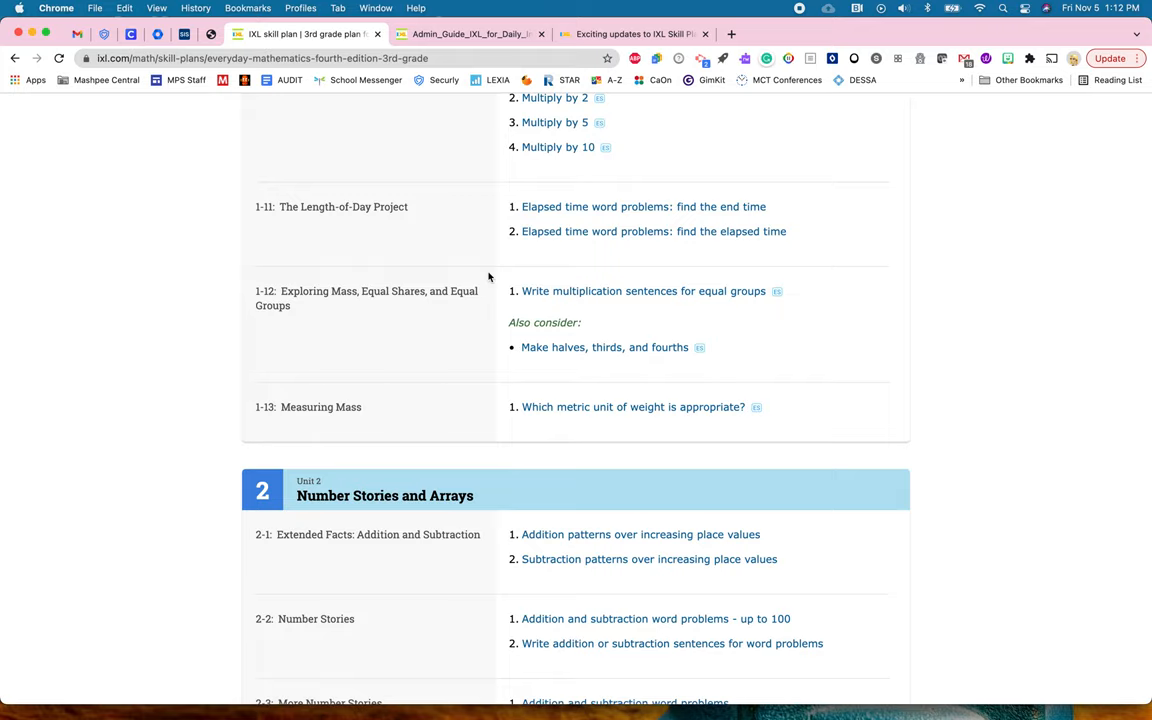
scroll("up", 3)
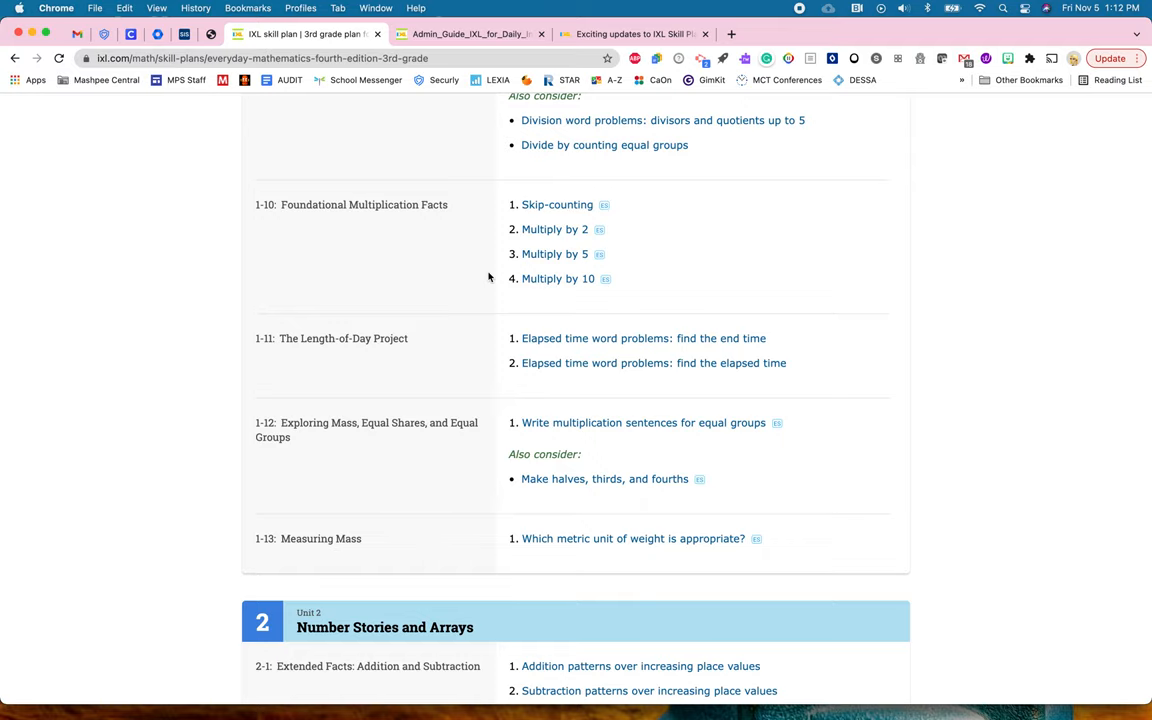
scroll("up", 3)
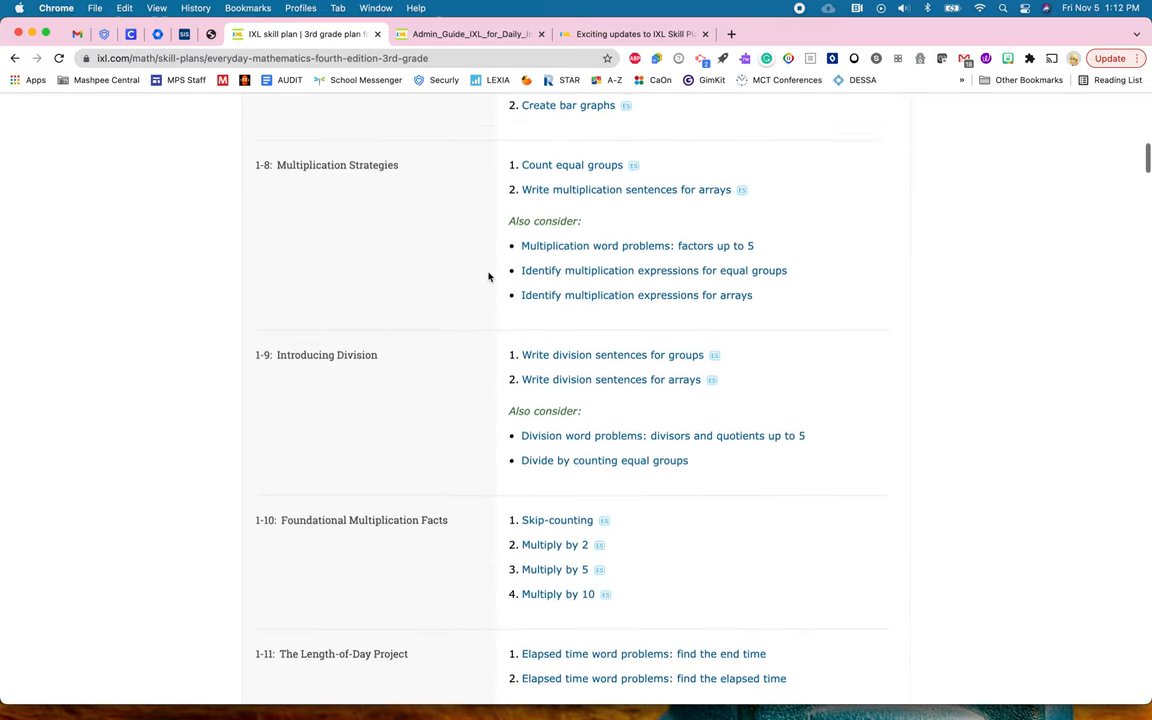
scroll("up", 3)
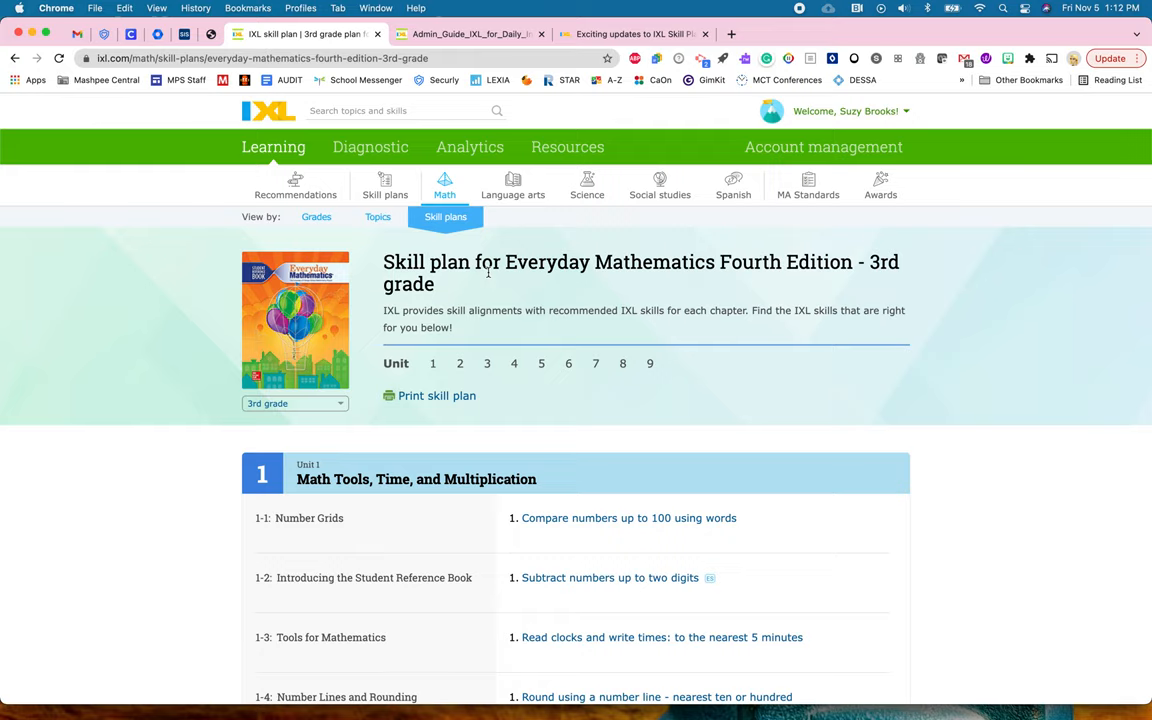
left_click(444, 216)
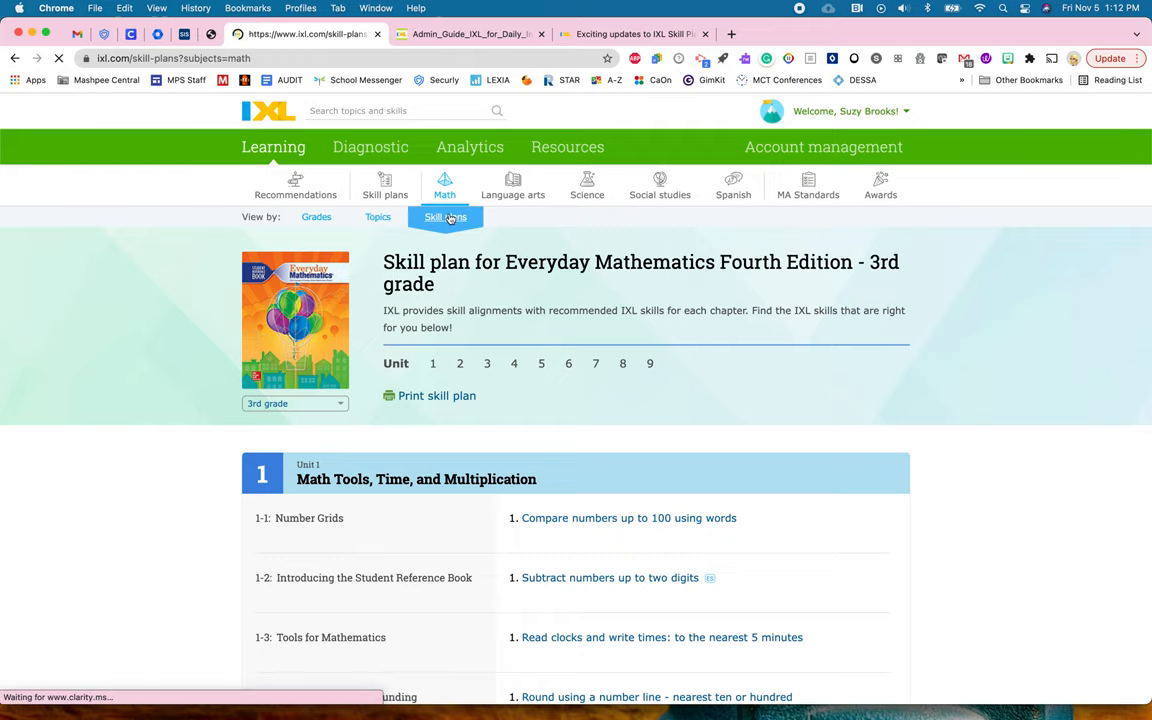
left_click(384, 184)
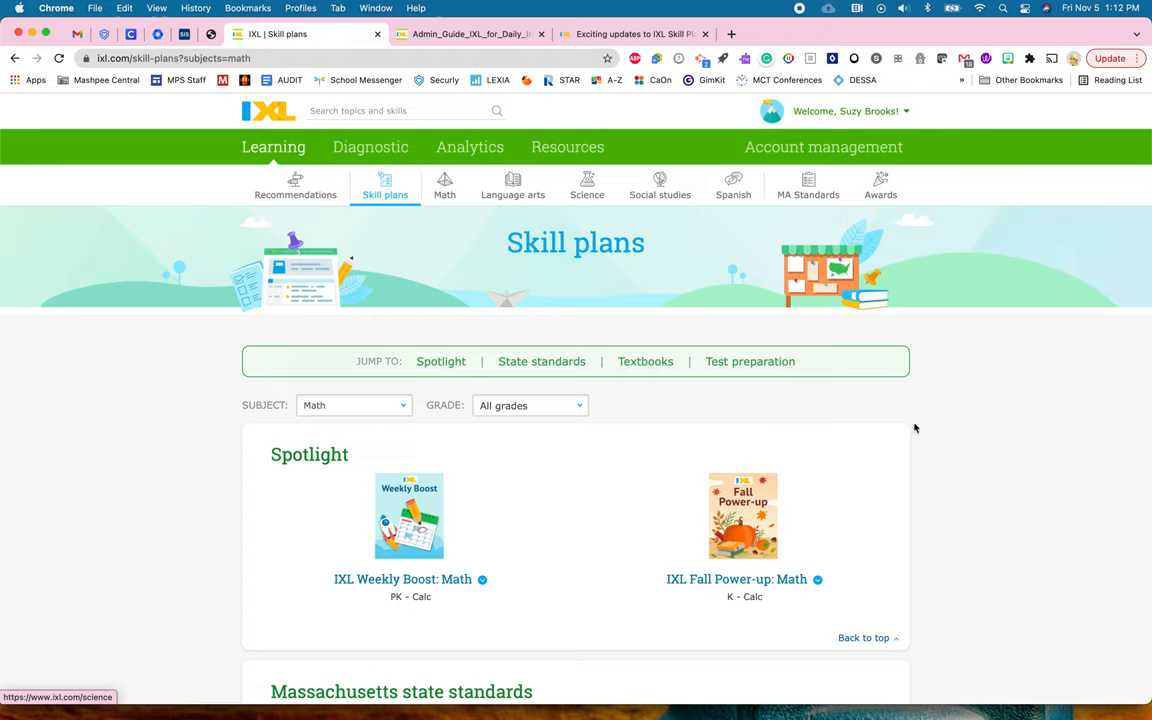
scroll("down", 3)
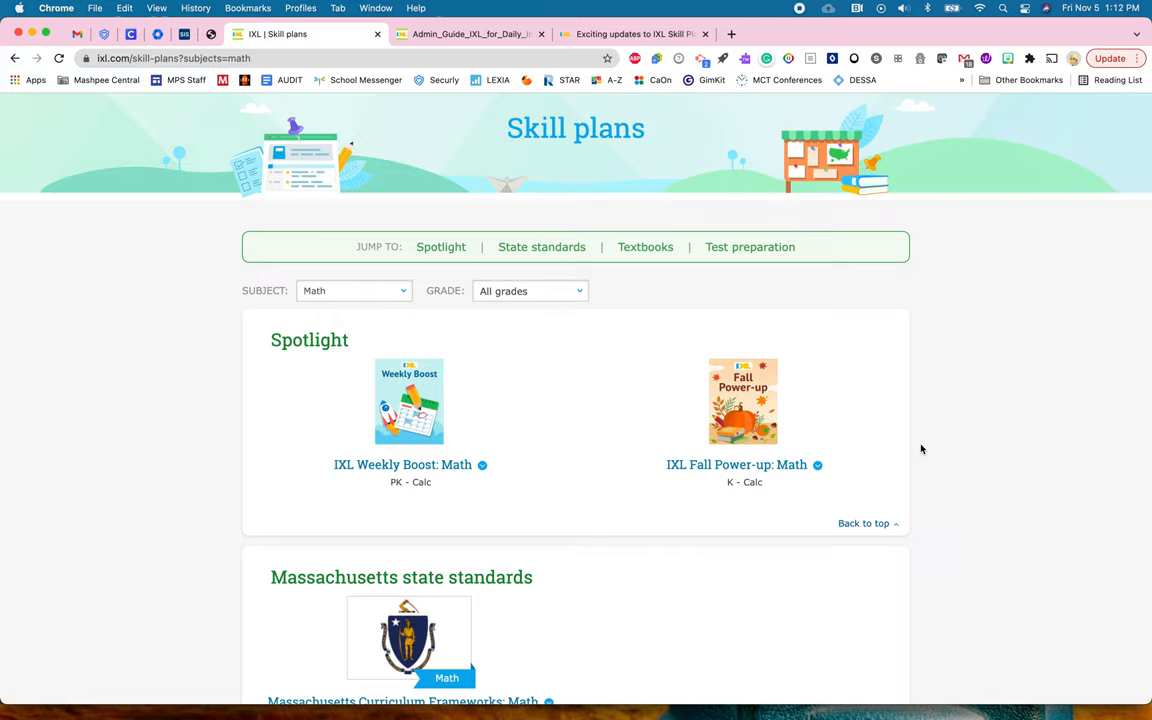
mouse_move(736, 464)
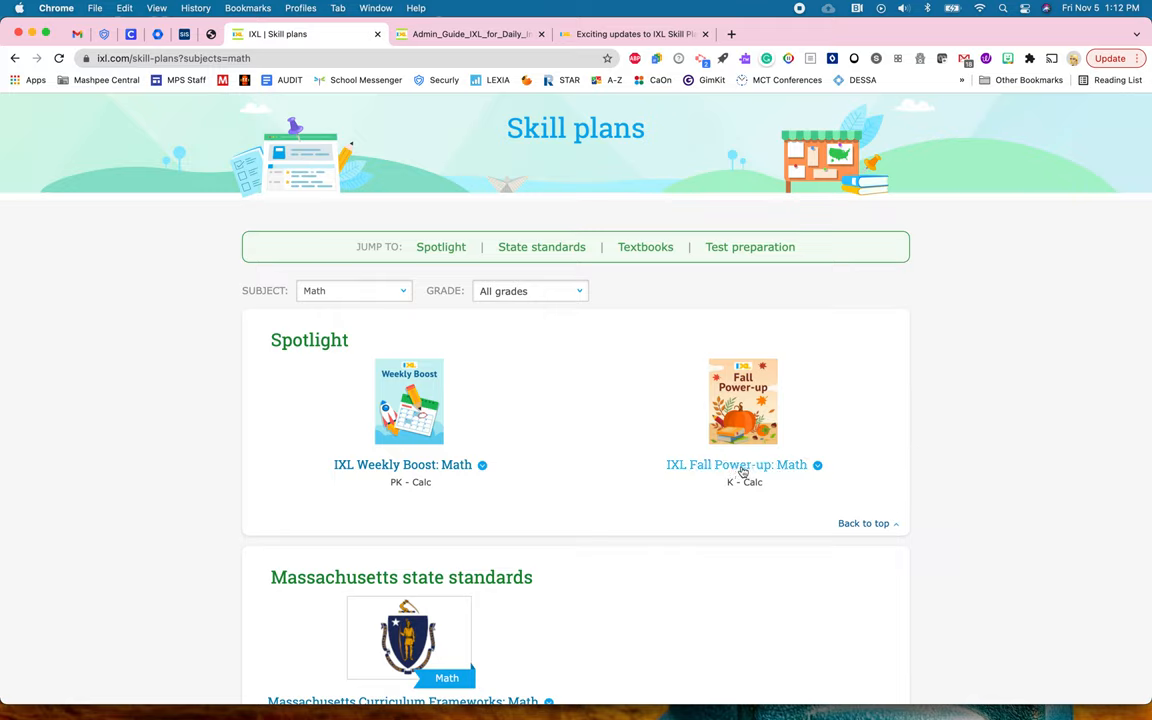
mouse_move(480, 284)
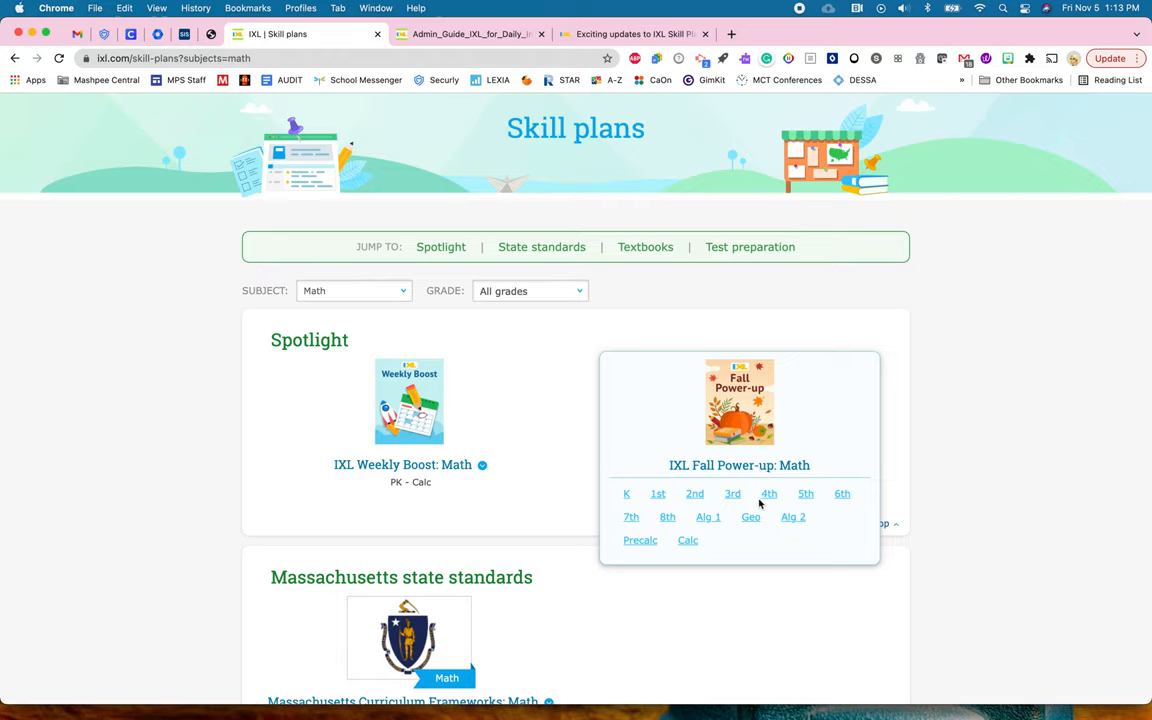
mouse_move(752, 500)
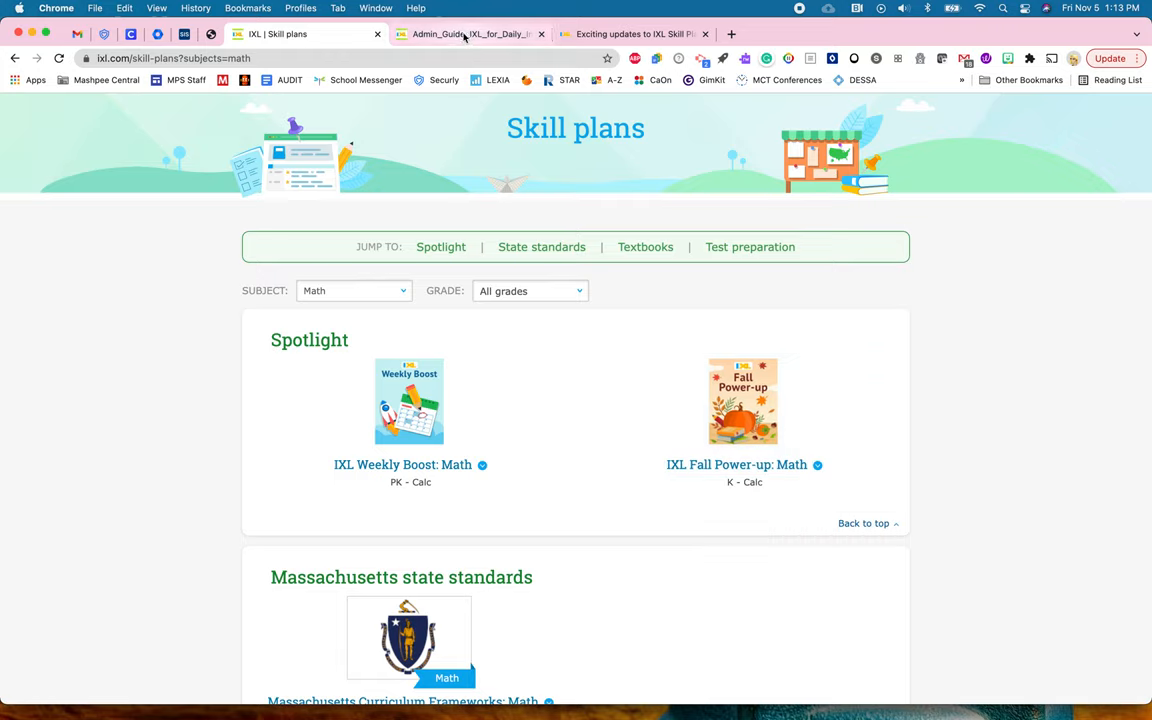
- Switch to the Admin_Guide PDF tab showing page 3, Textbook skill plans
left_click(470, 32)
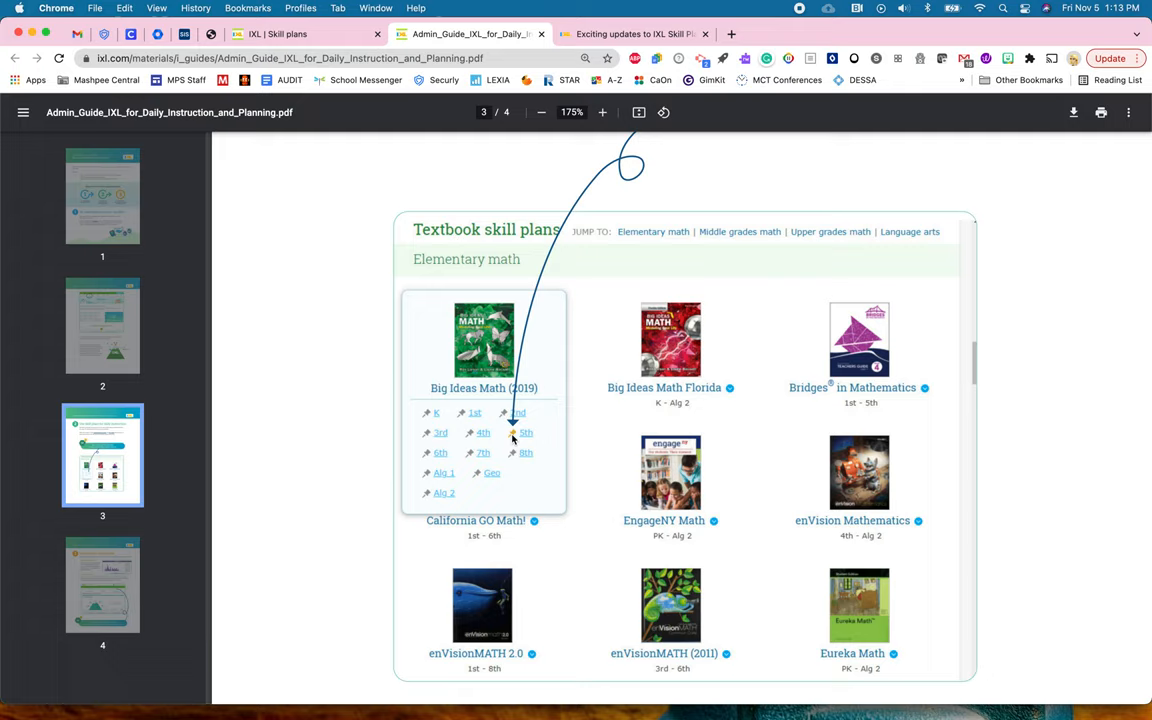
mouse_move(416, 334)
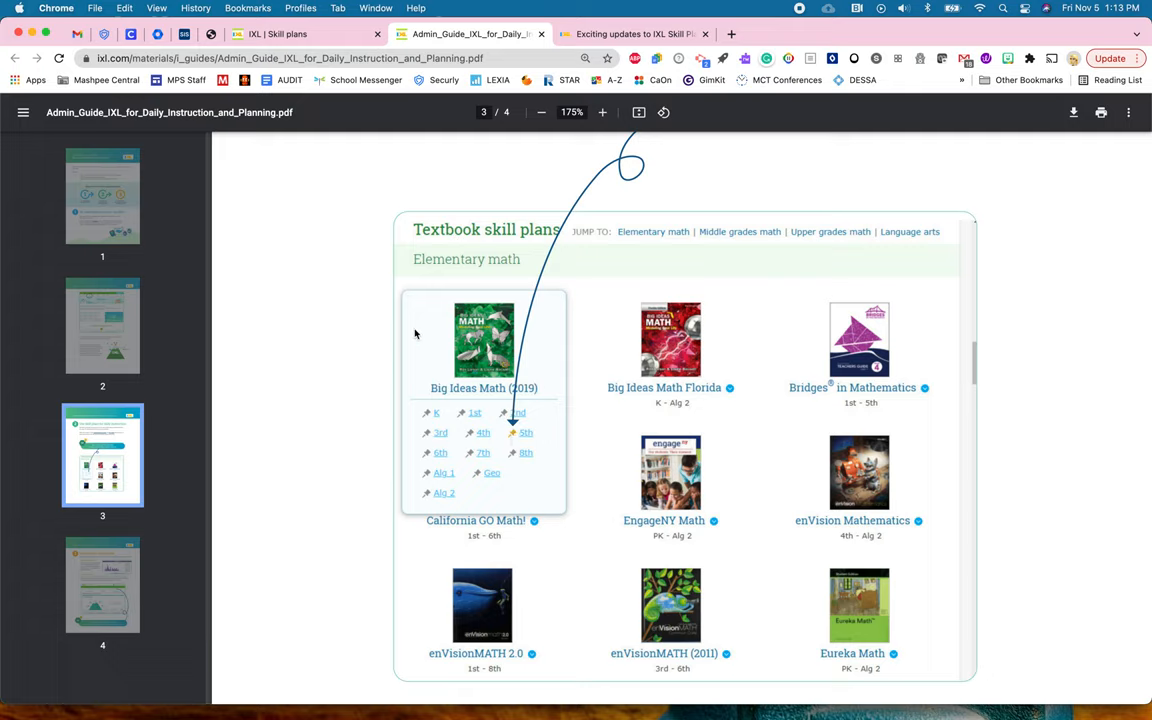
mouse_move(276, 34)
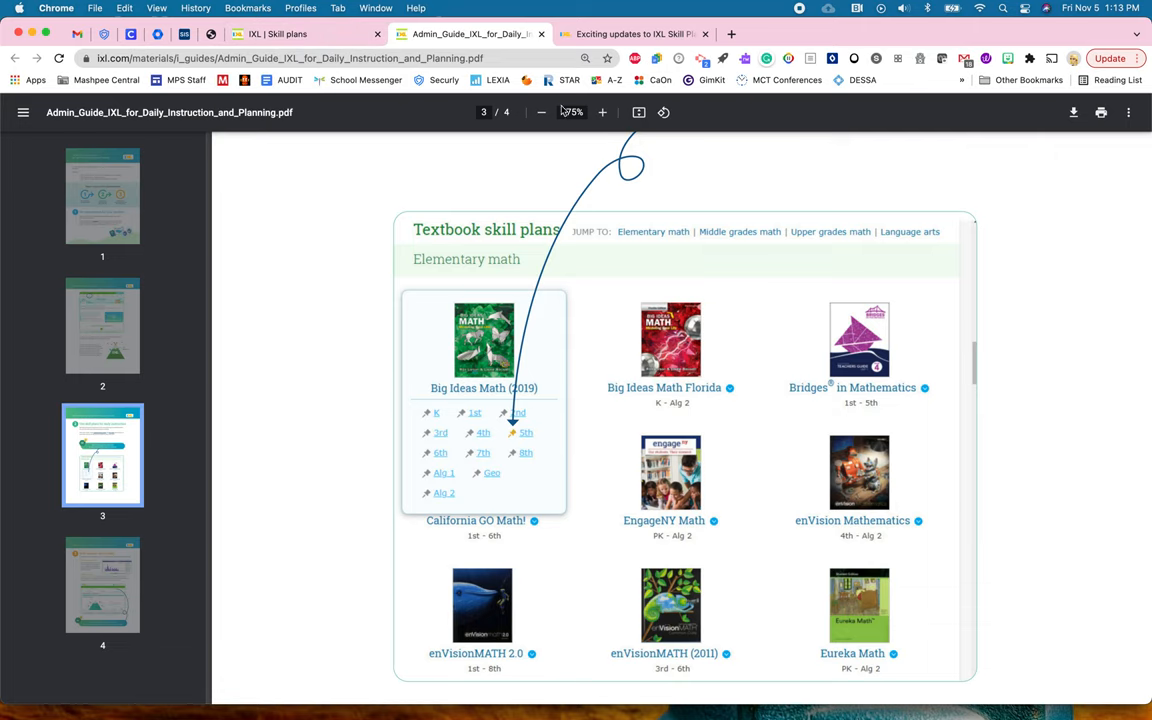
- Review the blog post's Score Grid example for the EngageNY Math 5th grade skill plan
left_click(630, 32)
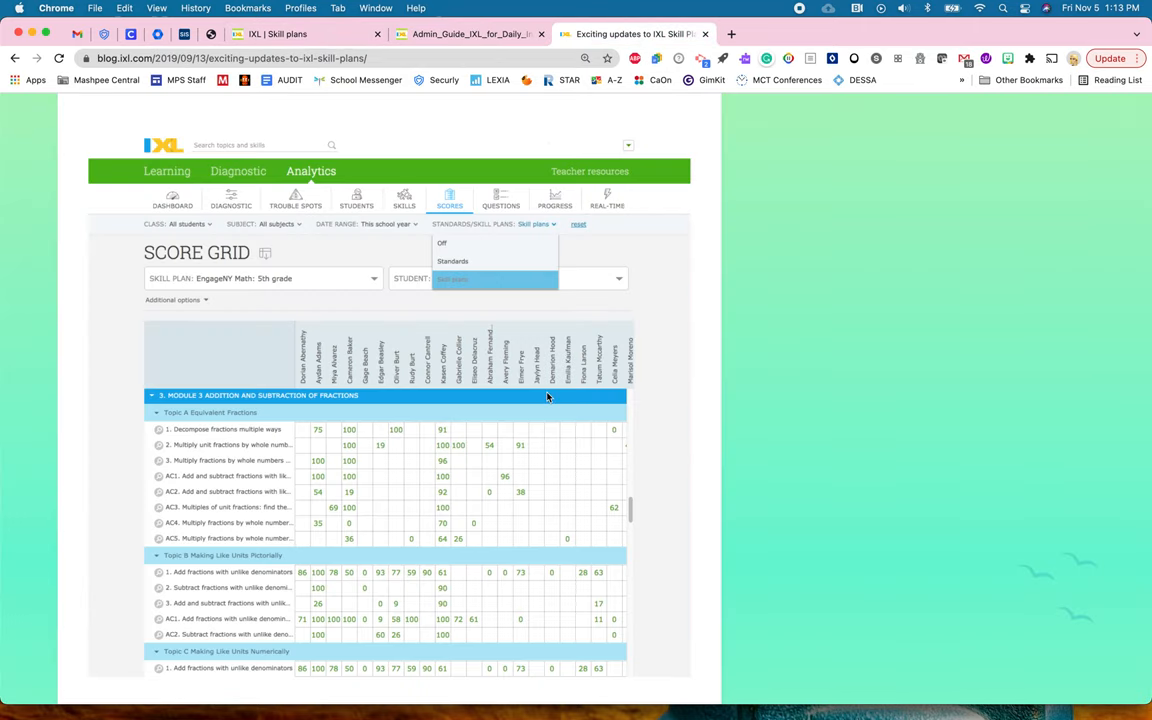
mouse_move(284, 456)
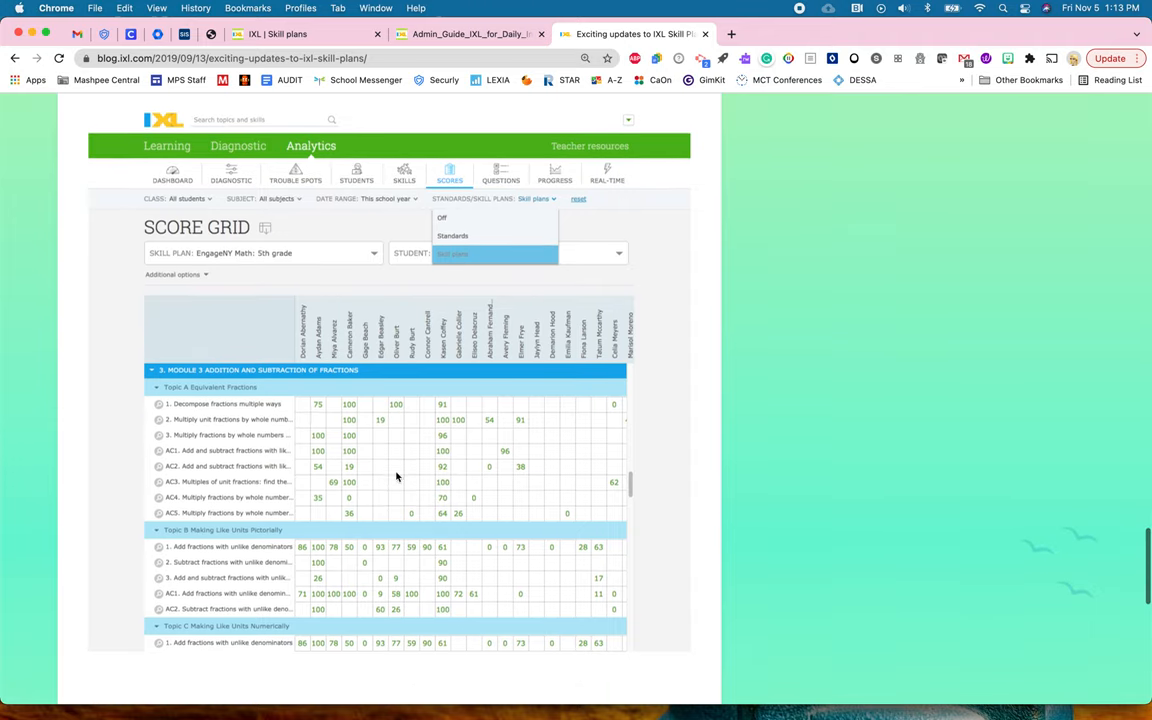
scroll("down", 3)
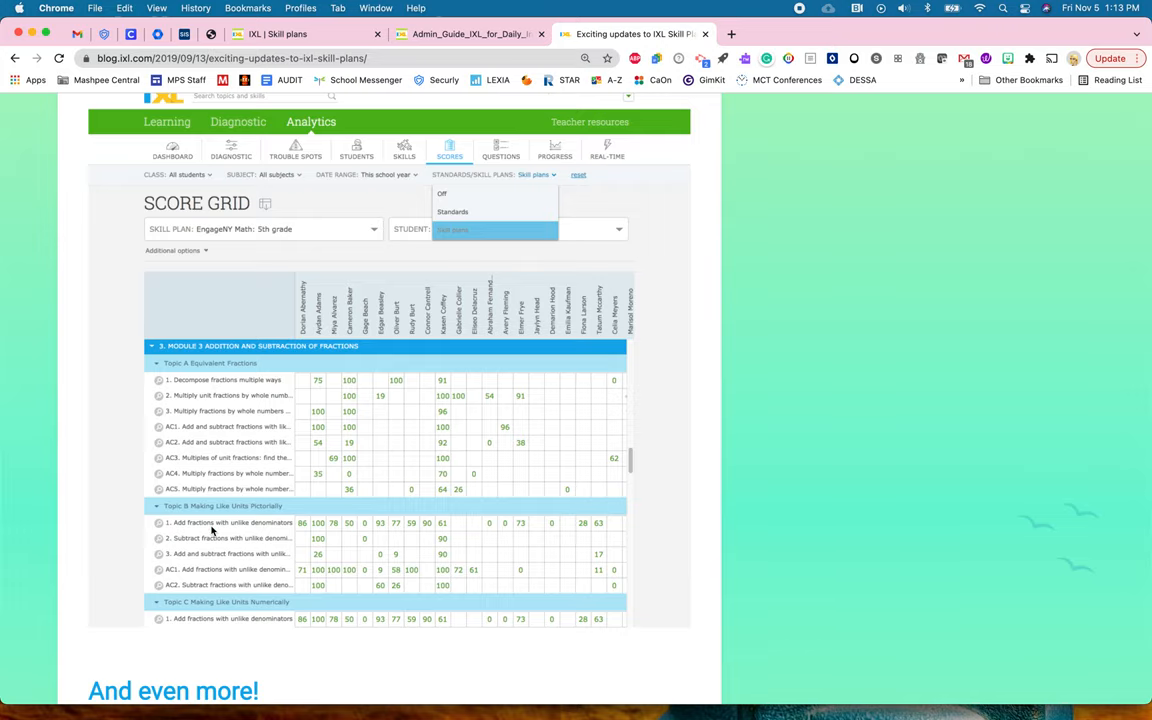
mouse_move(398, 324)
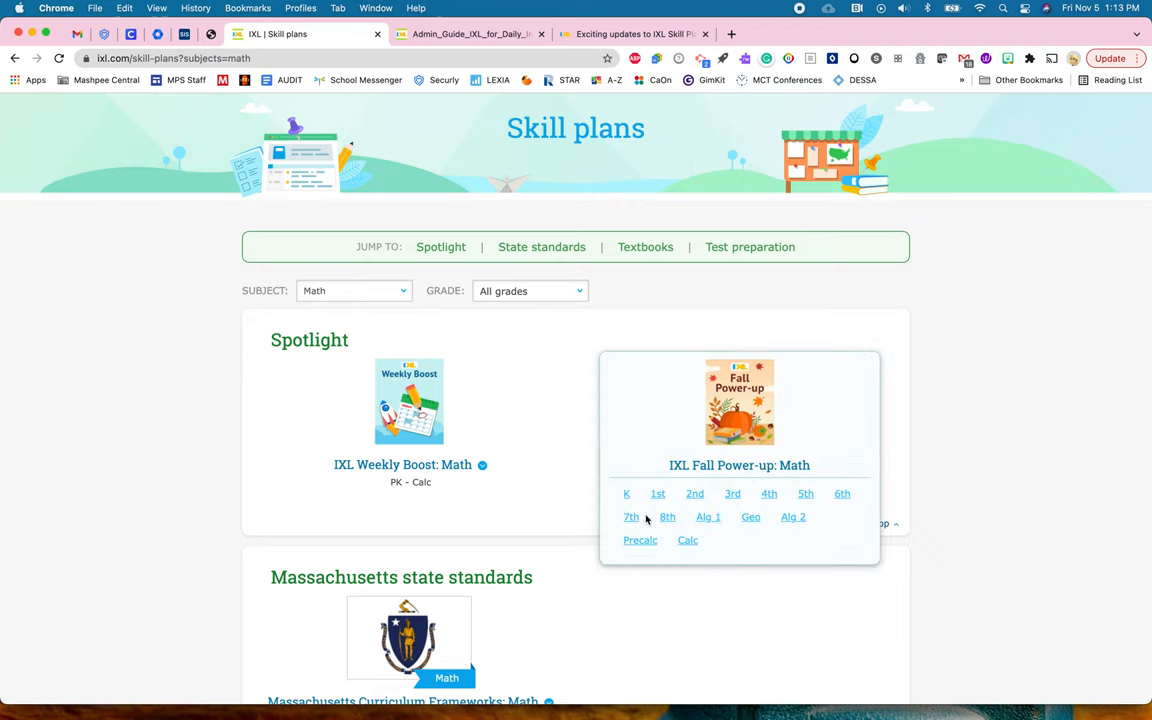
- Open the Fall Power-up Math 7th grade plan and preview the Day 1 decimals word problems skill
left_click(630, 516)
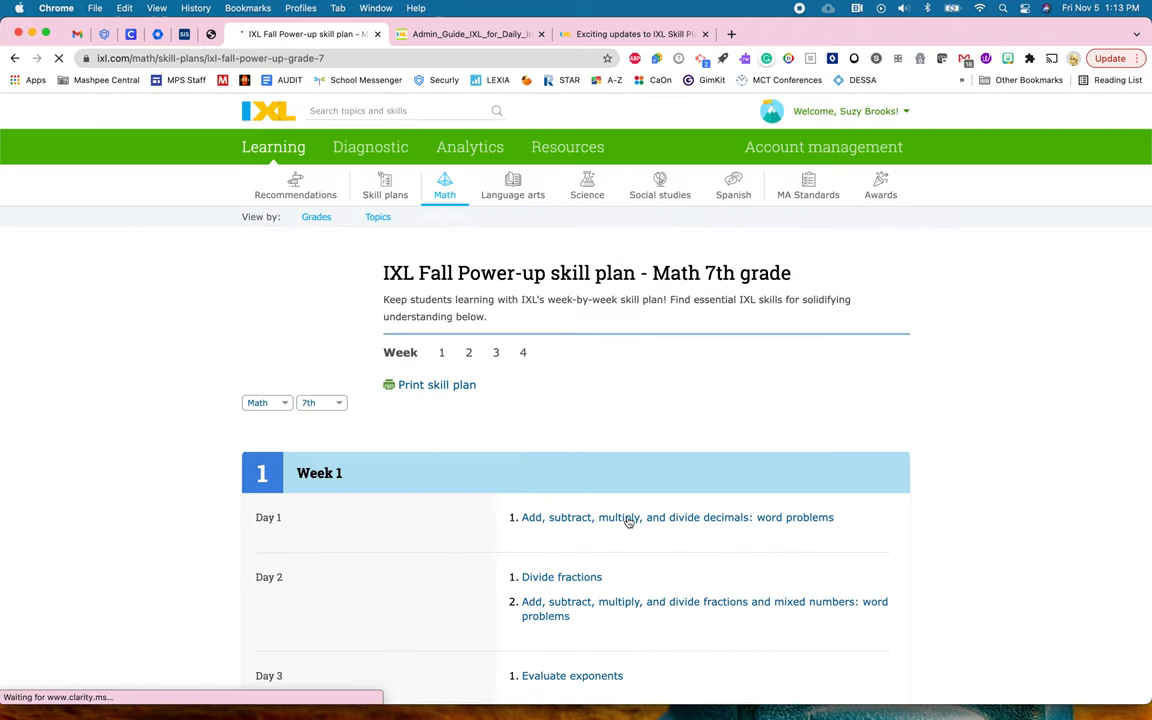
left_click(444, 216)
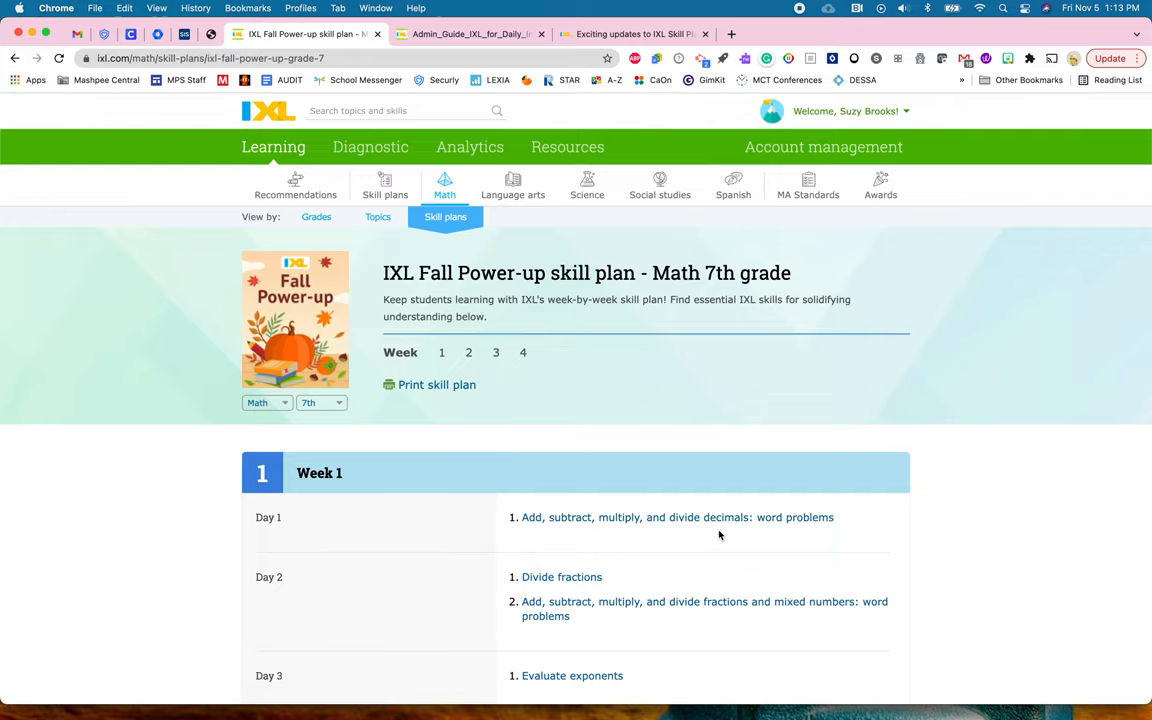
scroll("down", 3)
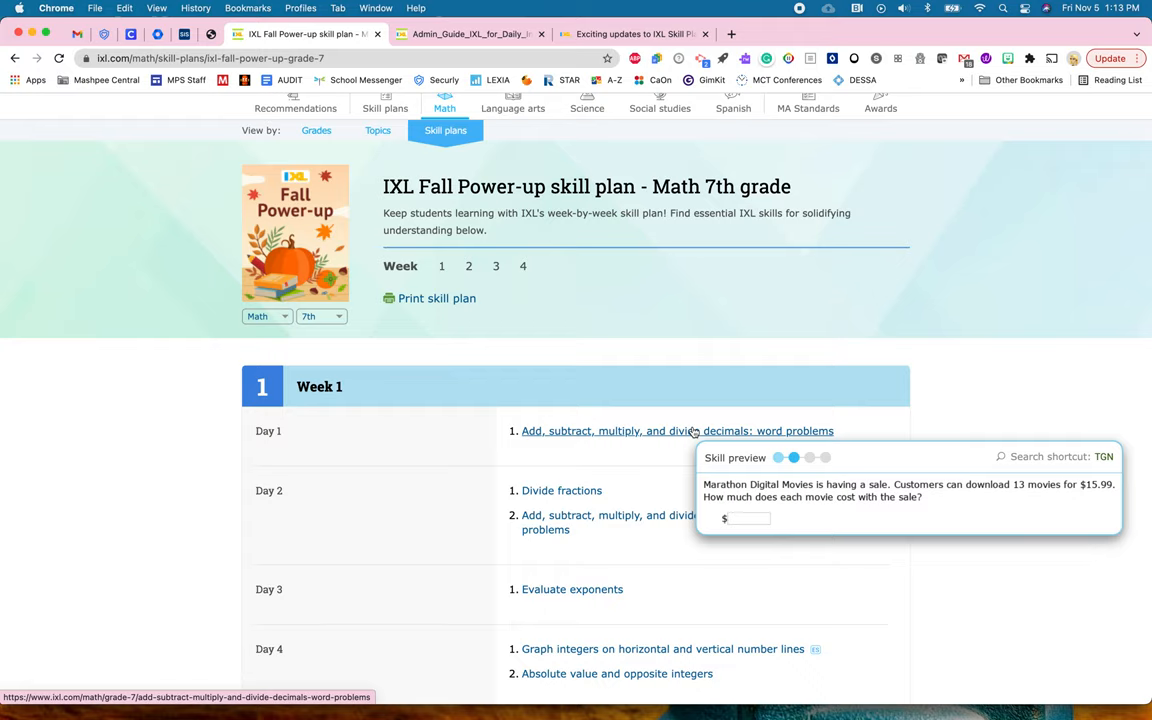
- Cycle through the four sample decimal word problems in the skill preview, ending on the leftover fruit question
left_click(808, 456)
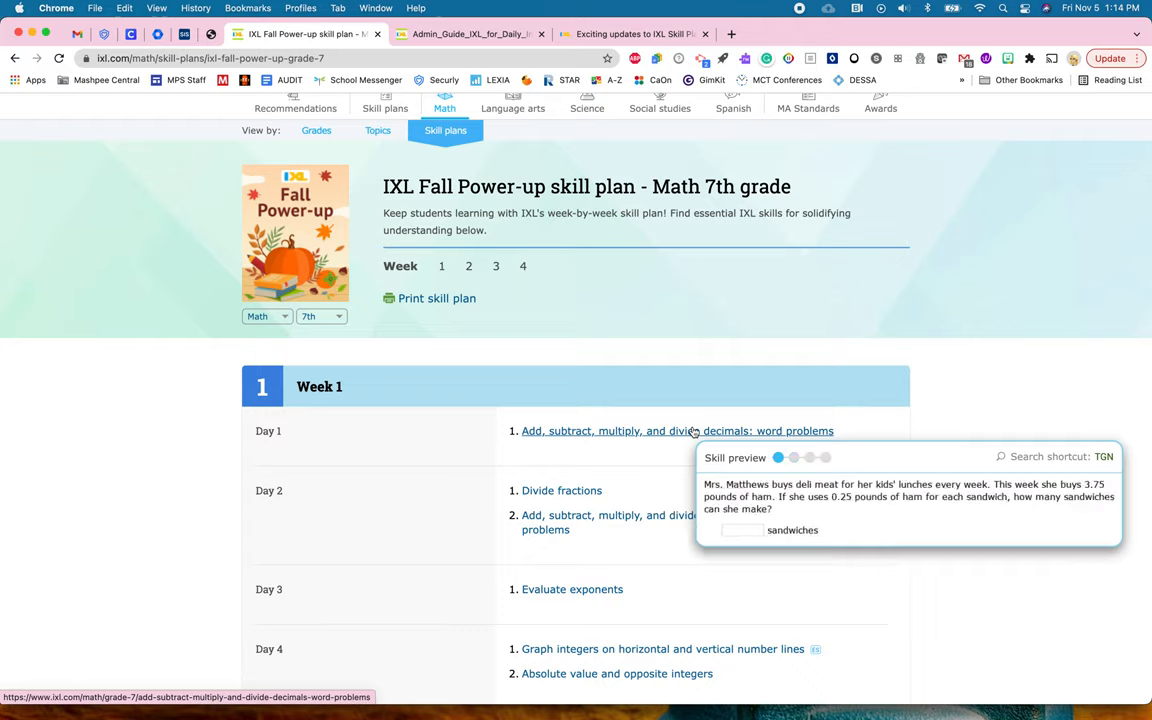
left_click(794, 456)
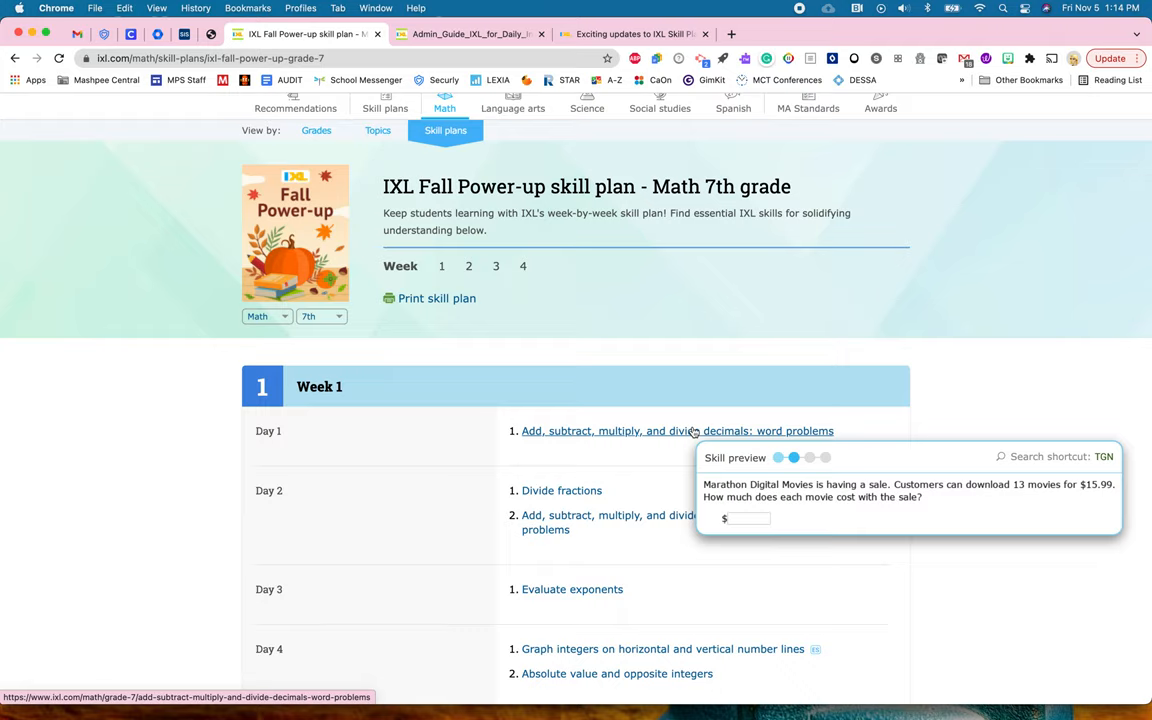
left_click(810, 456)
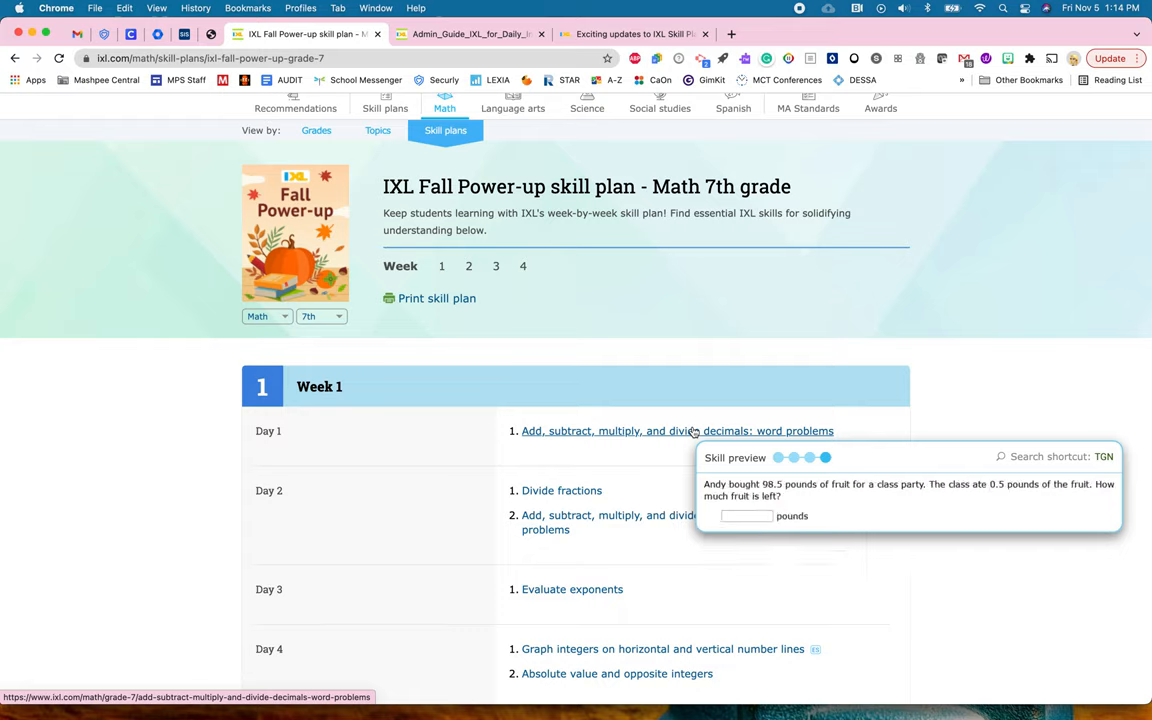
left_click(780, 456)
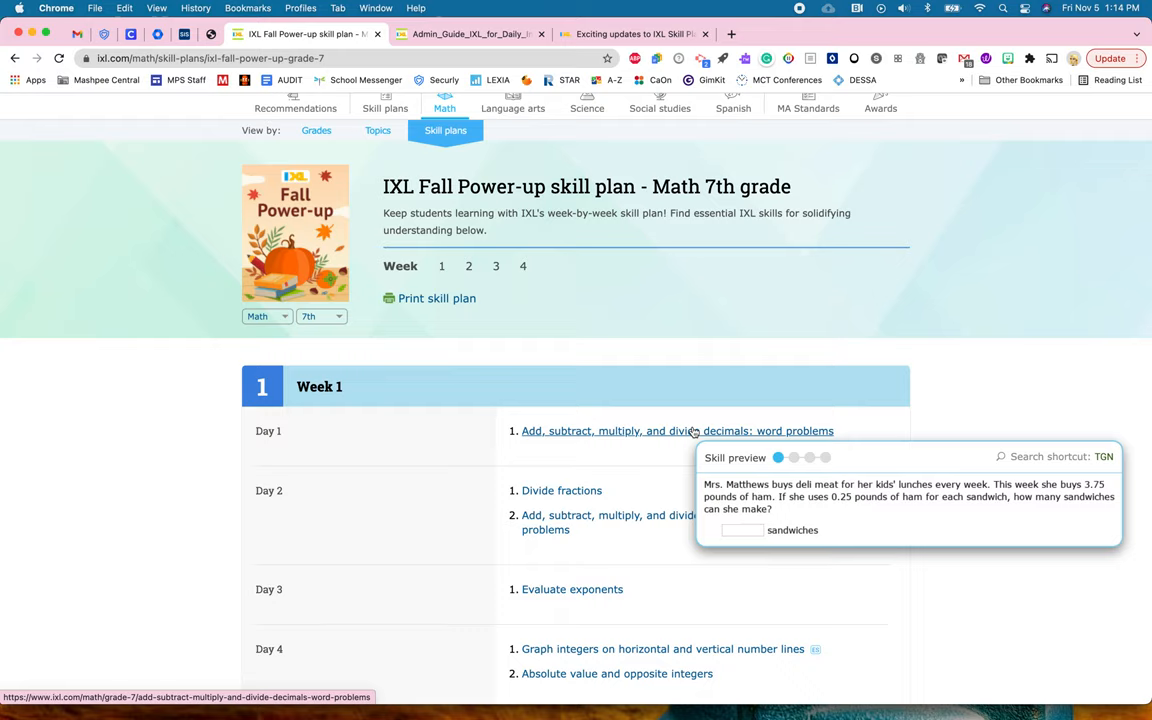
left_click(792, 456)
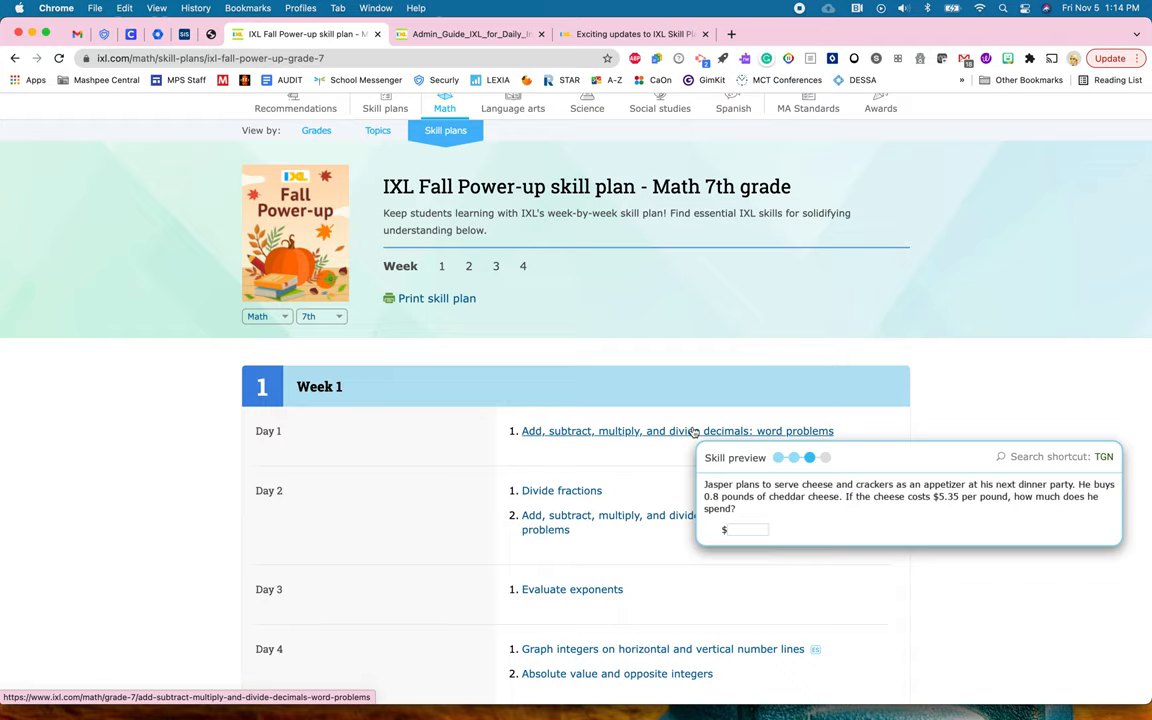
left_click(824, 456)
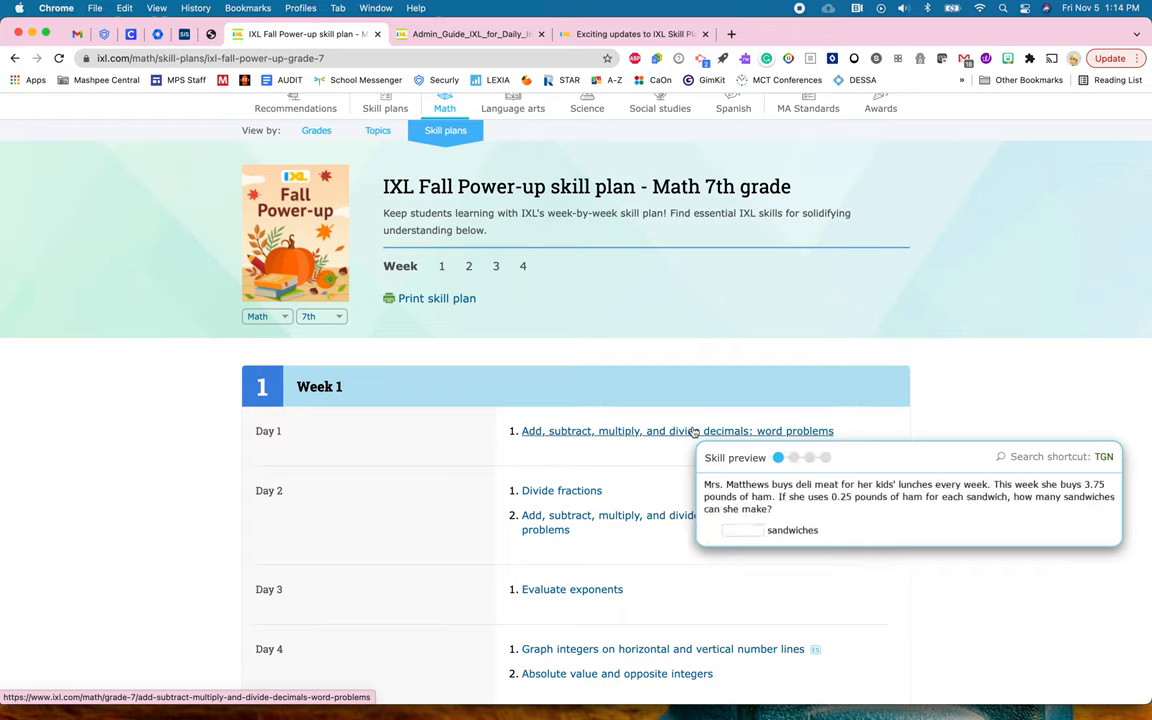
left_click(794, 456)
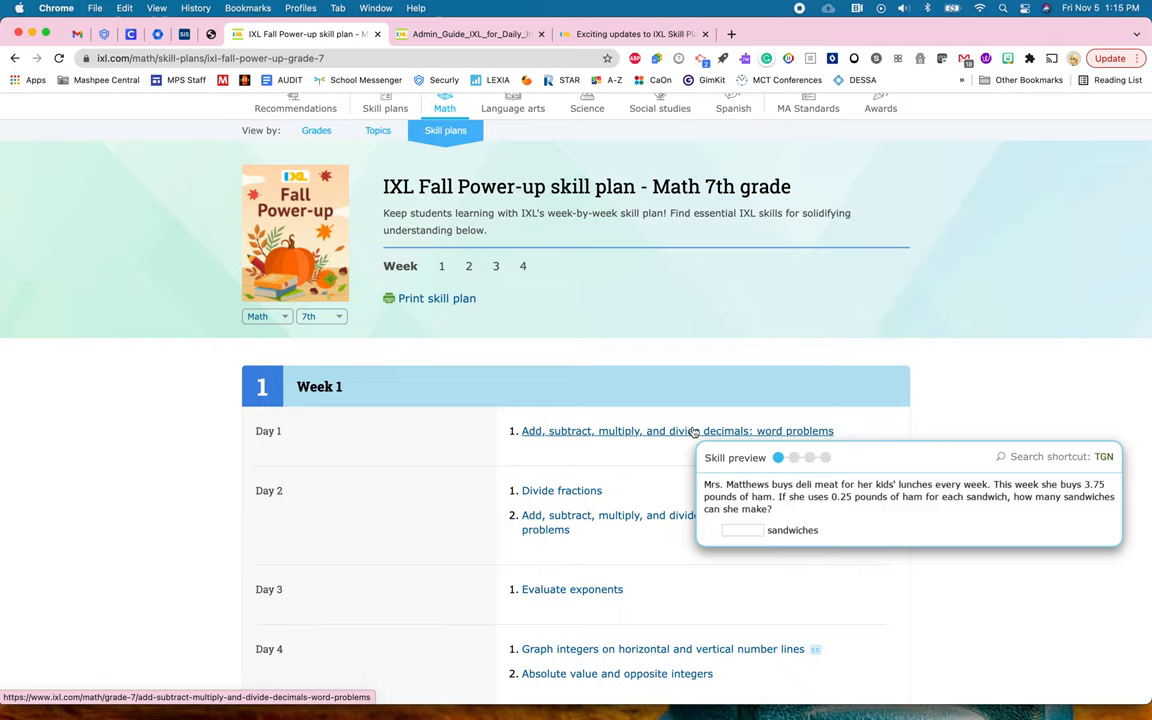
left_click(792, 456)
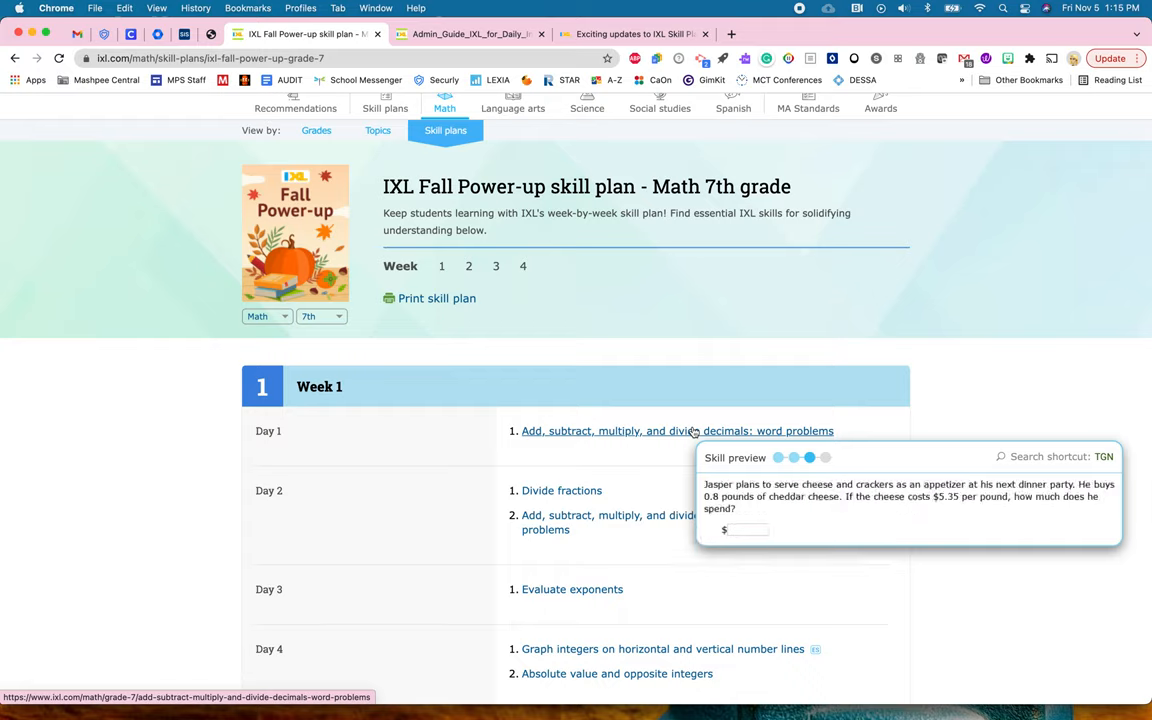
left_click(824, 456)
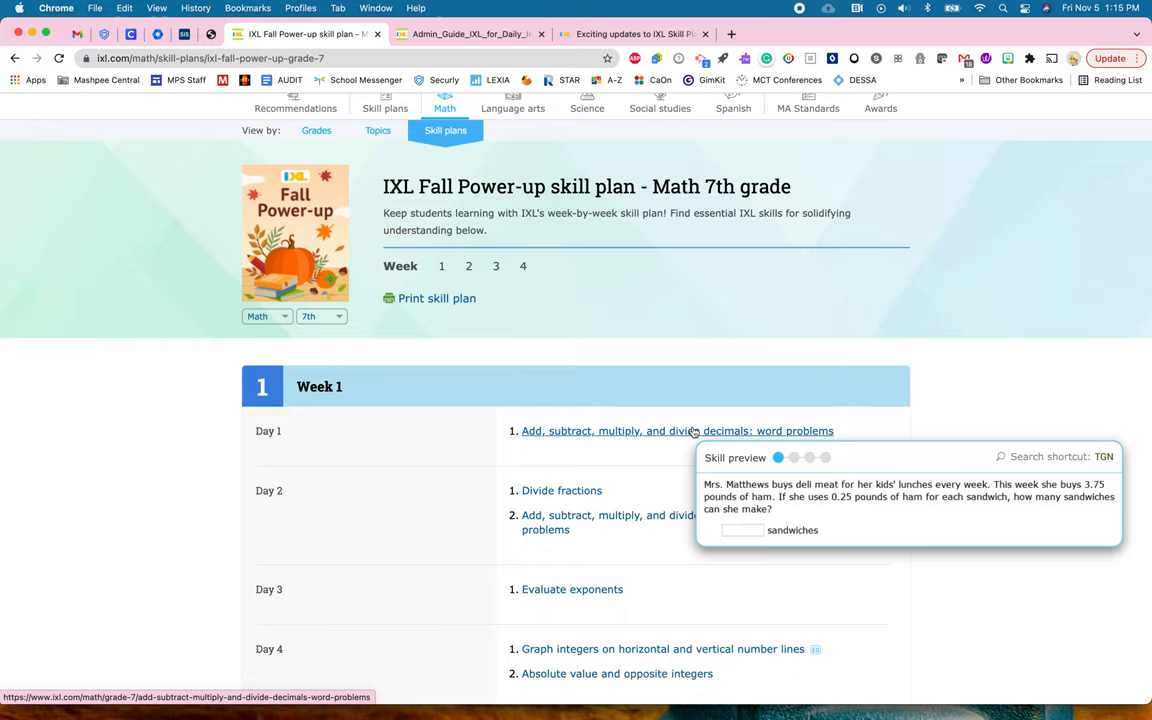
left_click(794, 456)
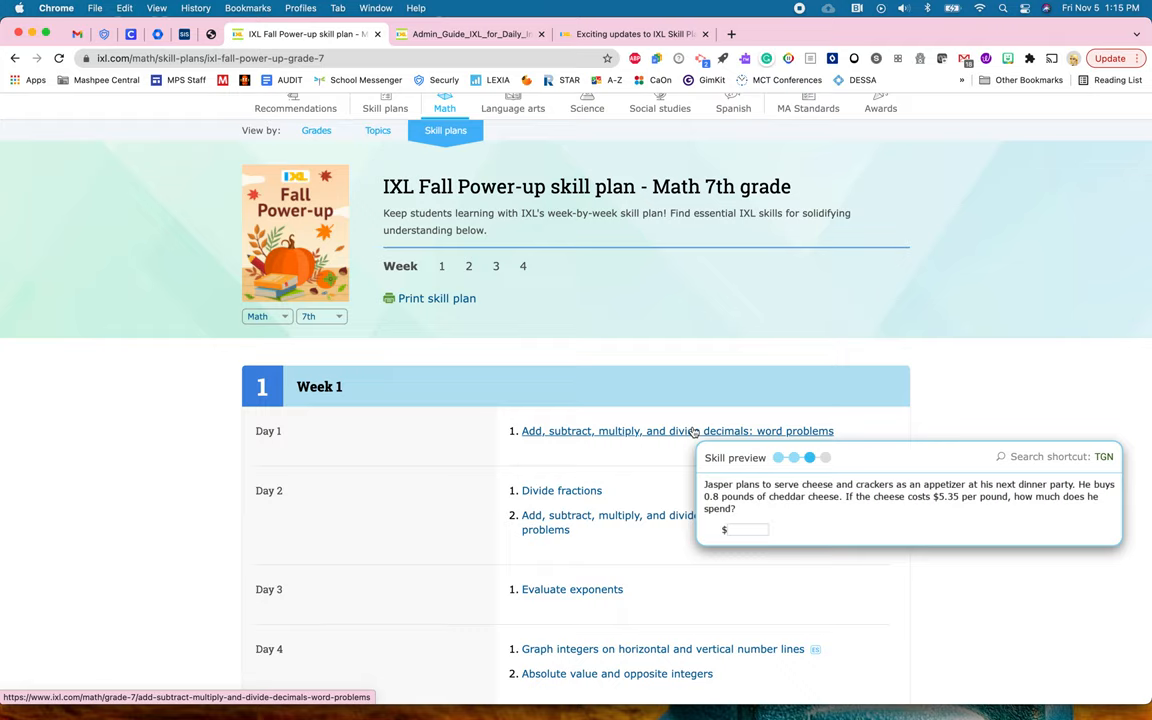
left_click(824, 456)
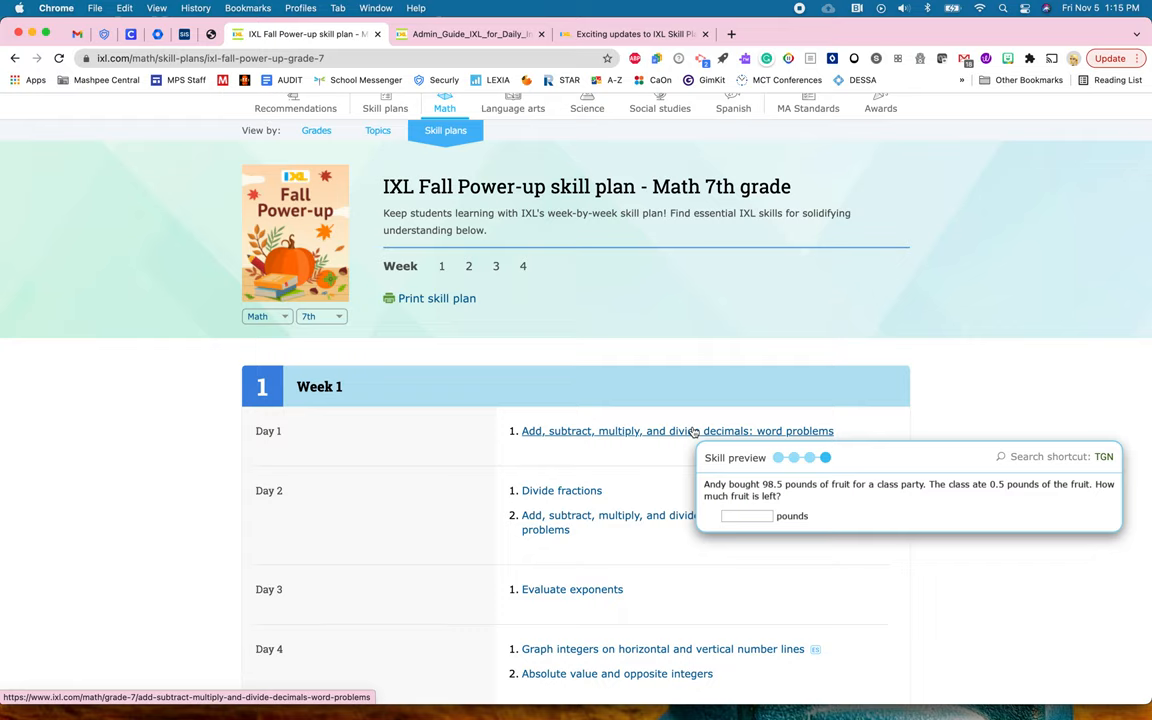
mouse_move(896, 260)
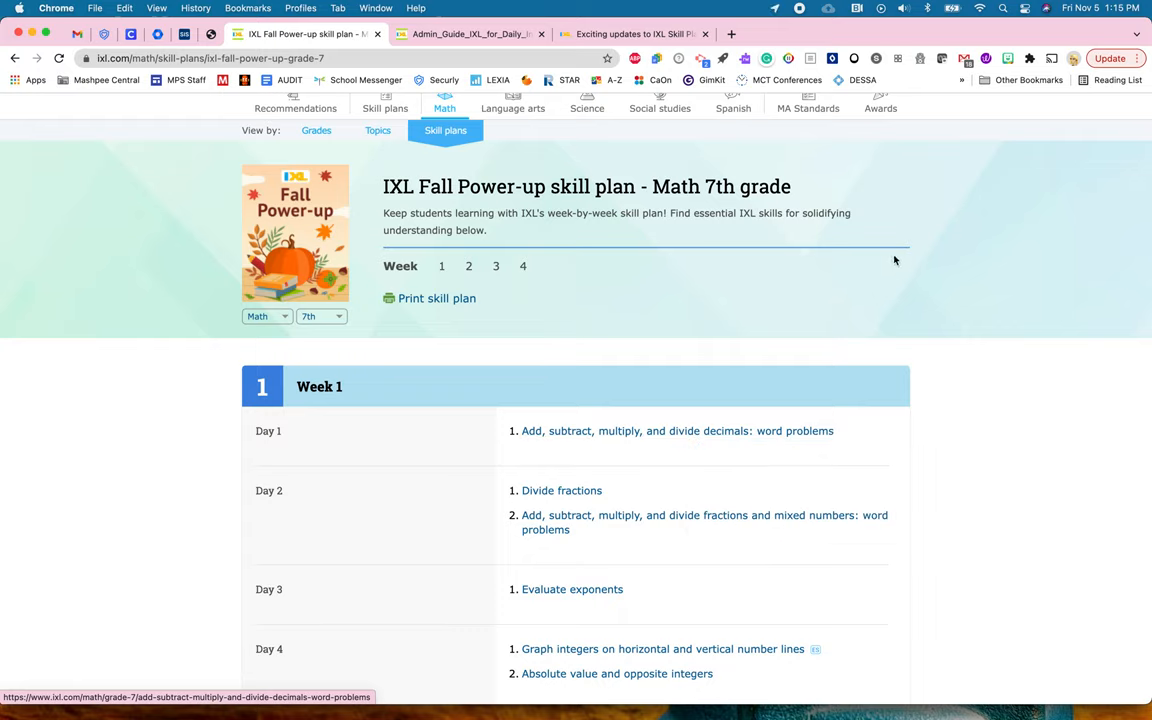